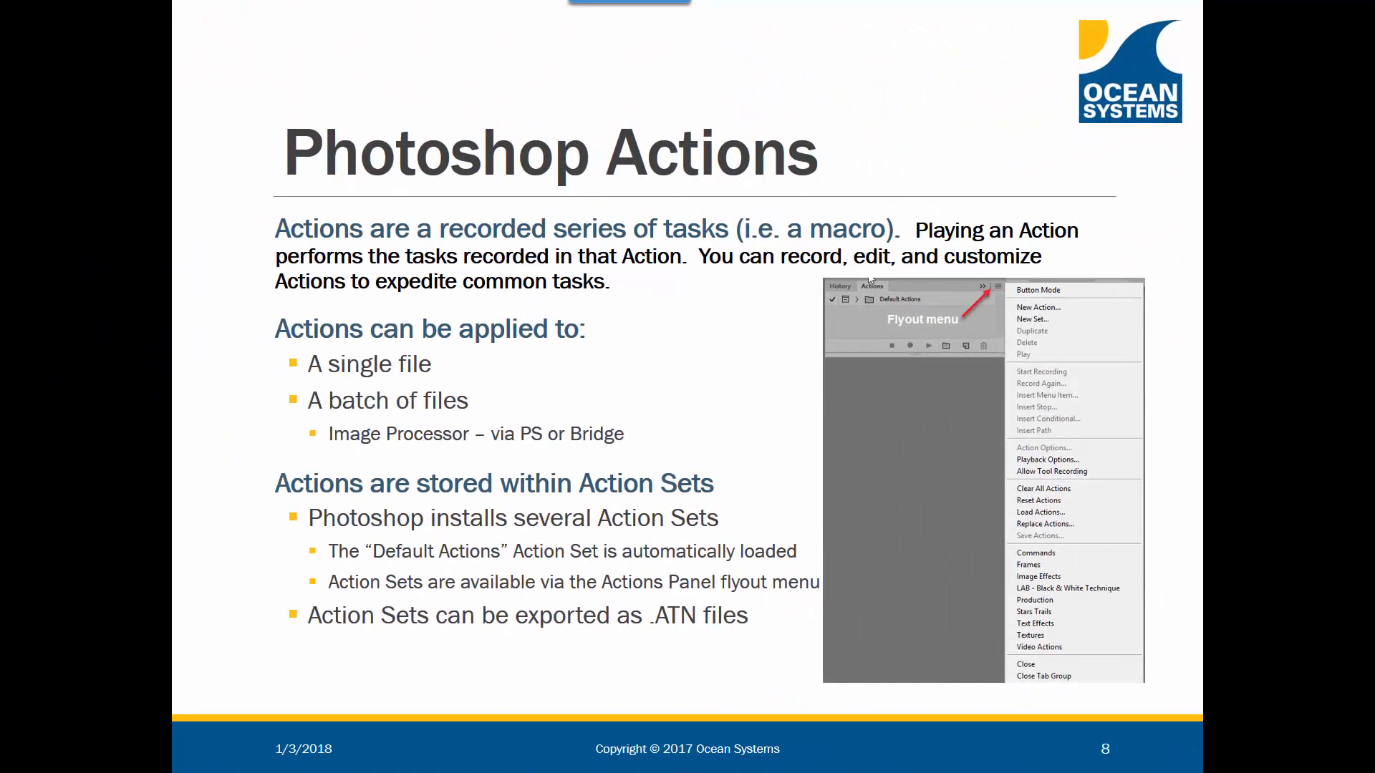
Advance past the Photoshop Actions slide and leave Photoshop's empty workspace showing
{"action": "key", "text": "Right"}
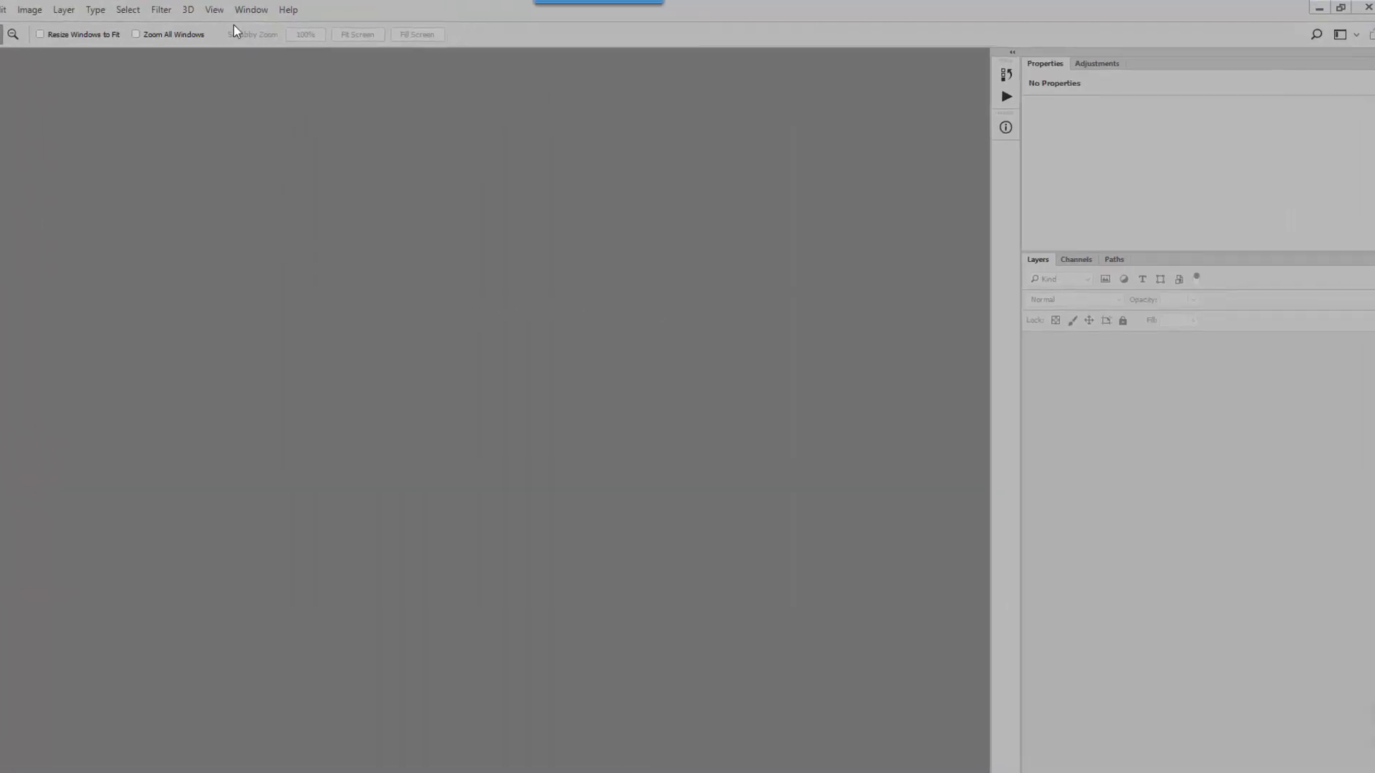
Show the Actions panel and delete the ClearID 3.3 Base Actions Set, leaving only Default Actions
{"action": "left_click", "coordinate": [251, 10]}
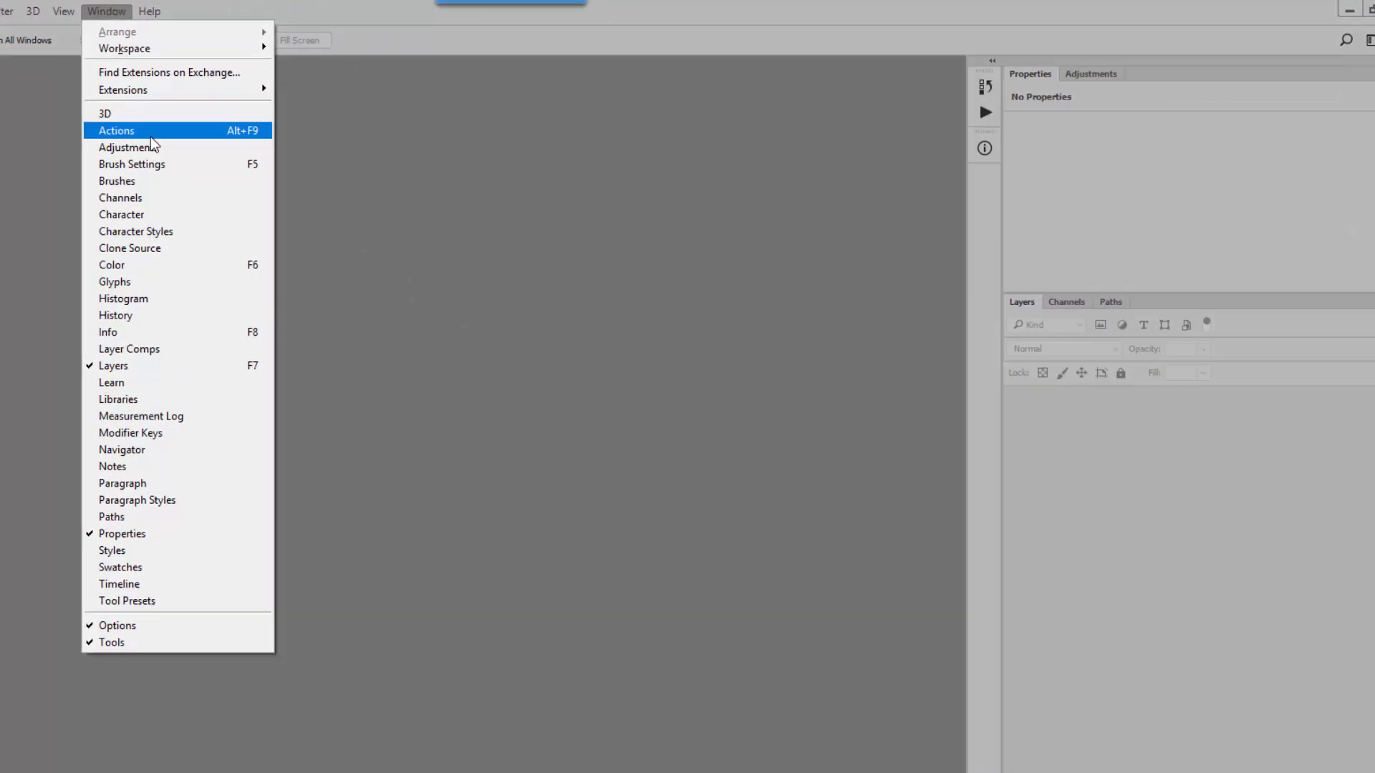
{"action": "left_click", "coordinate": [116, 130]}
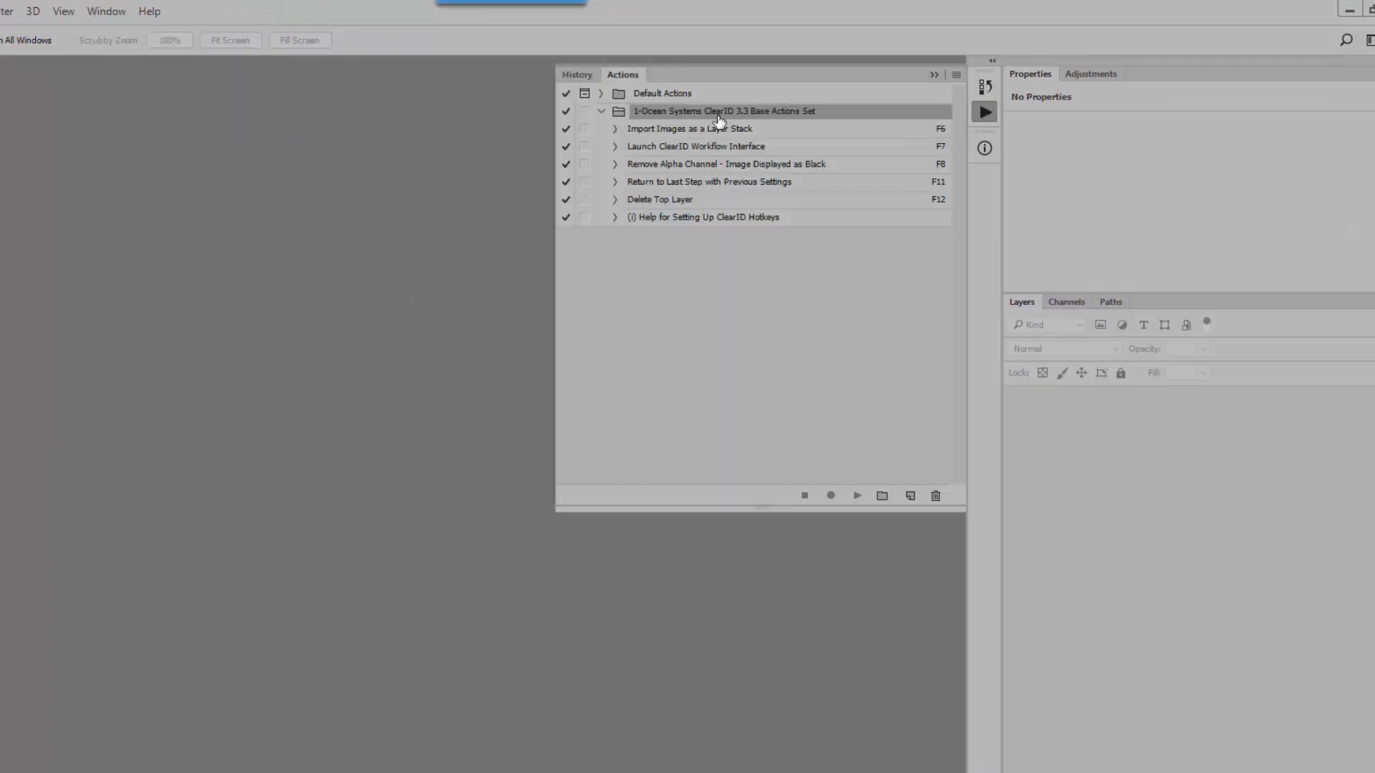
{"action": "mouse_move", "coordinate": [659, 115]}
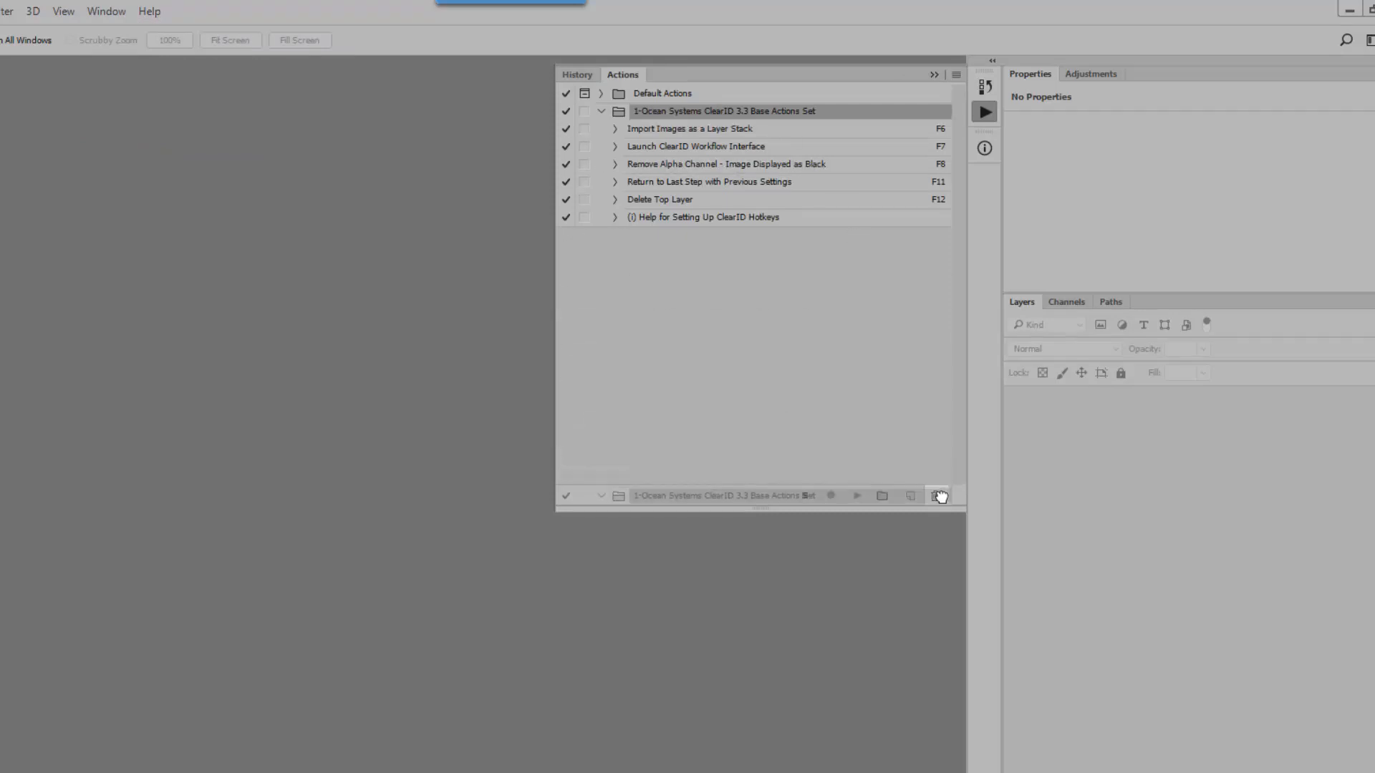
{"action": "left_click", "coordinate": [937, 496]}
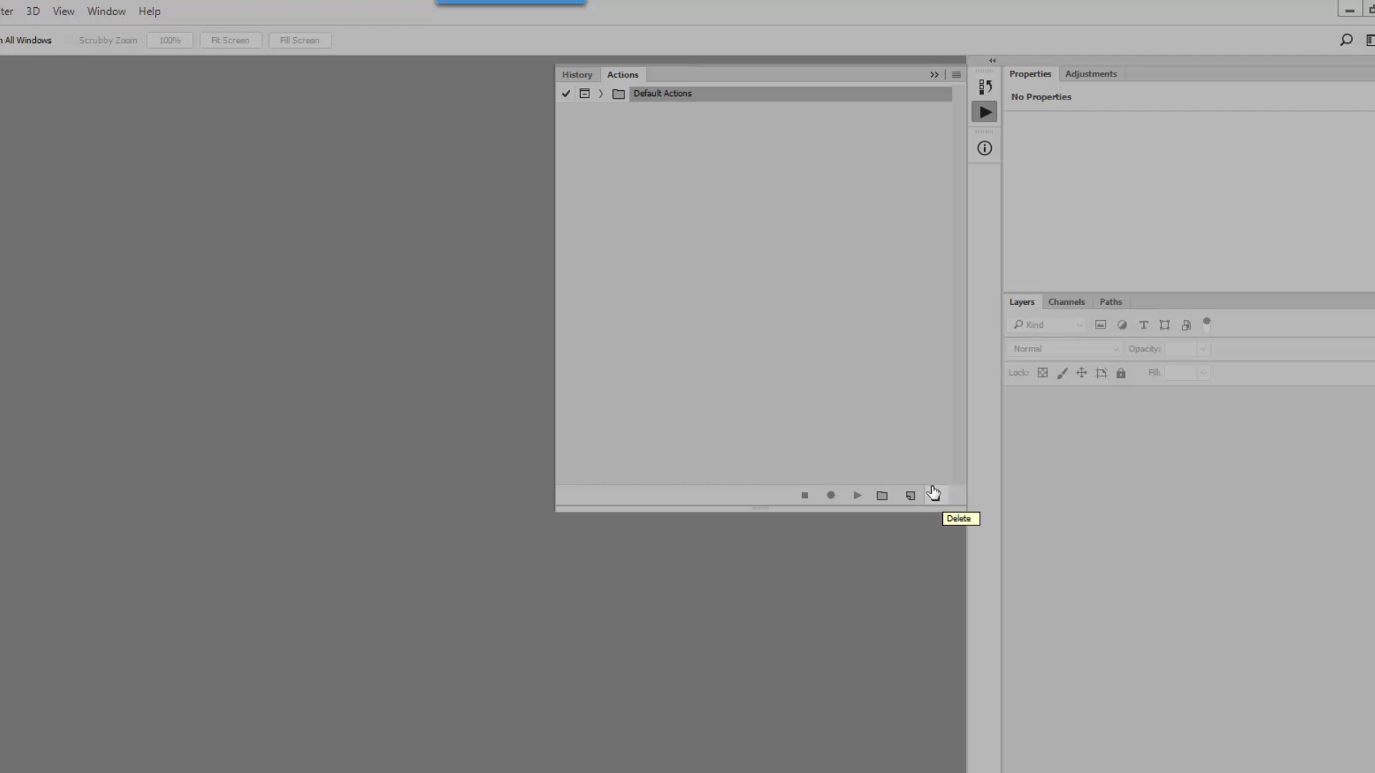
{"action": "left_click", "coordinate": [956, 75]}
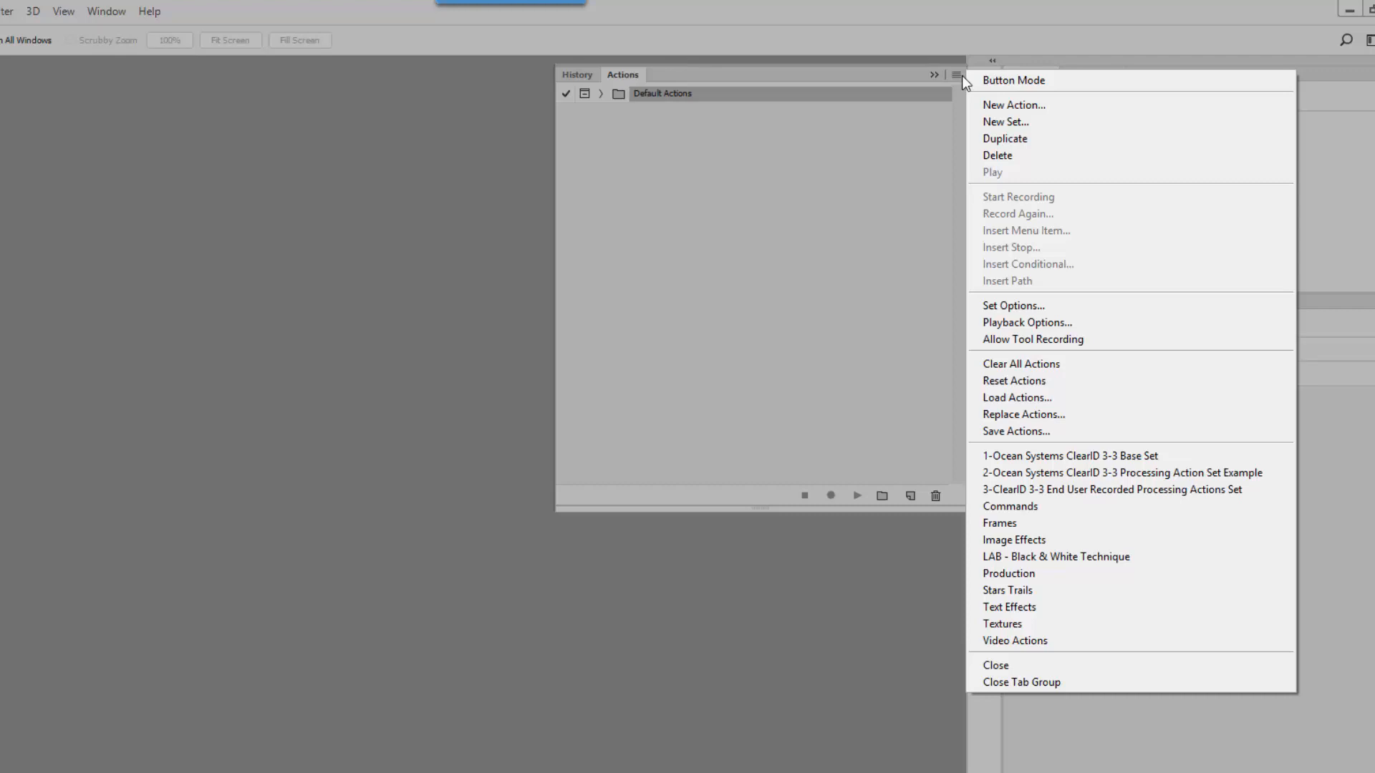
{"action": "mouse_move", "coordinate": [1096, 455]}
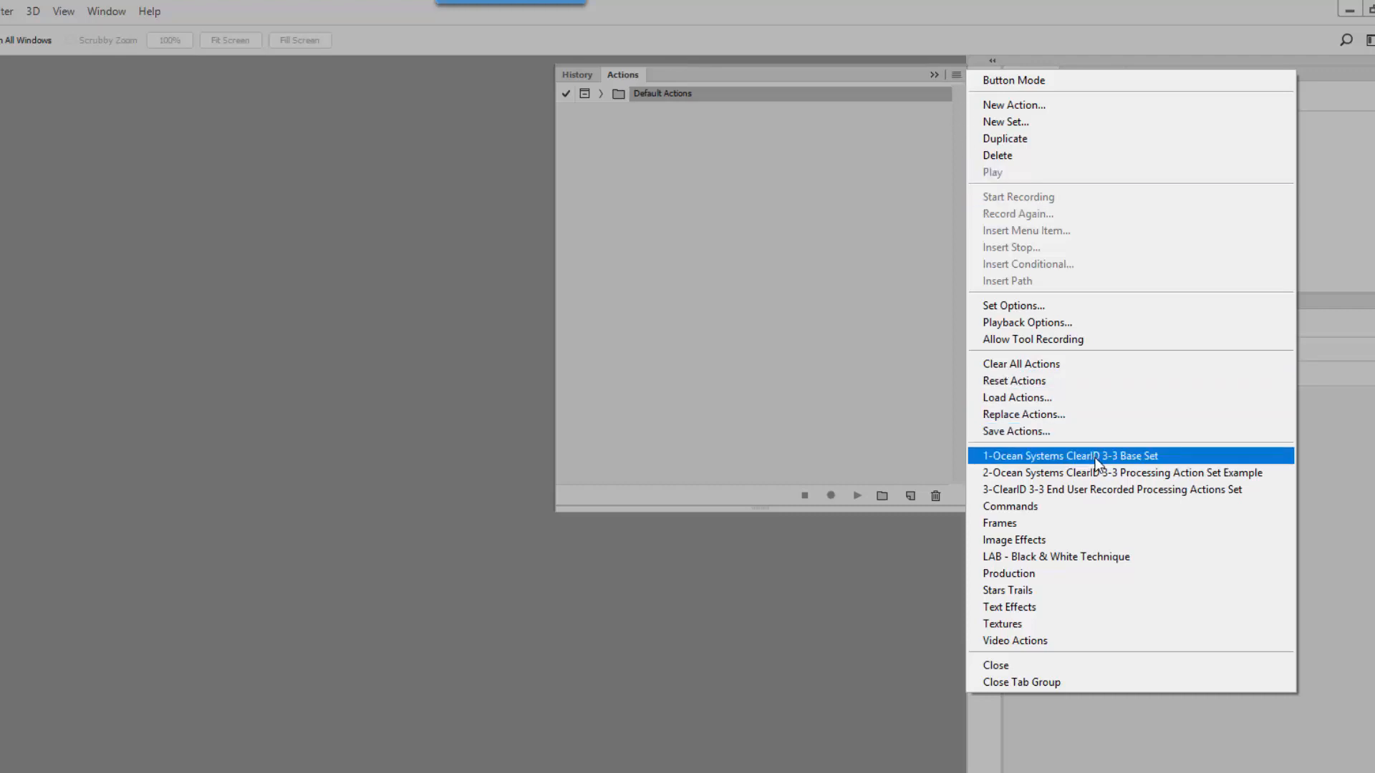
Load the ClearID 3-3 Base, Processing Example and End User Recorded Processing action sets from the panel menu
{"action": "left_click", "coordinate": [1068, 456]}
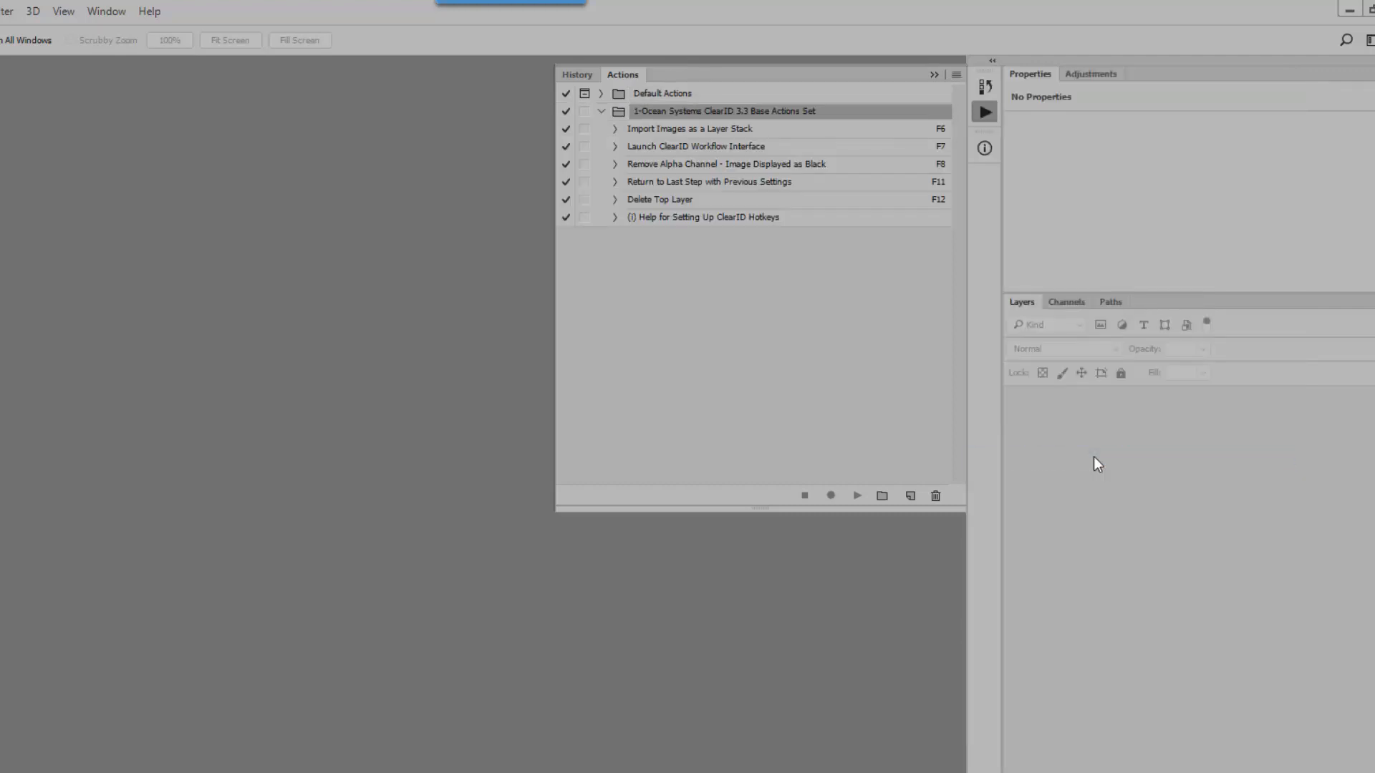
{"action": "left_click", "coordinate": [935, 74]}
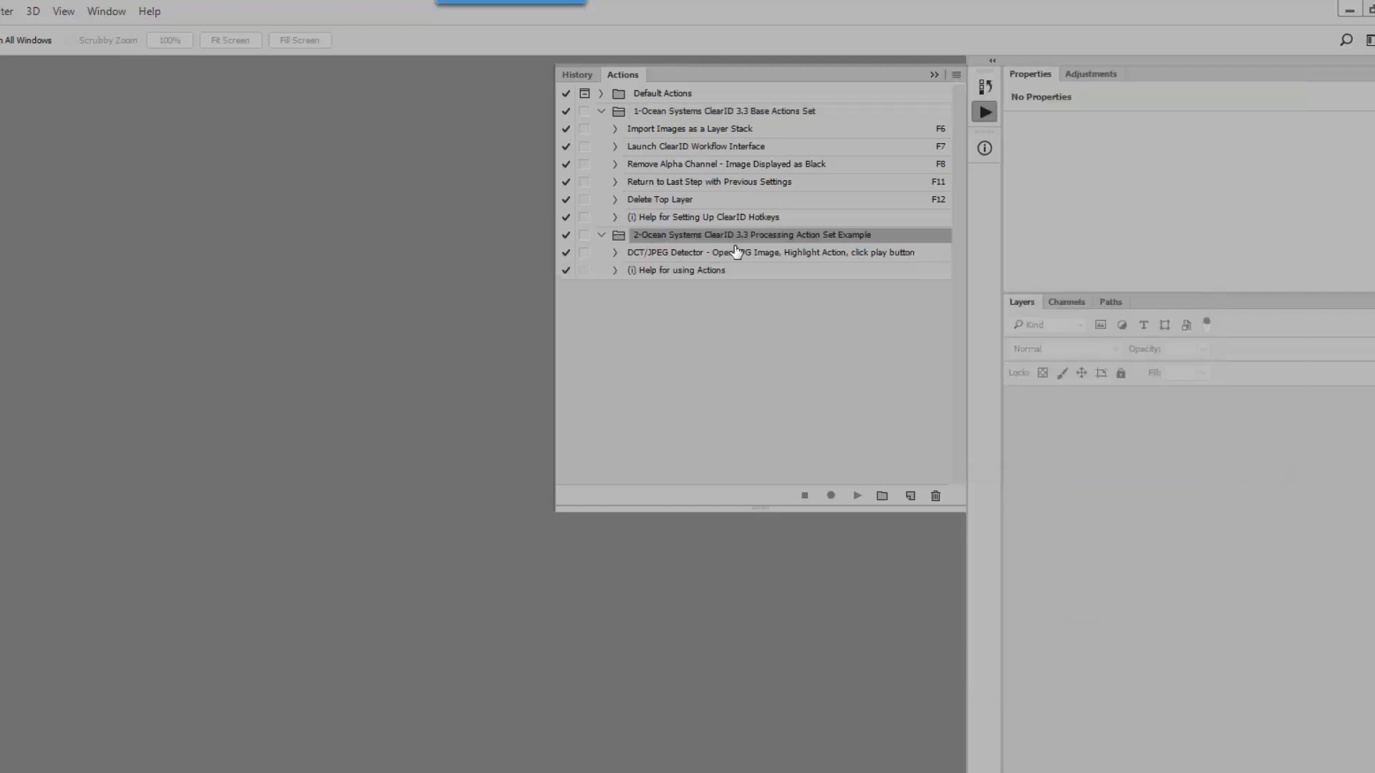
{"action": "left_click", "coordinate": [955, 75]}
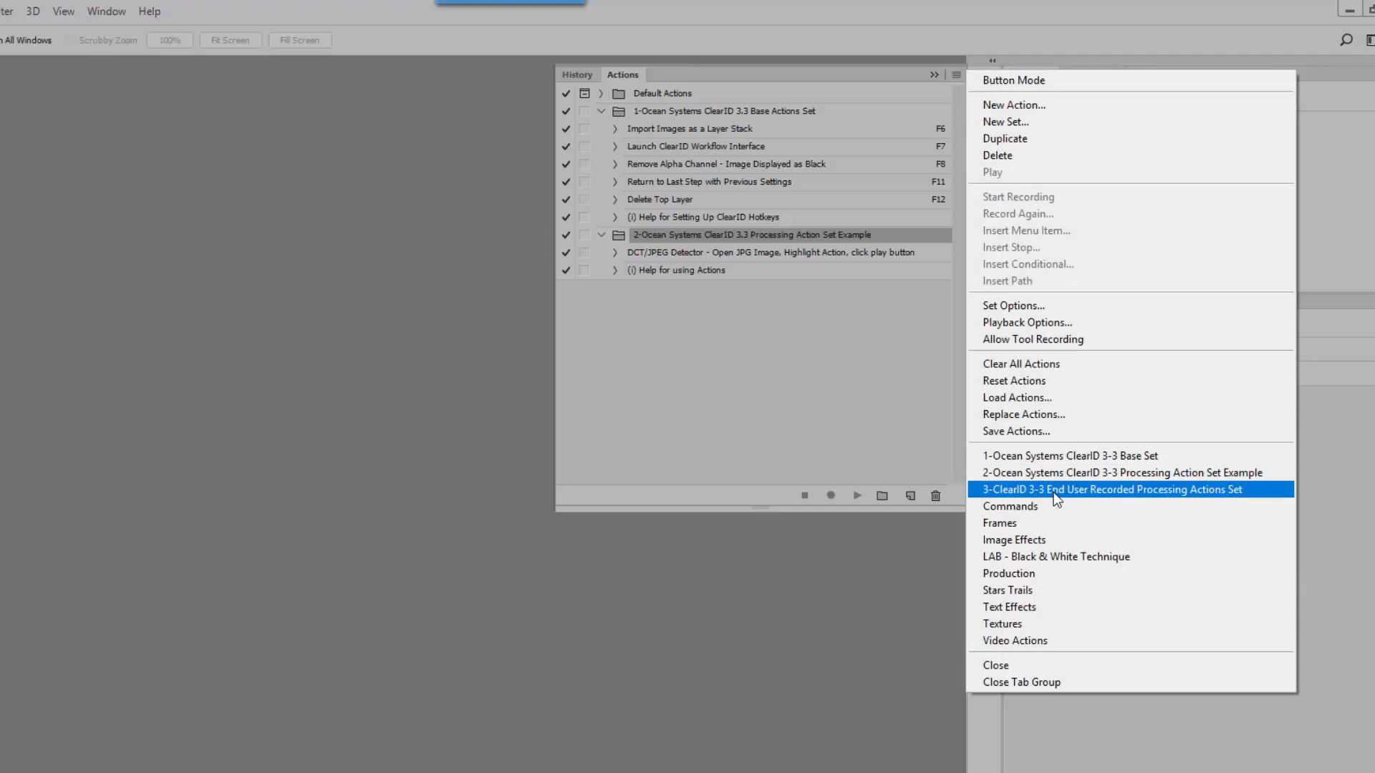
{"action": "left_click", "coordinate": [1107, 490]}
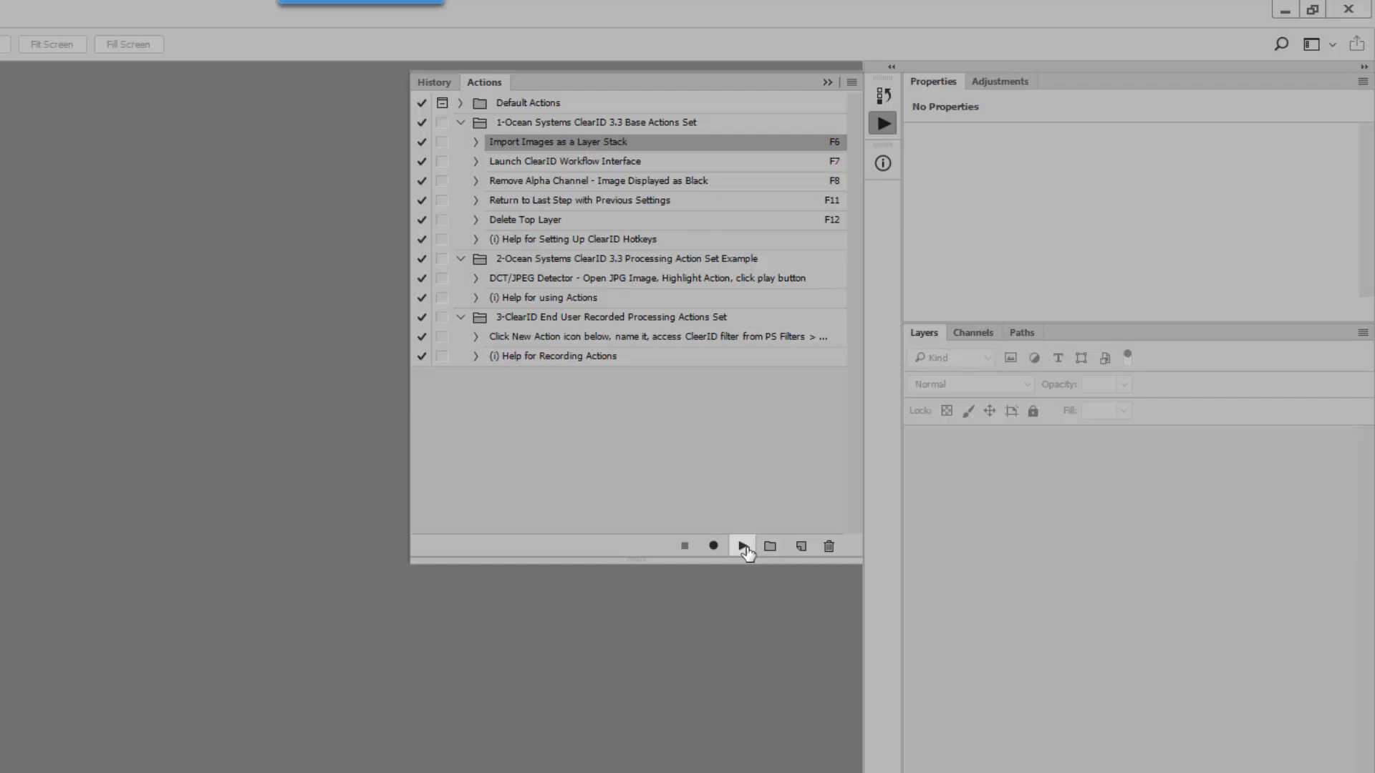
Play Import Images as a Layer Stack and import Plate_cleaner2_2.jpg as a hashed layer in a new document
{"action": "left_click", "coordinate": [742, 545]}
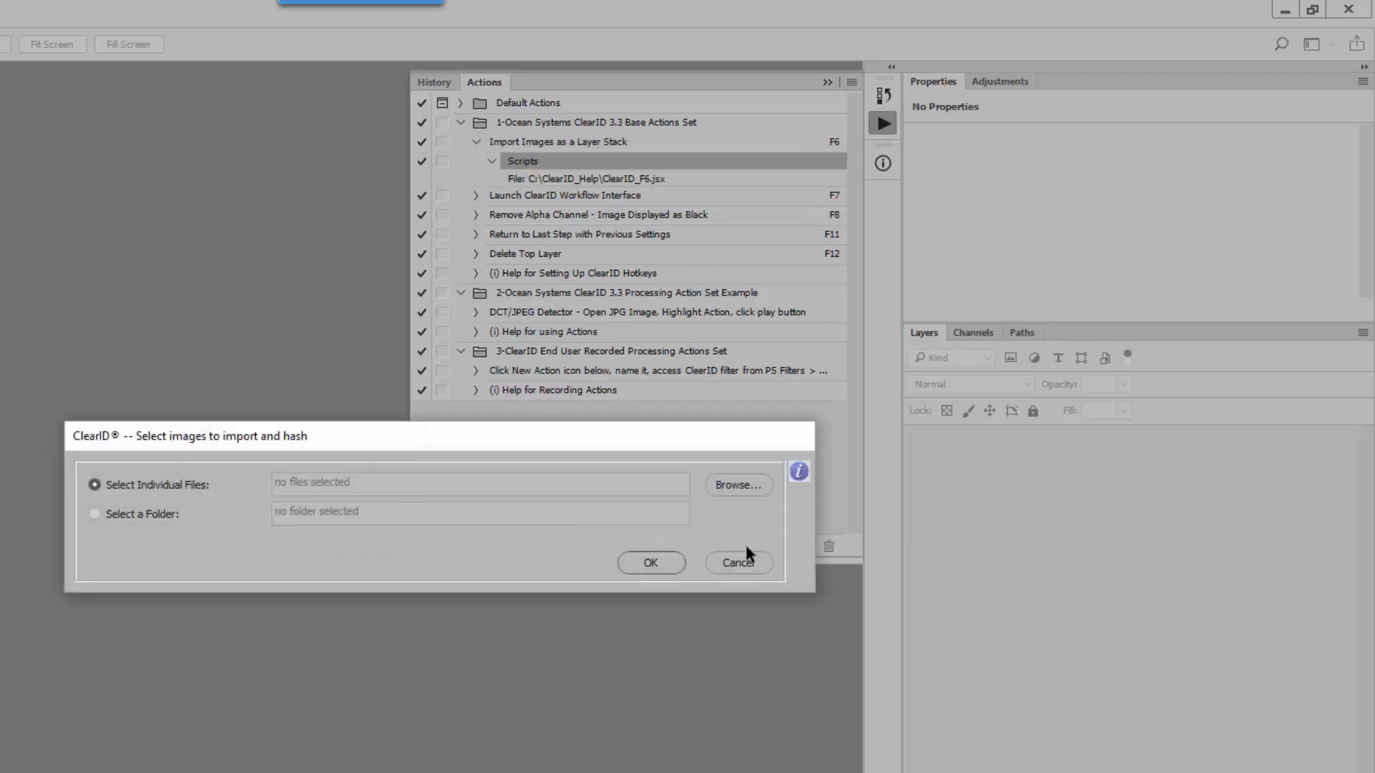
{"action": "left_click", "coordinate": [736, 486]}
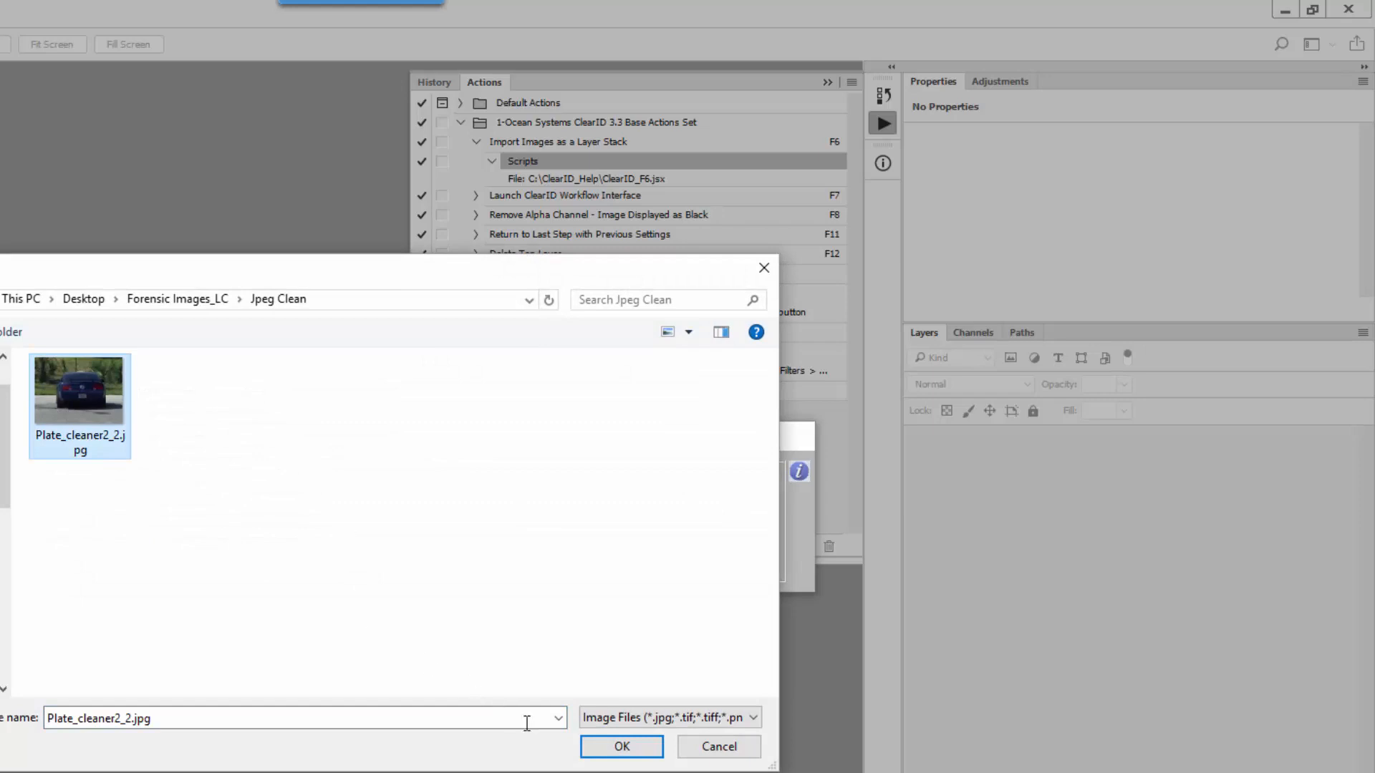
{"action": "left_click", "coordinate": [620, 746]}
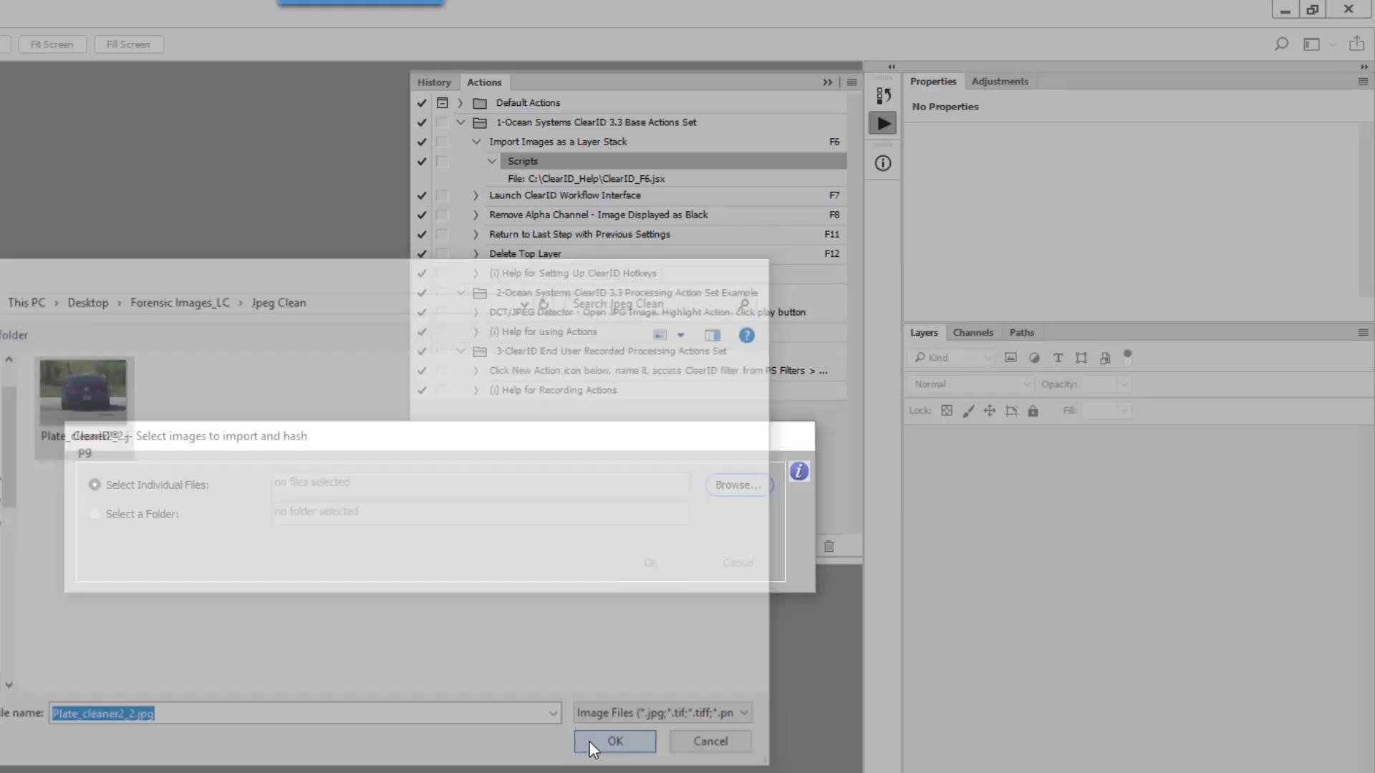
{"action": "left_click", "coordinate": [615, 741]}
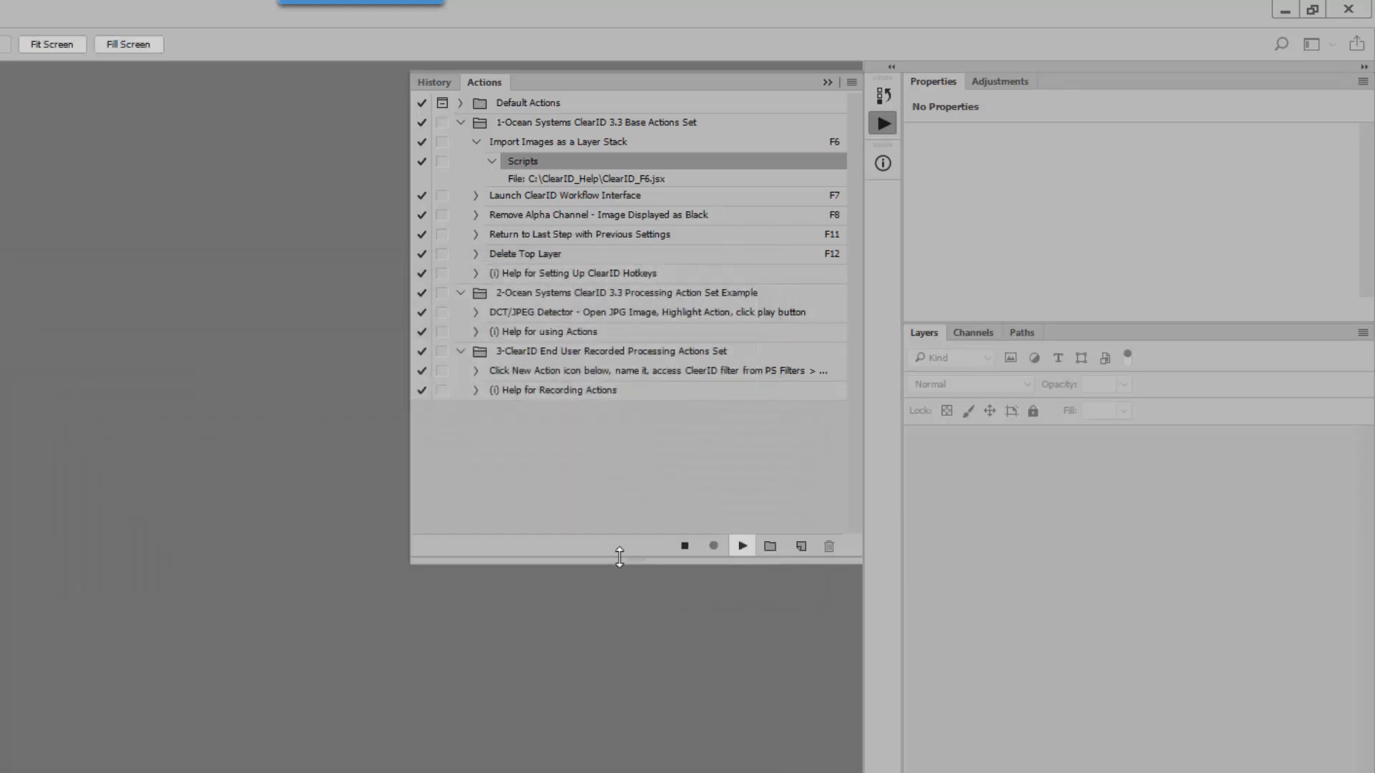
{"action": "left_click", "coordinate": [741, 546]}
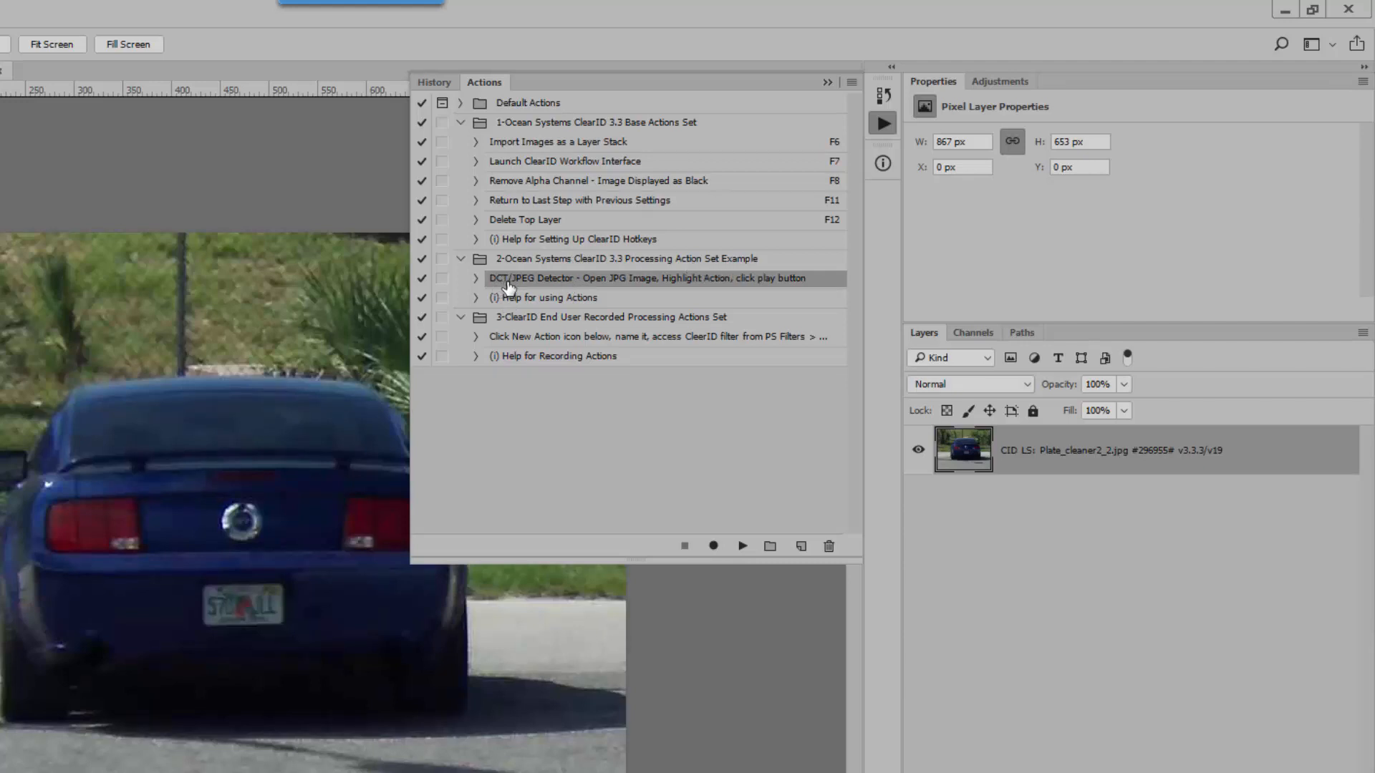
{"action": "mouse_move", "coordinate": [760, 557]}
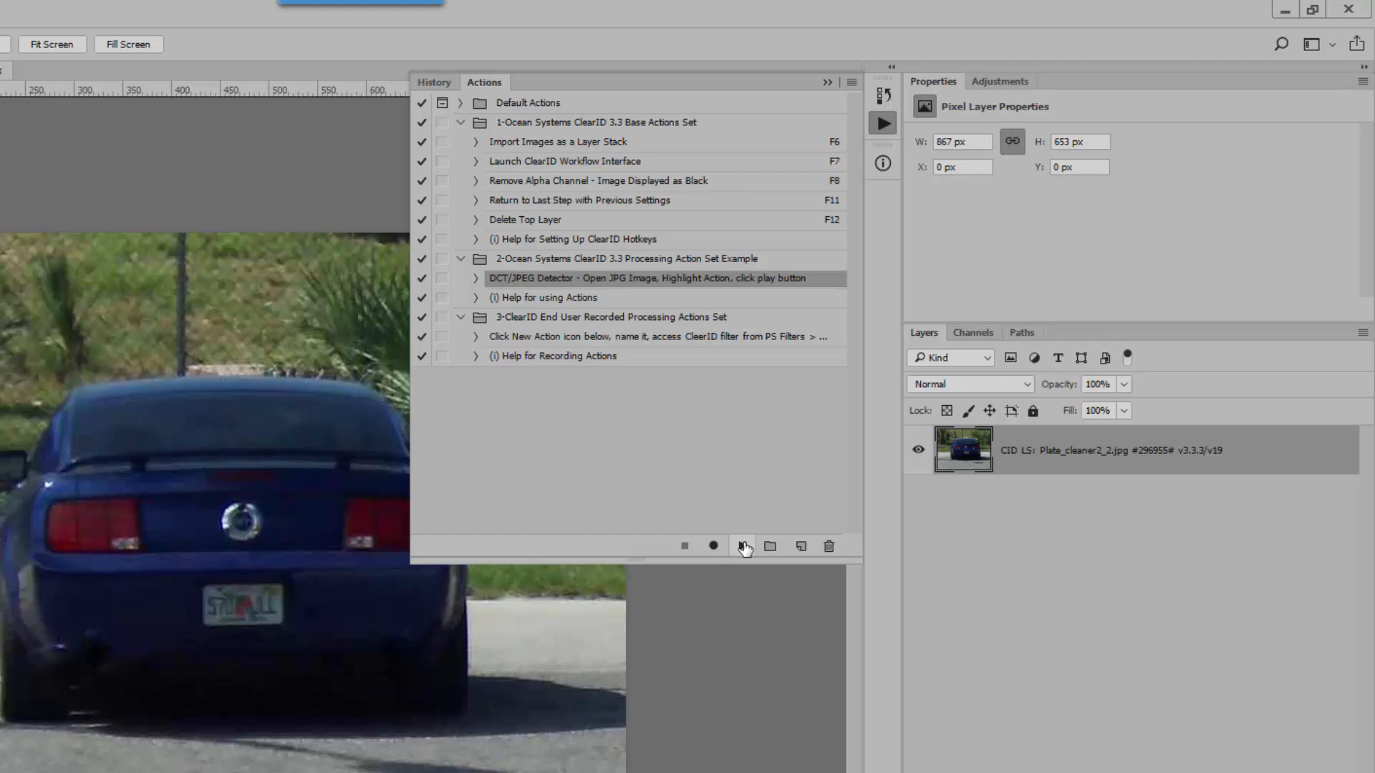
{"action": "mouse_move", "coordinate": [743, 545]}
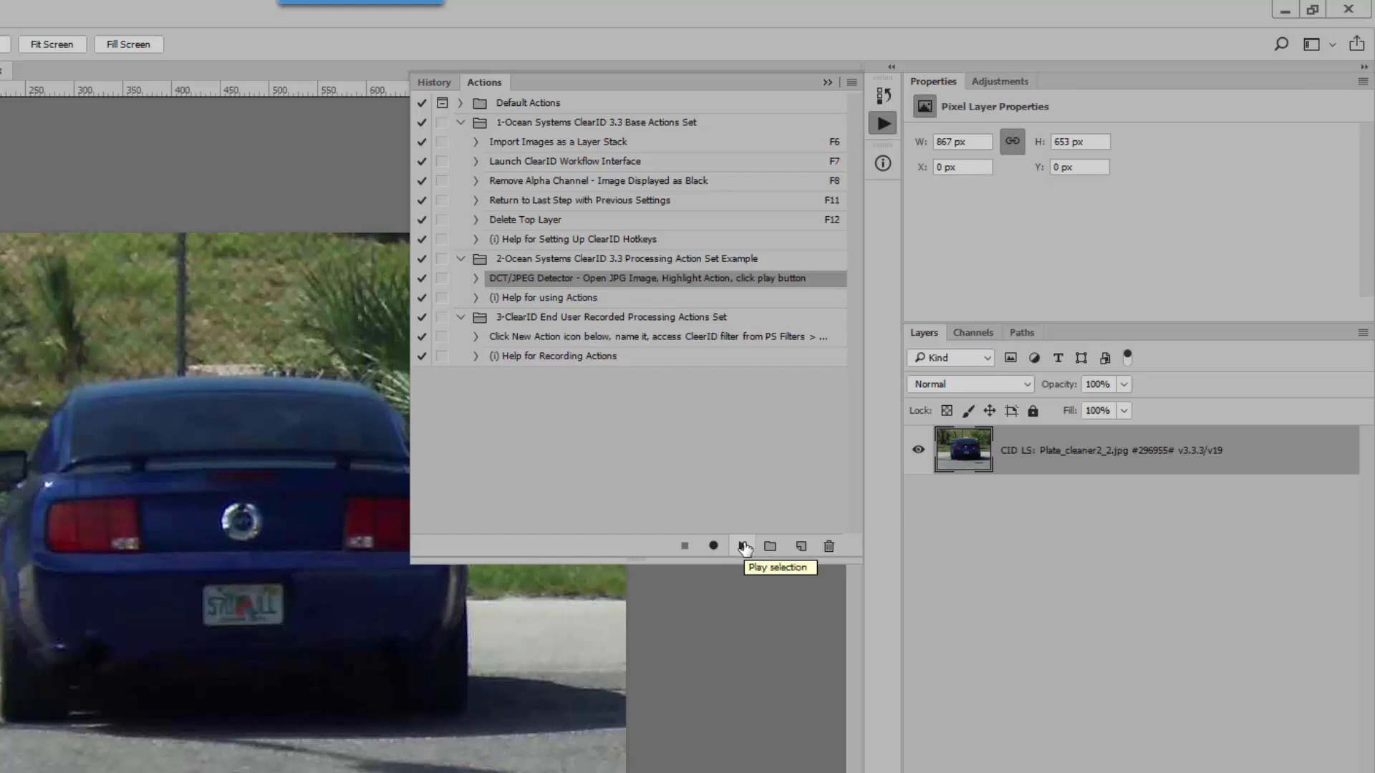
Play the DCT/JPEG Detector action, adding a Hue Channel False Color layer above the car image
{"action": "left_click", "coordinate": [742, 546]}
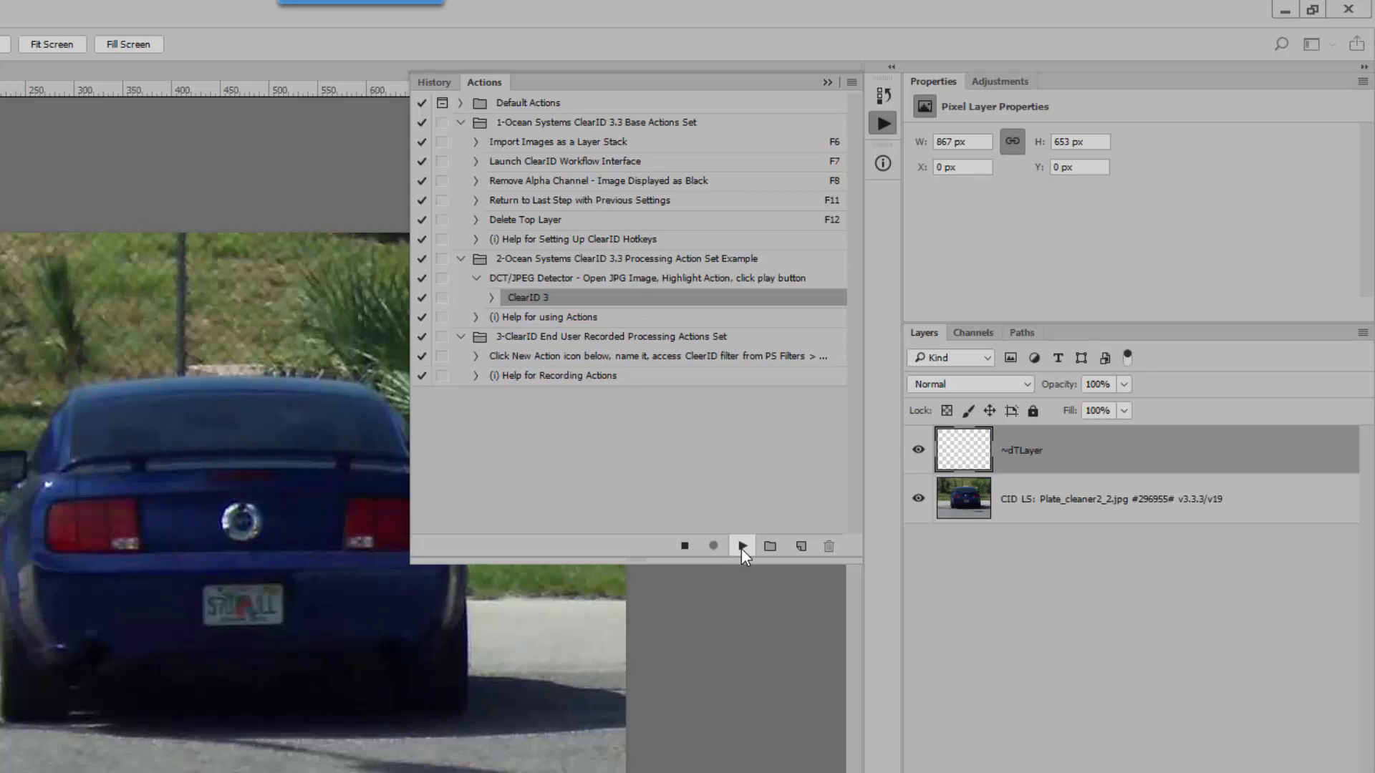
{"action": "left_click", "coordinate": [742, 546]}
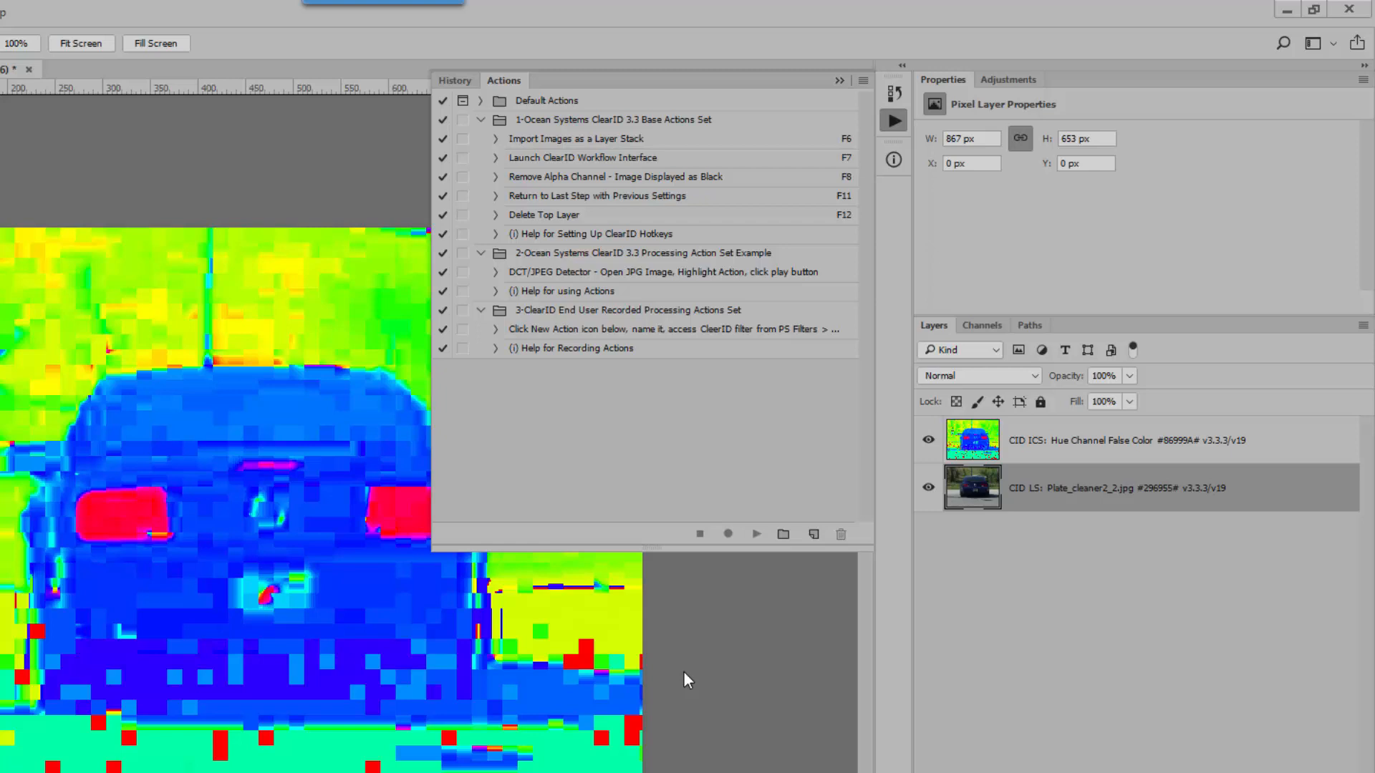
{"action": "mouse_move", "coordinate": [587, 436]}
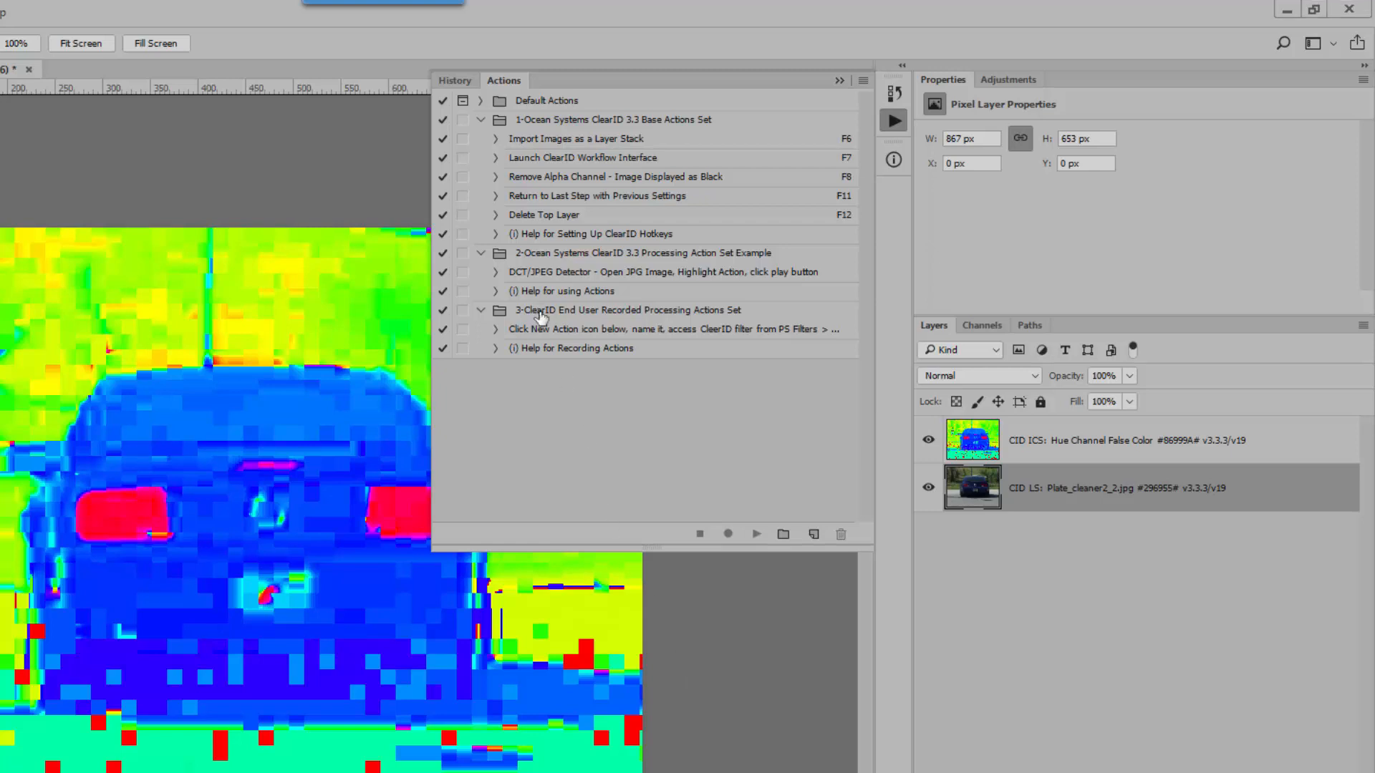
{"action": "left_click", "coordinate": [626, 309]}
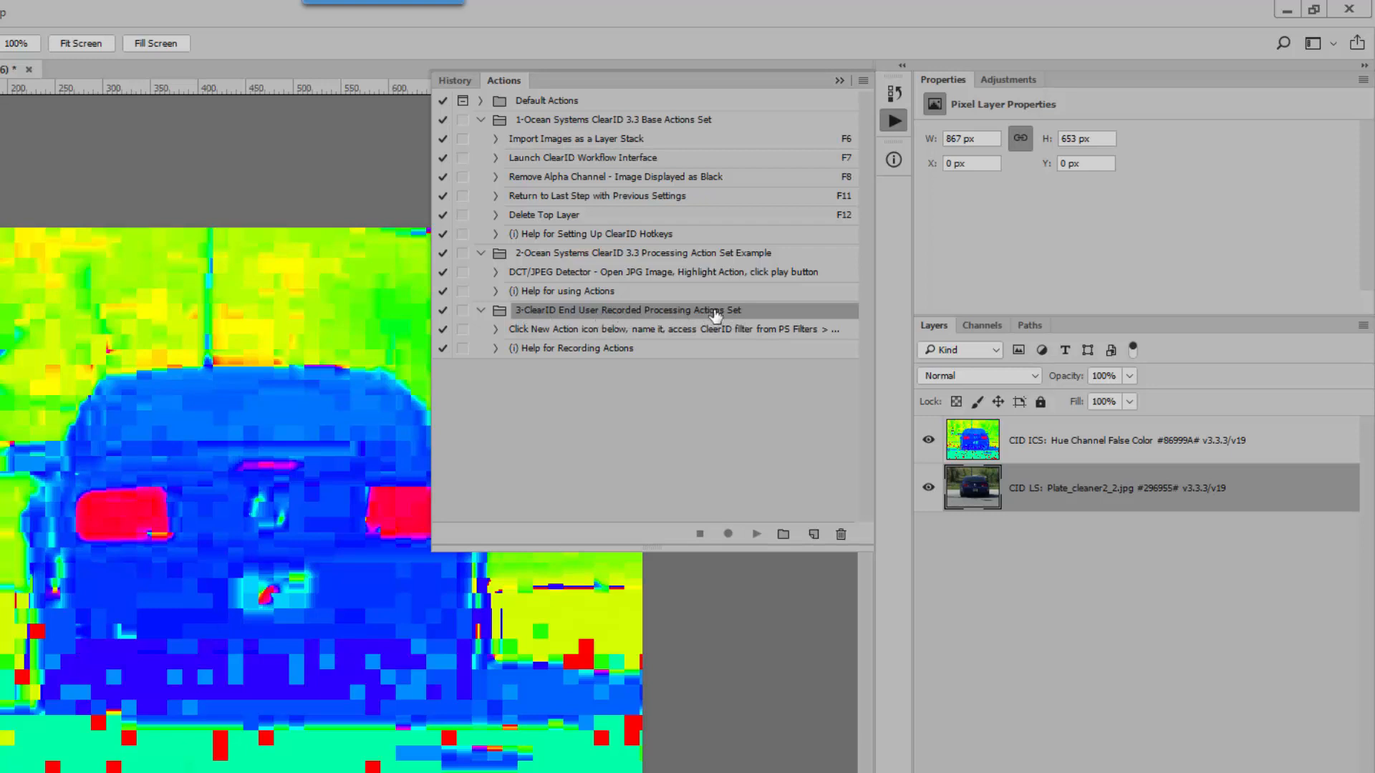
{"action": "mouse_move", "coordinate": [636, 450]}
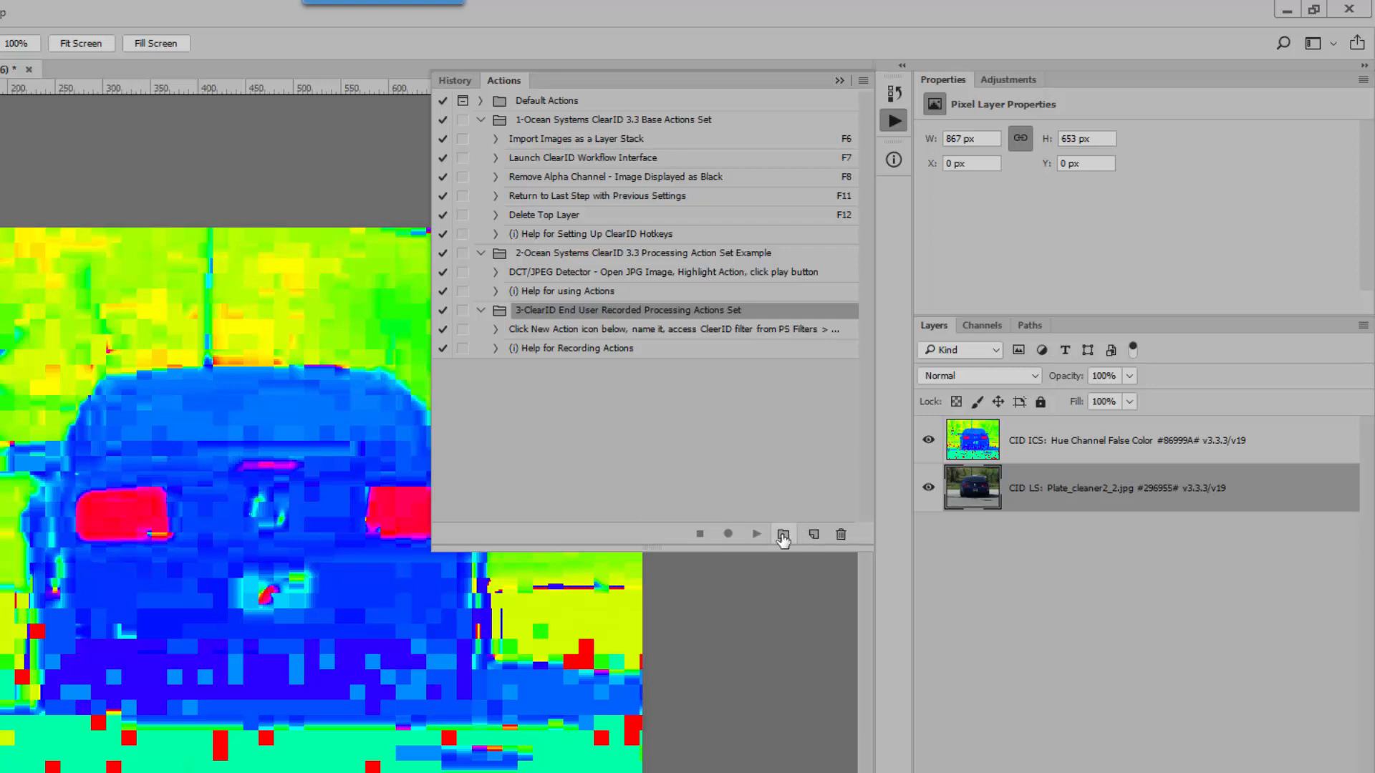
{"action": "mouse_move", "coordinate": [782, 534]}
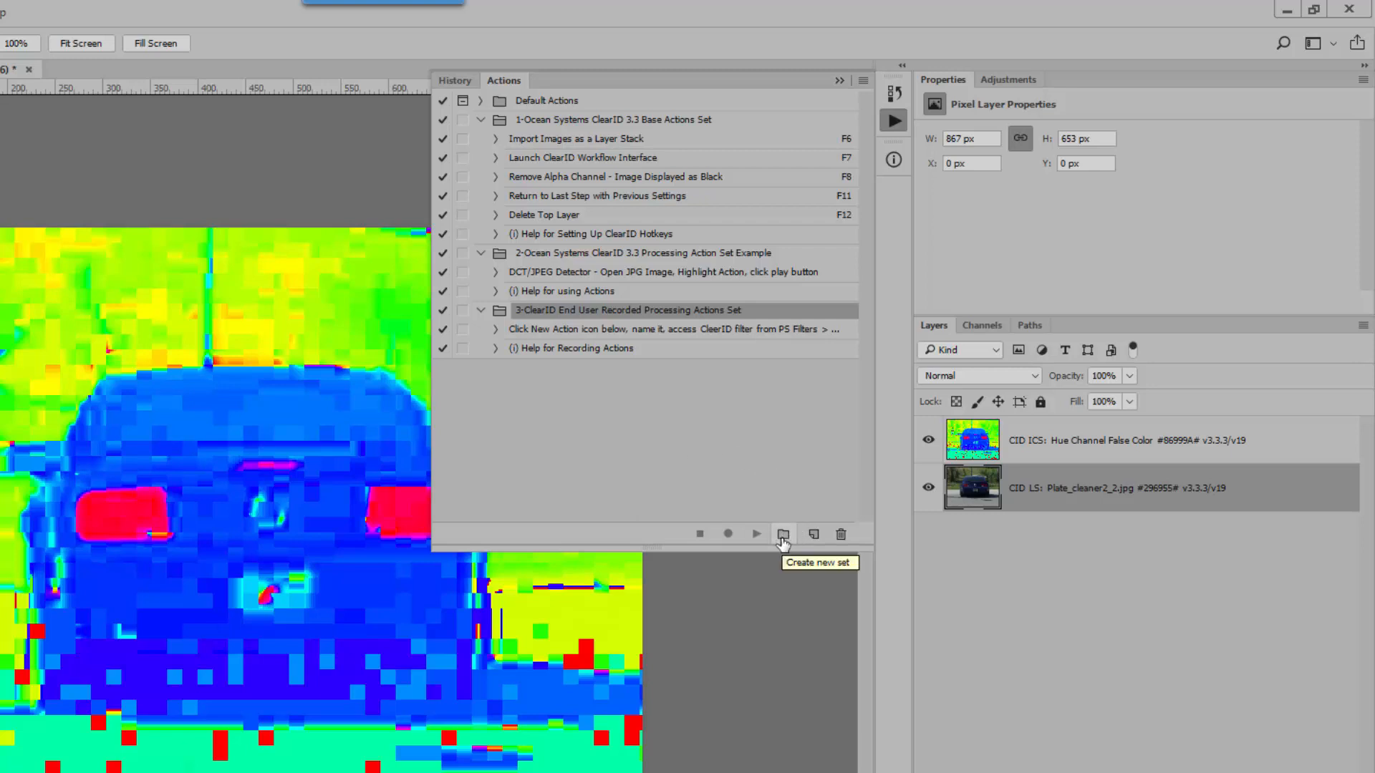
{"action": "mouse_move", "coordinate": [554, 321]}
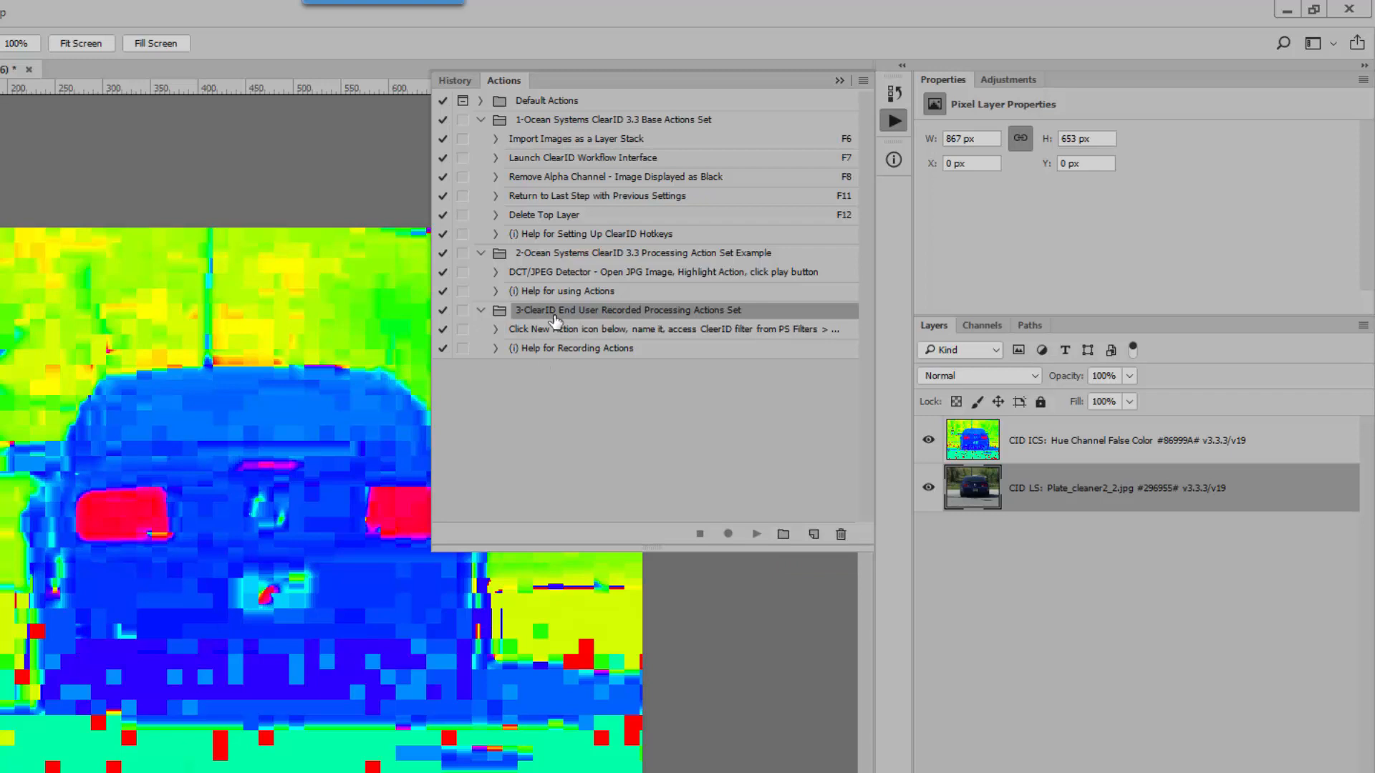
{"action": "mouse_move", "coordinate": [561, 318]}
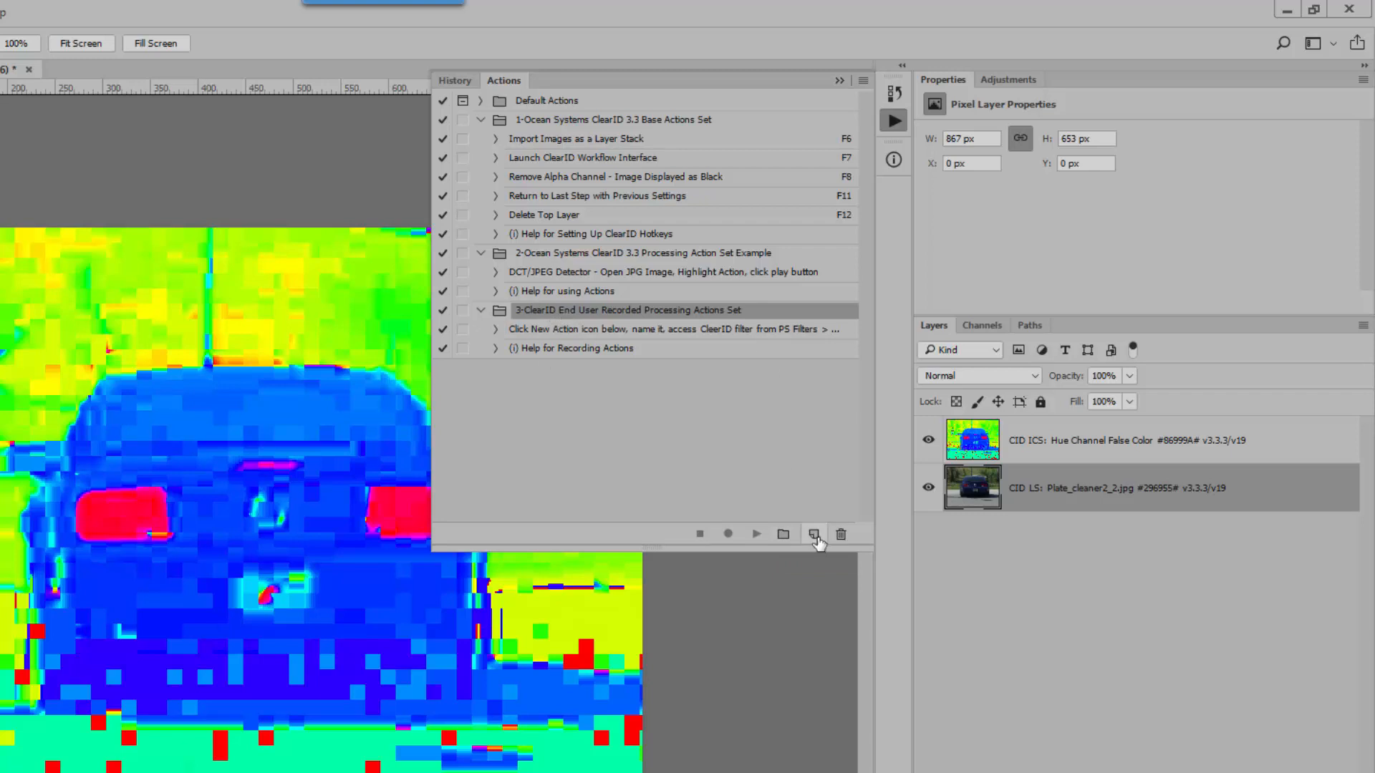
{"action": "mouse_move", "coordinate": [815, 534]}
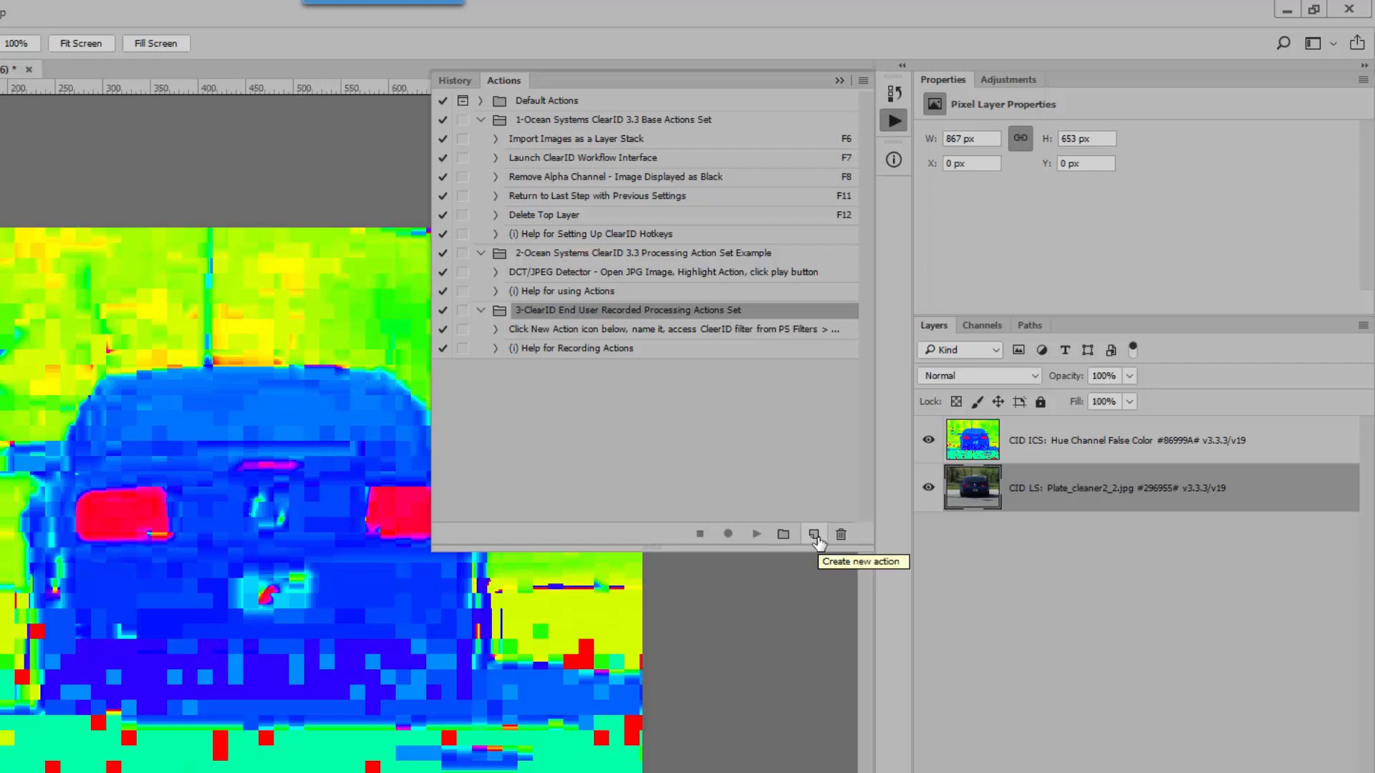
Create a new action named Verification Report with shortcut F4 and start recording it
{"action": "left_click", "coordinate": [813, 535]}
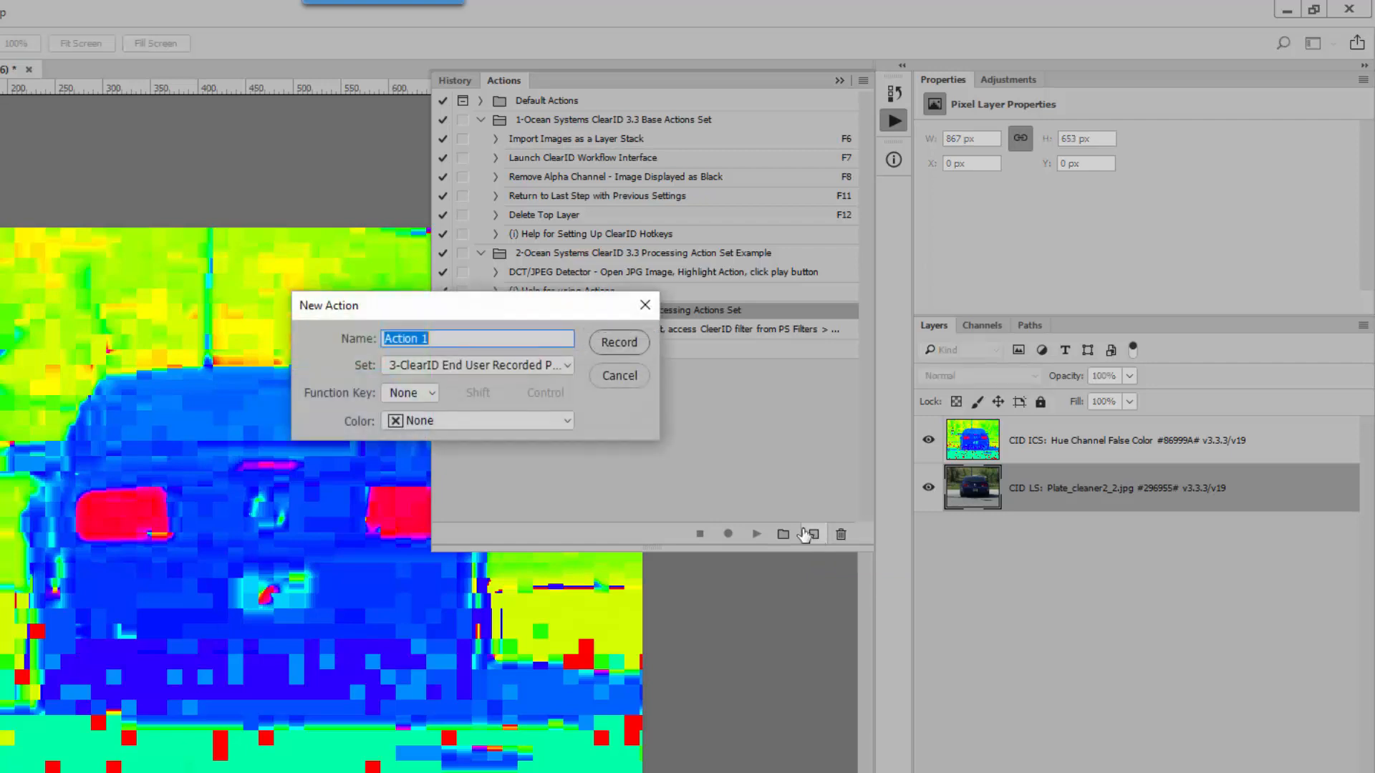
{"action": "type", "text": "V"}
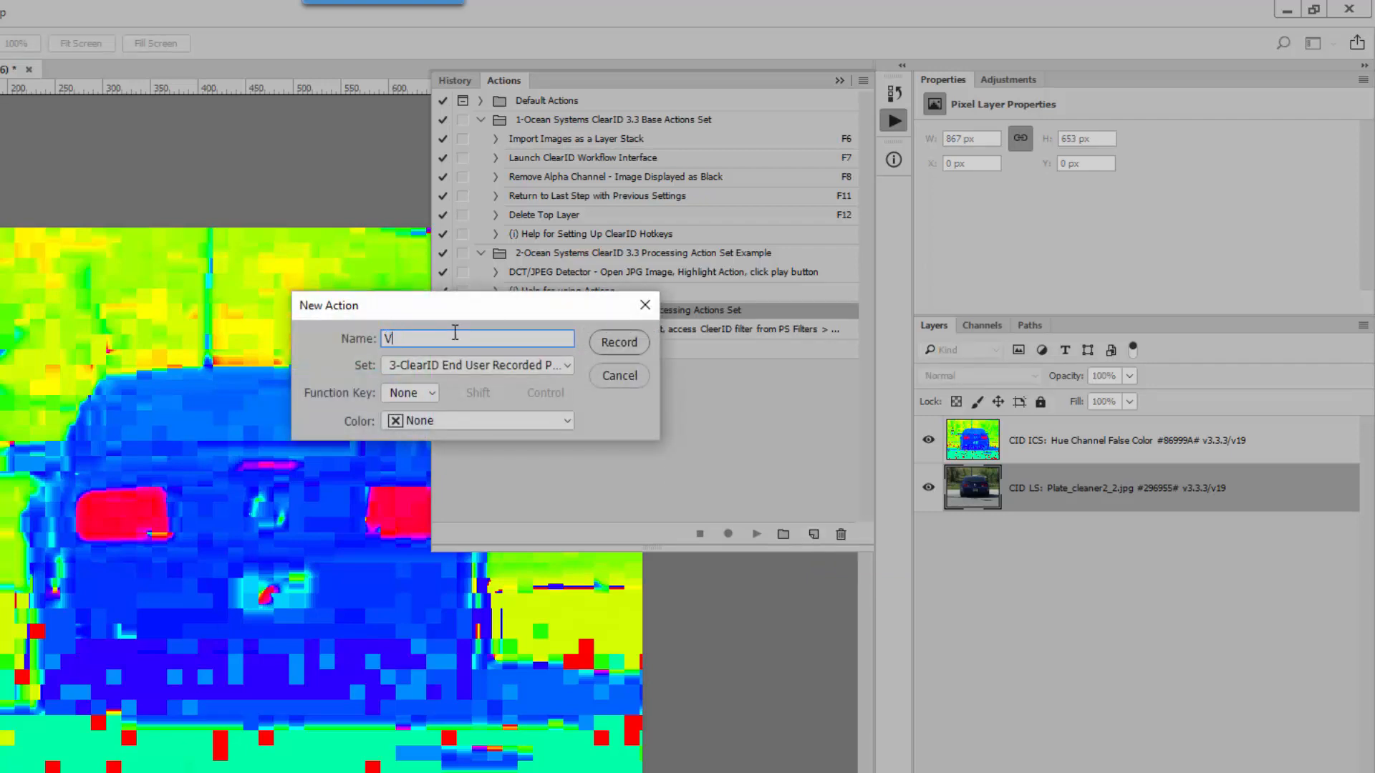
{"action": "type", "text": "erif"}
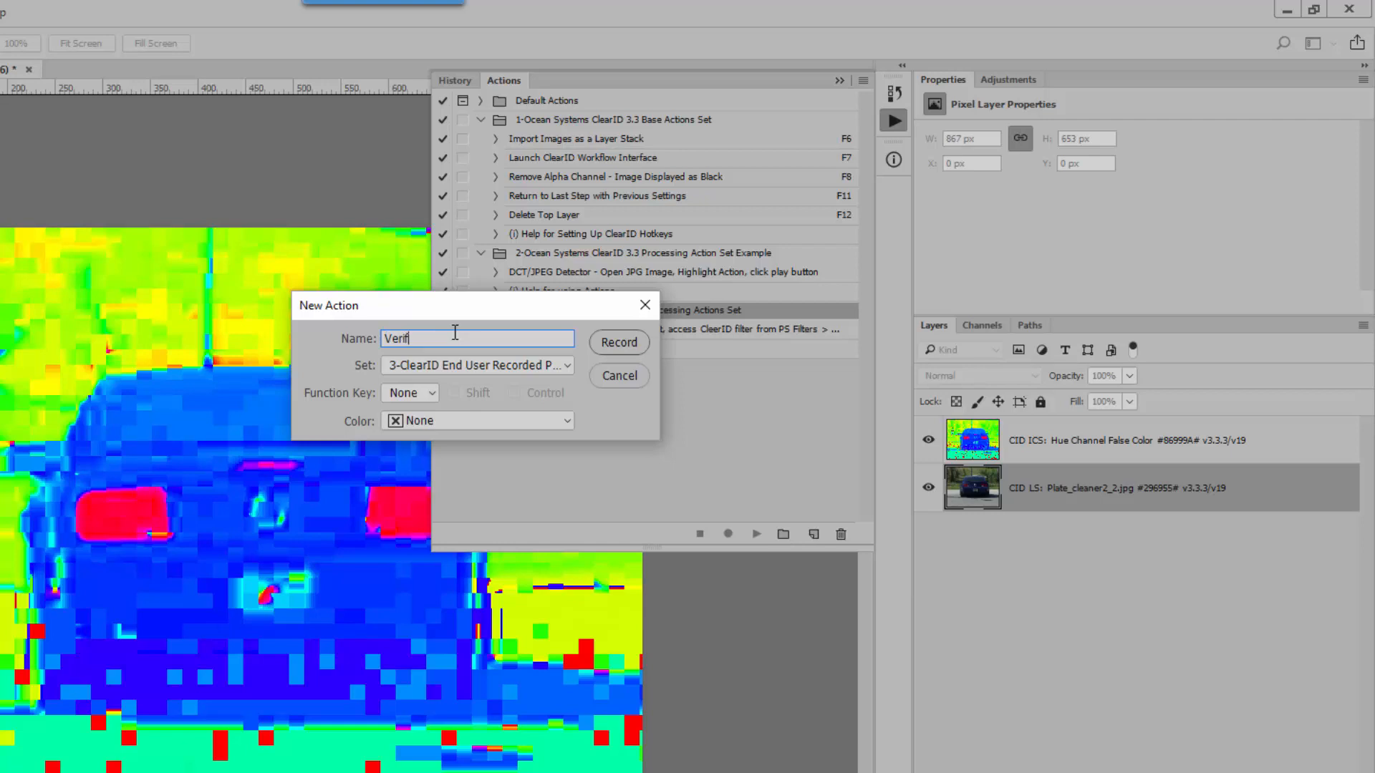
{"action": "type", "text": "ication Report"}
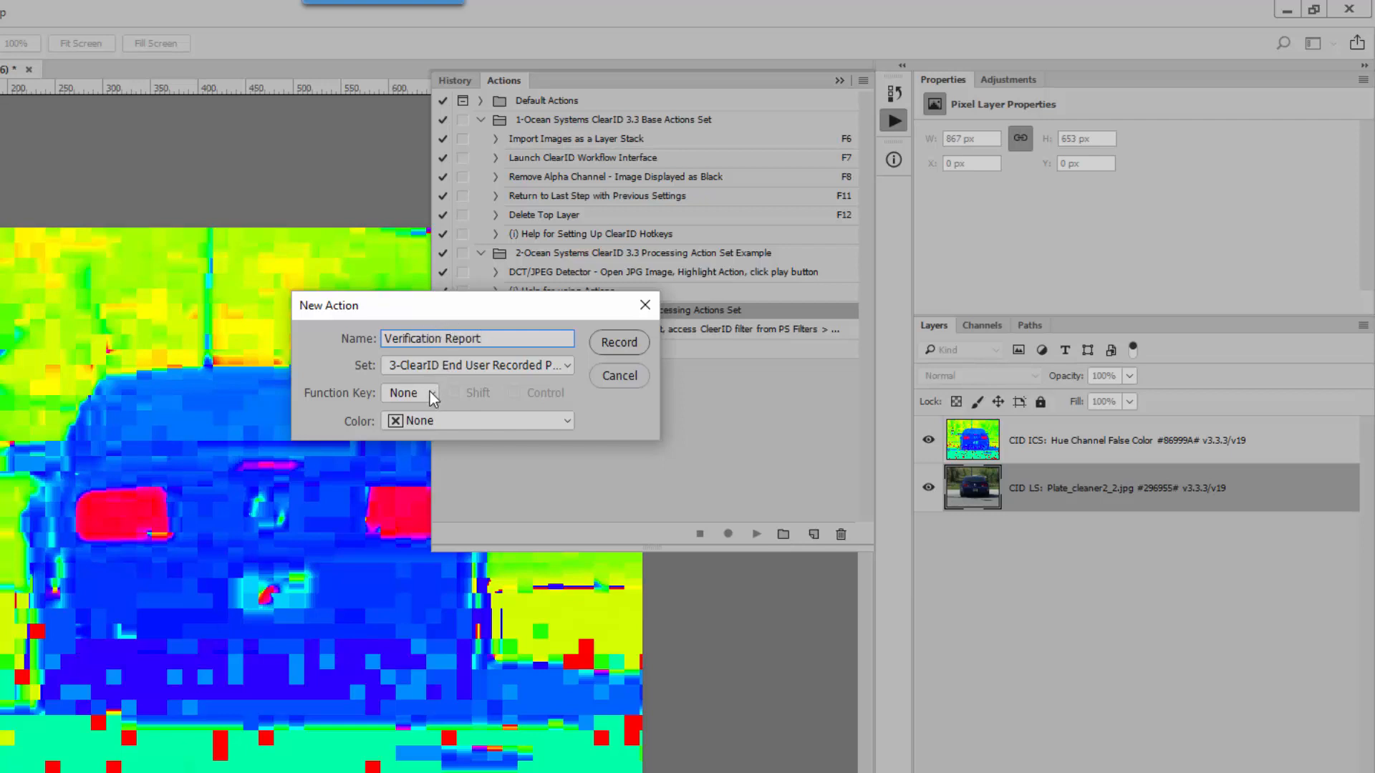
{"action": "left_click", "coordinate": [409, 392]}
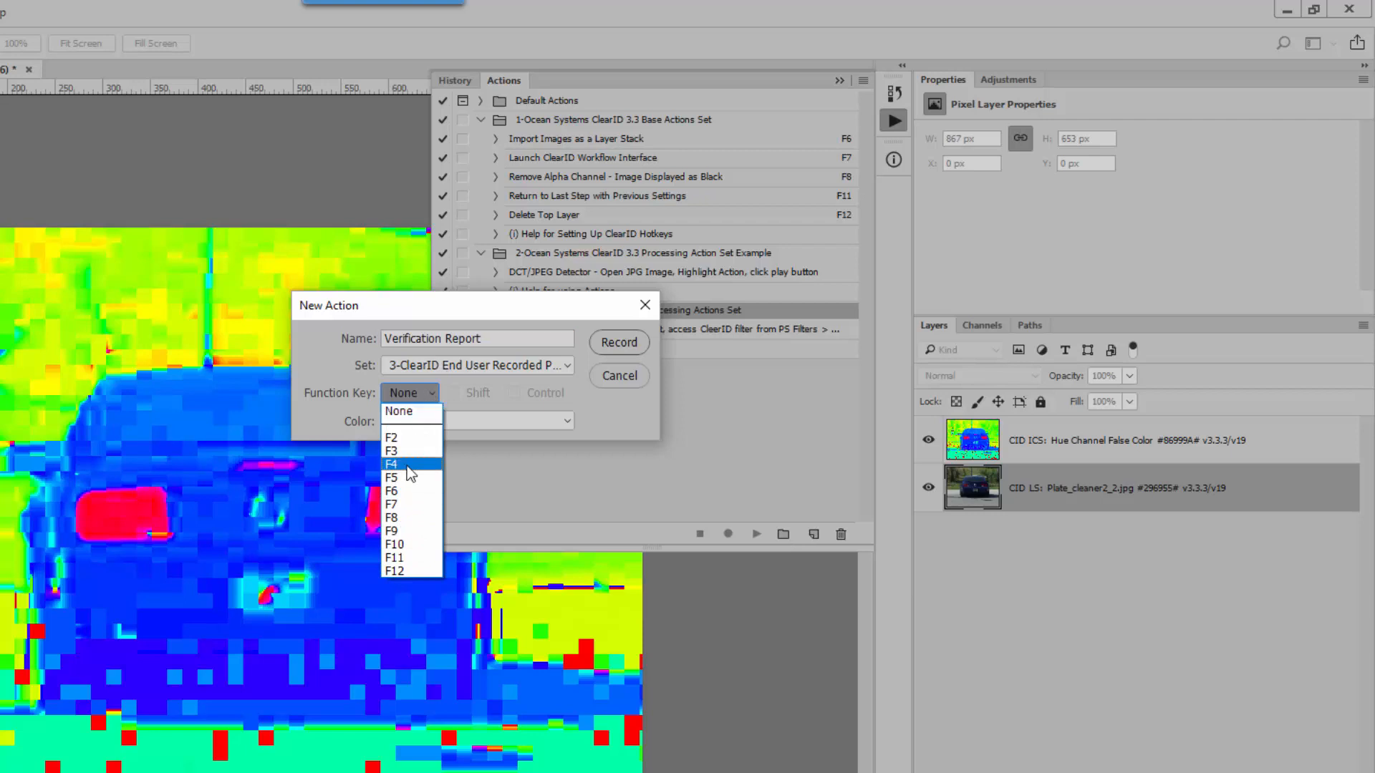
{"action": "left_click", "coordinate": [391, 464]}
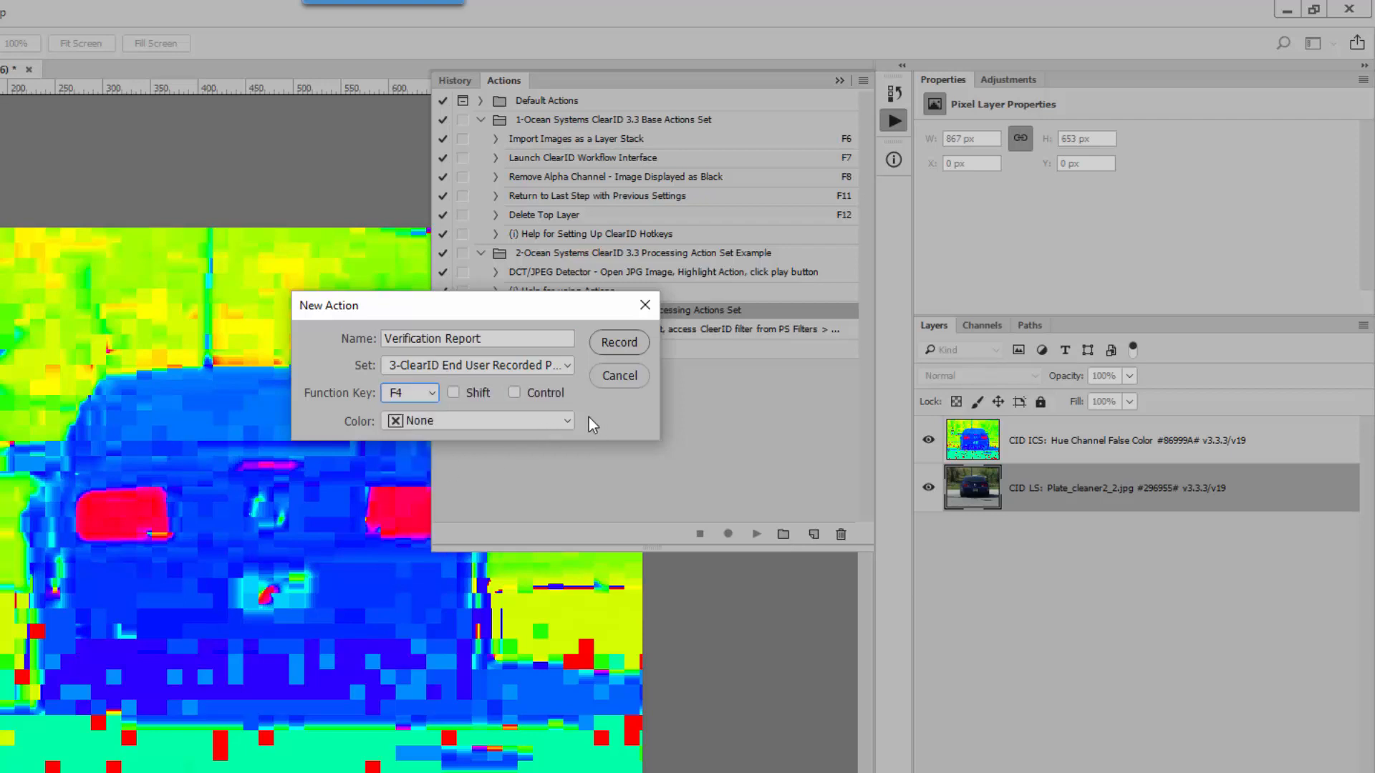
{"action": "mouse_move", "coordinate": [546, 424]}
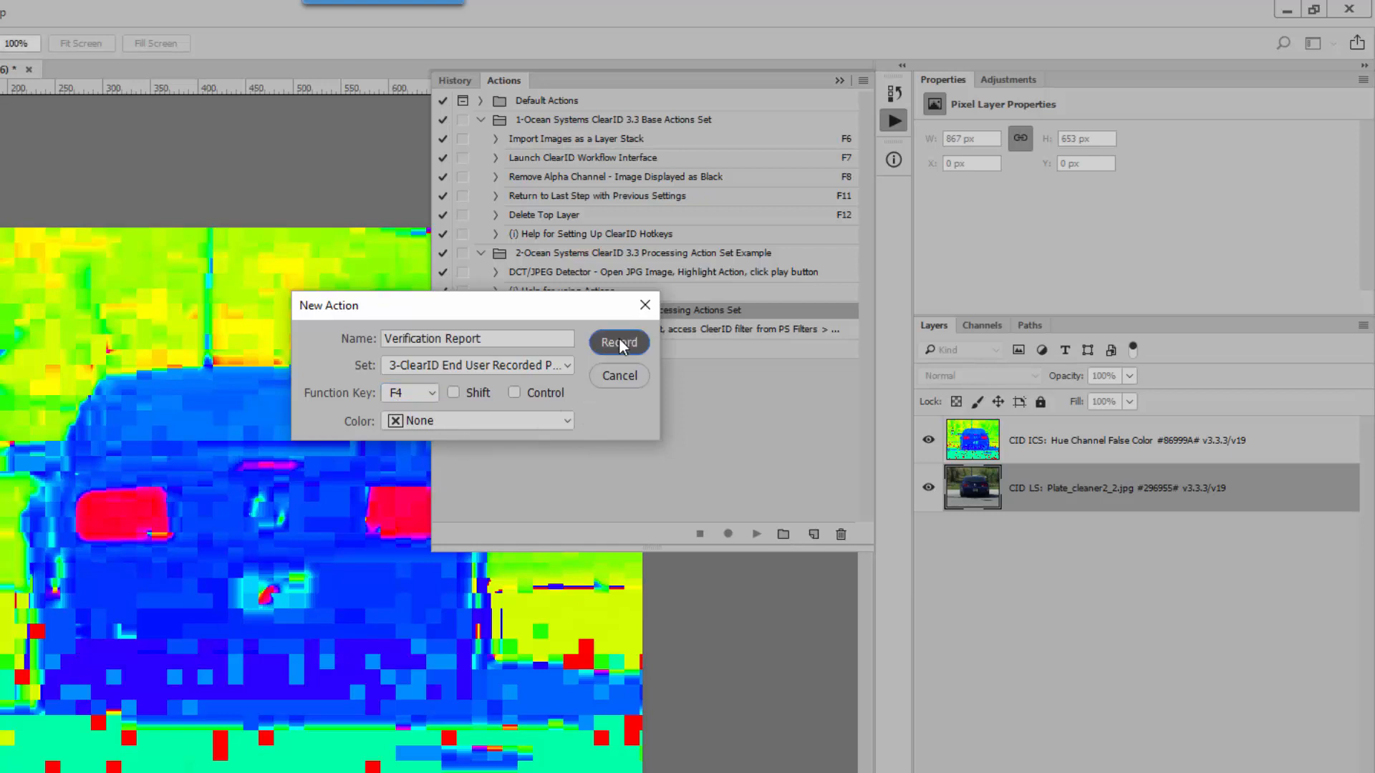
{"action": "left_click", "coordinate": [618, 342]}
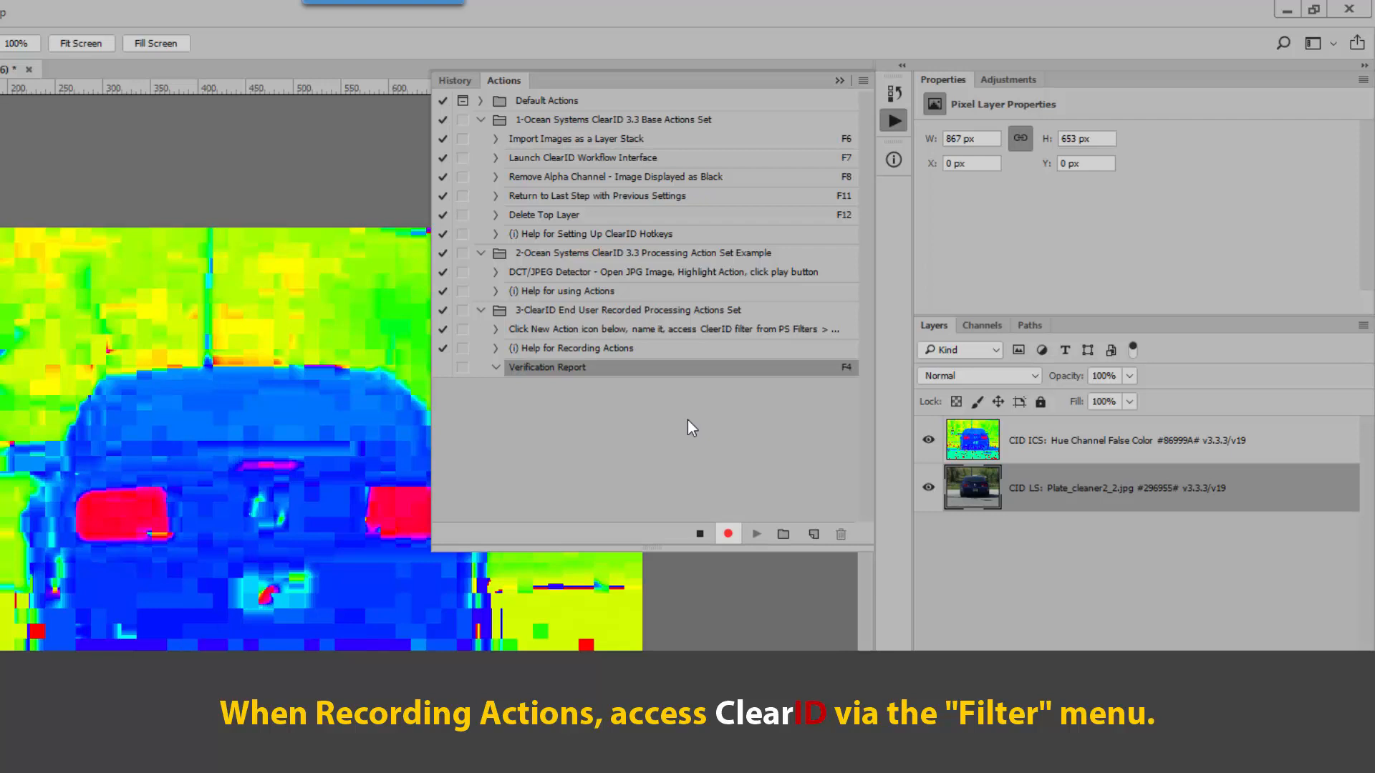
{"action": "mouse_move", "coordinate": [682, 424]}
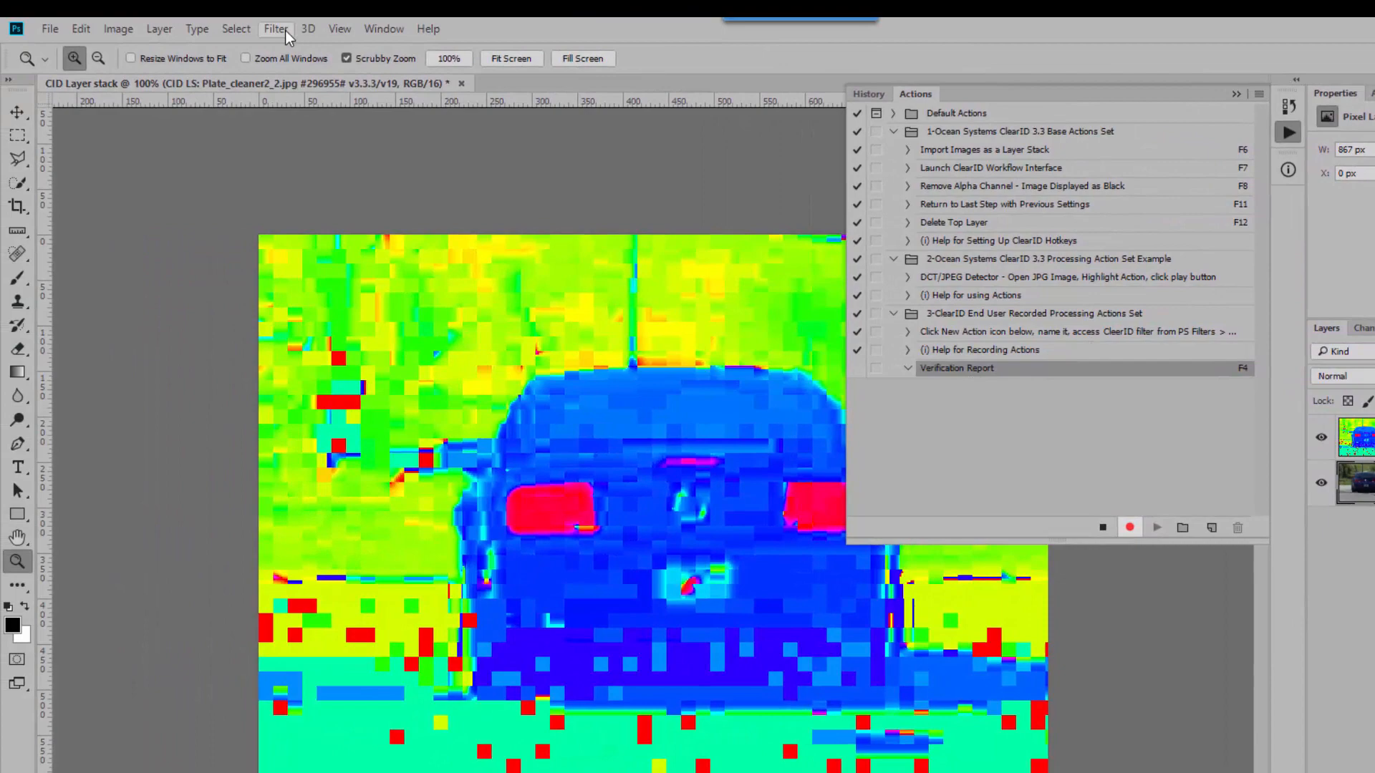
Run ClearID Workflow's Generate Verification Report, continue without saving the document, and save the report
{"action": "left_click", "coordinate": [275, 28]}
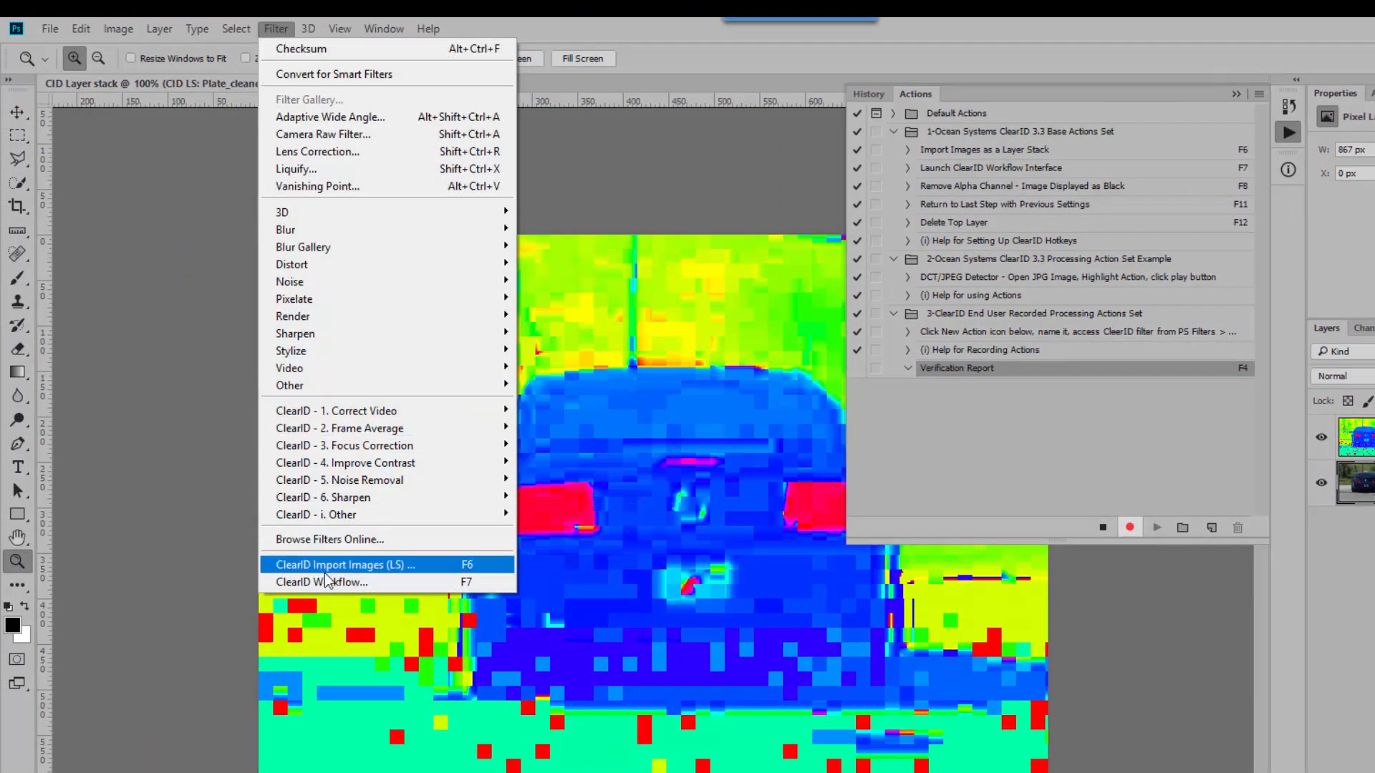
{"action": "left_click", "coordinate": [321, 583]}
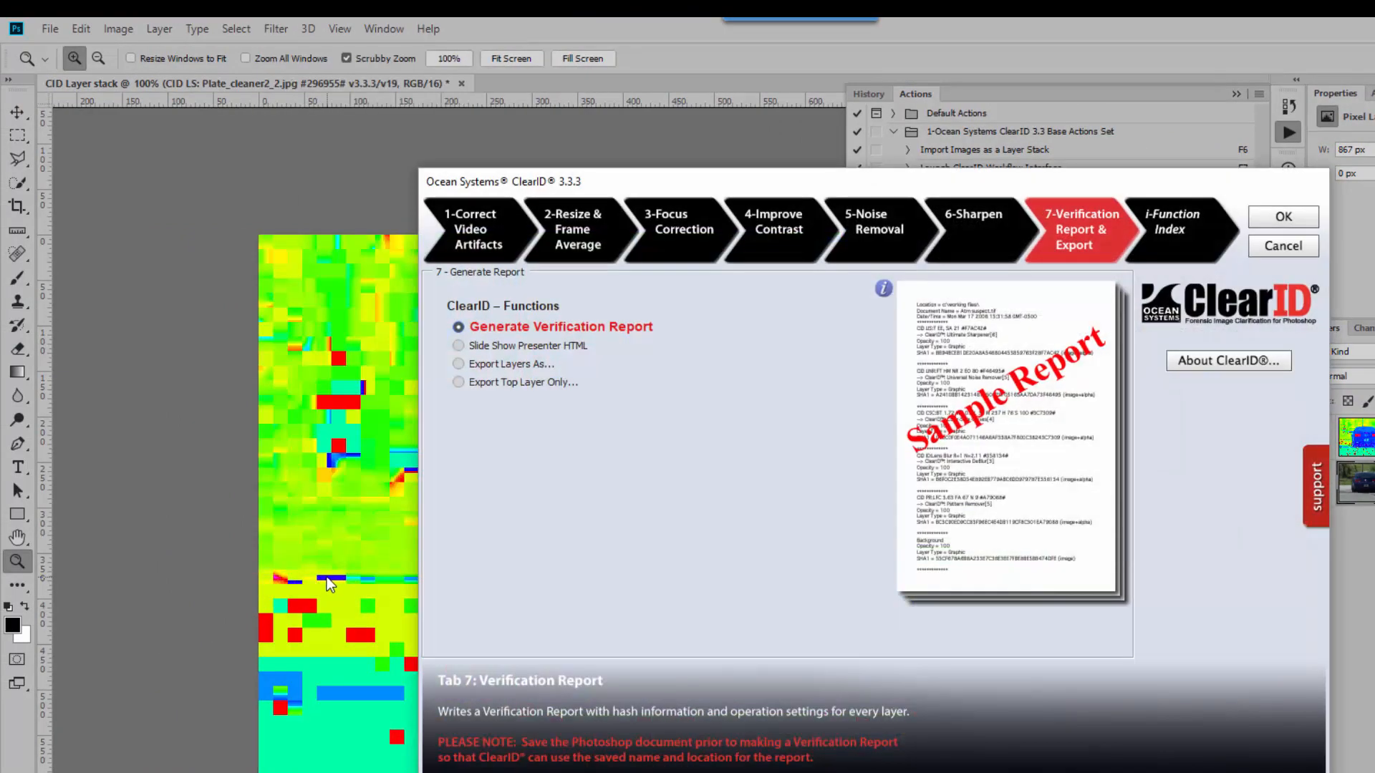
{"action": "mouse_move", "coordinate": [592, 346]}
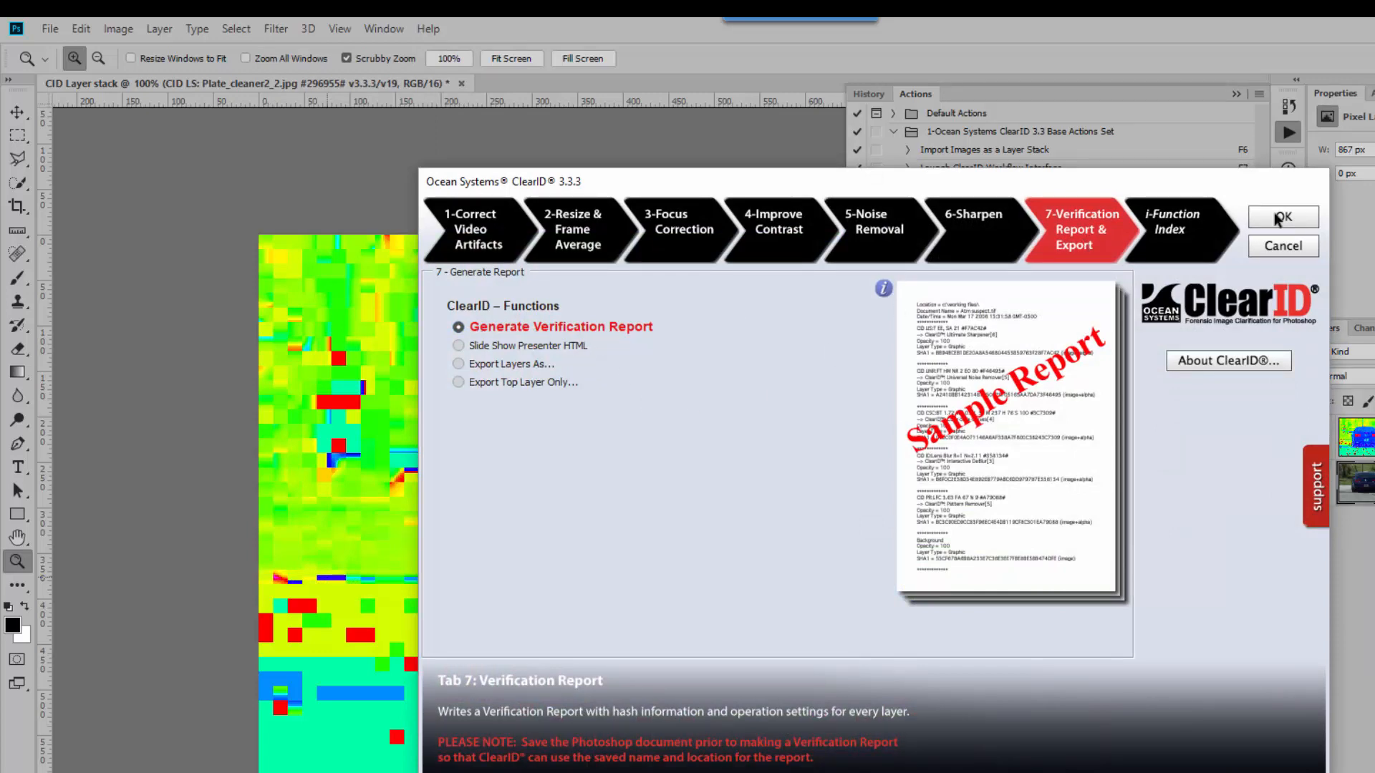
{"action": "left_click", "coordinate": [1282, 216]}
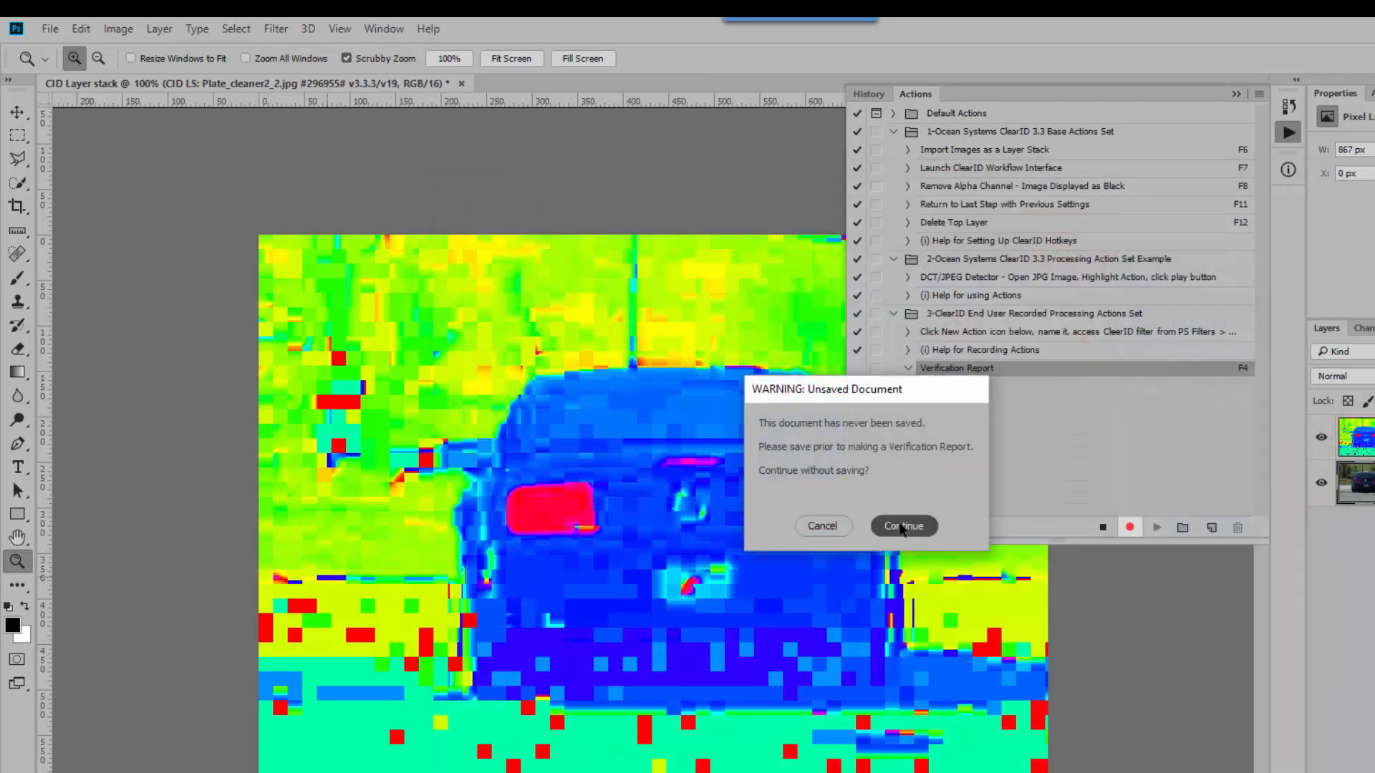
{"action": "left_click", "coordinate": [903, 526]}
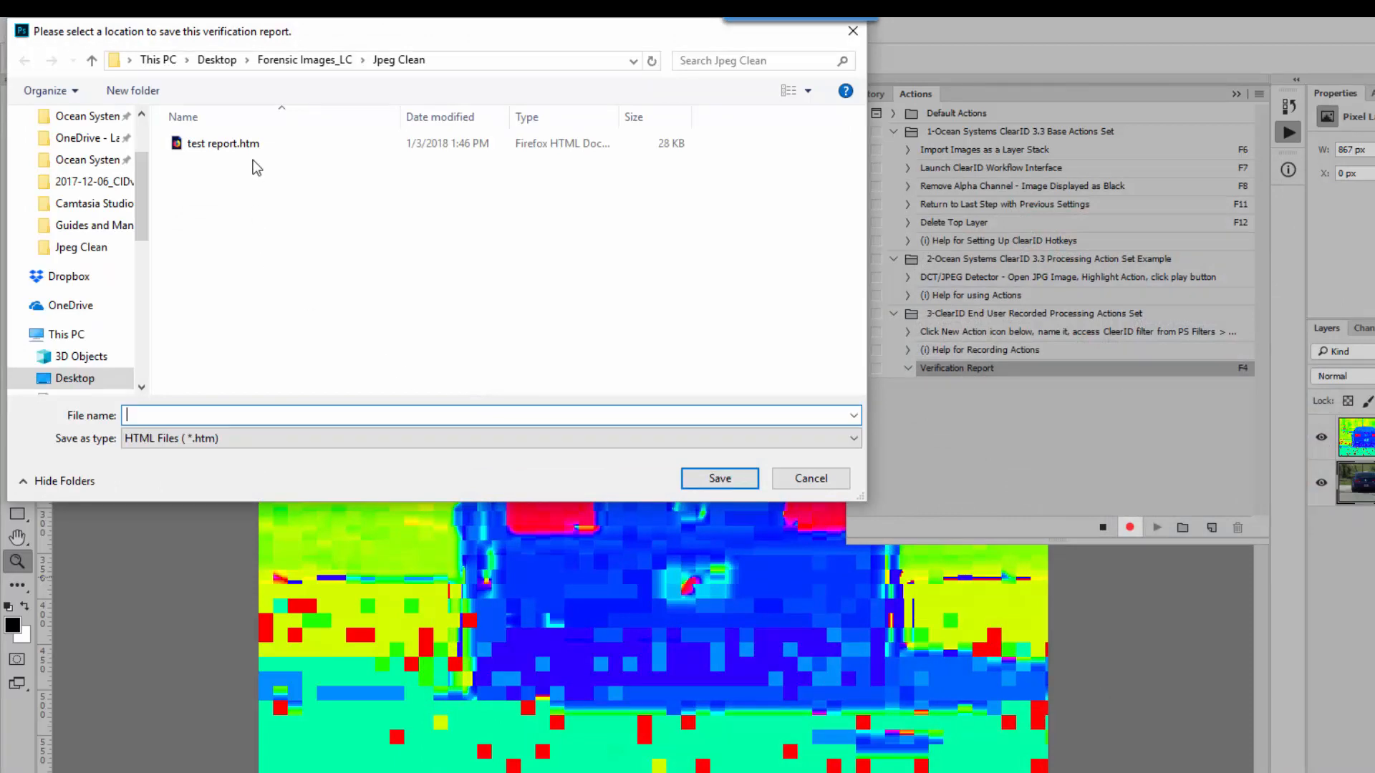
{"action": "left_click", "coordinate": [808, 478]}
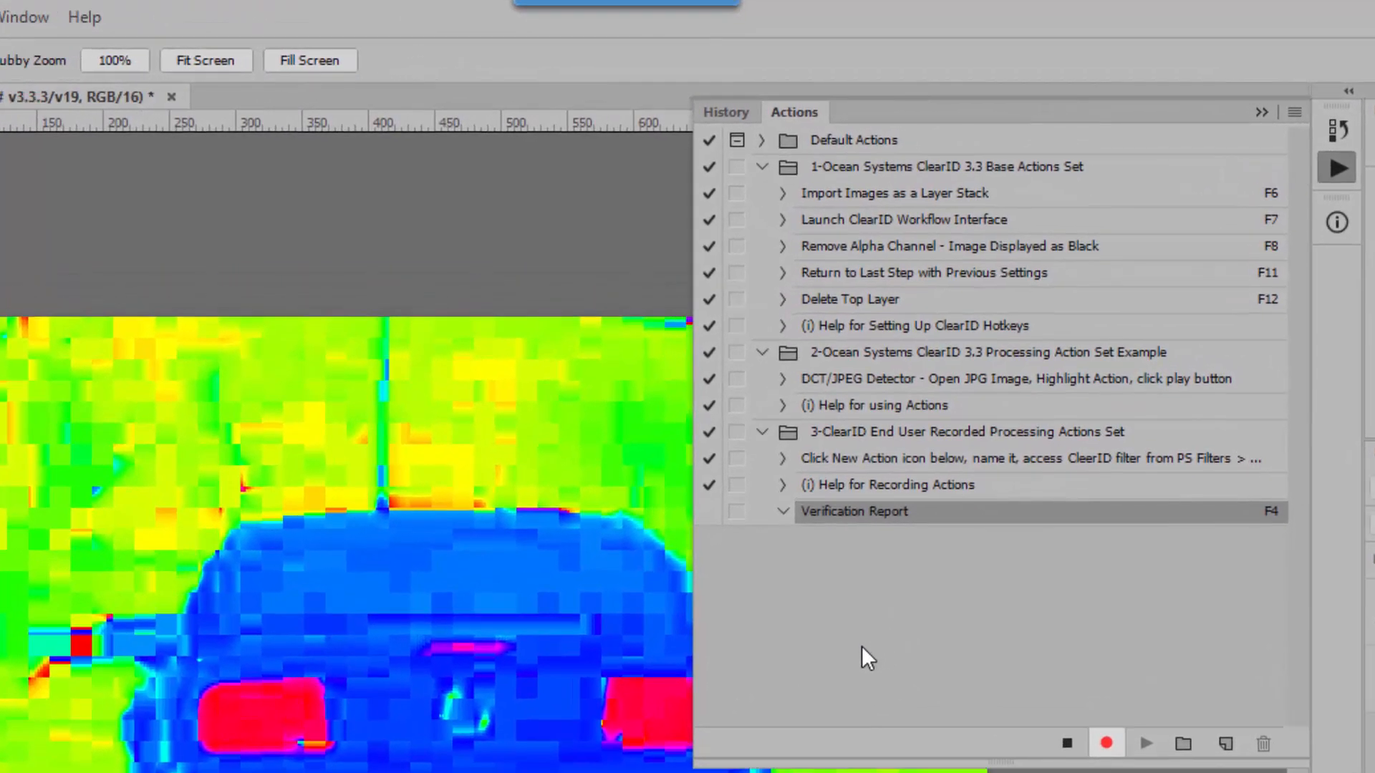
Stop recording and expand Verification Report to review its ClearID 3 step (Tab7, button 1)
{"action": "left_click", "coordinate": [785, 511]}
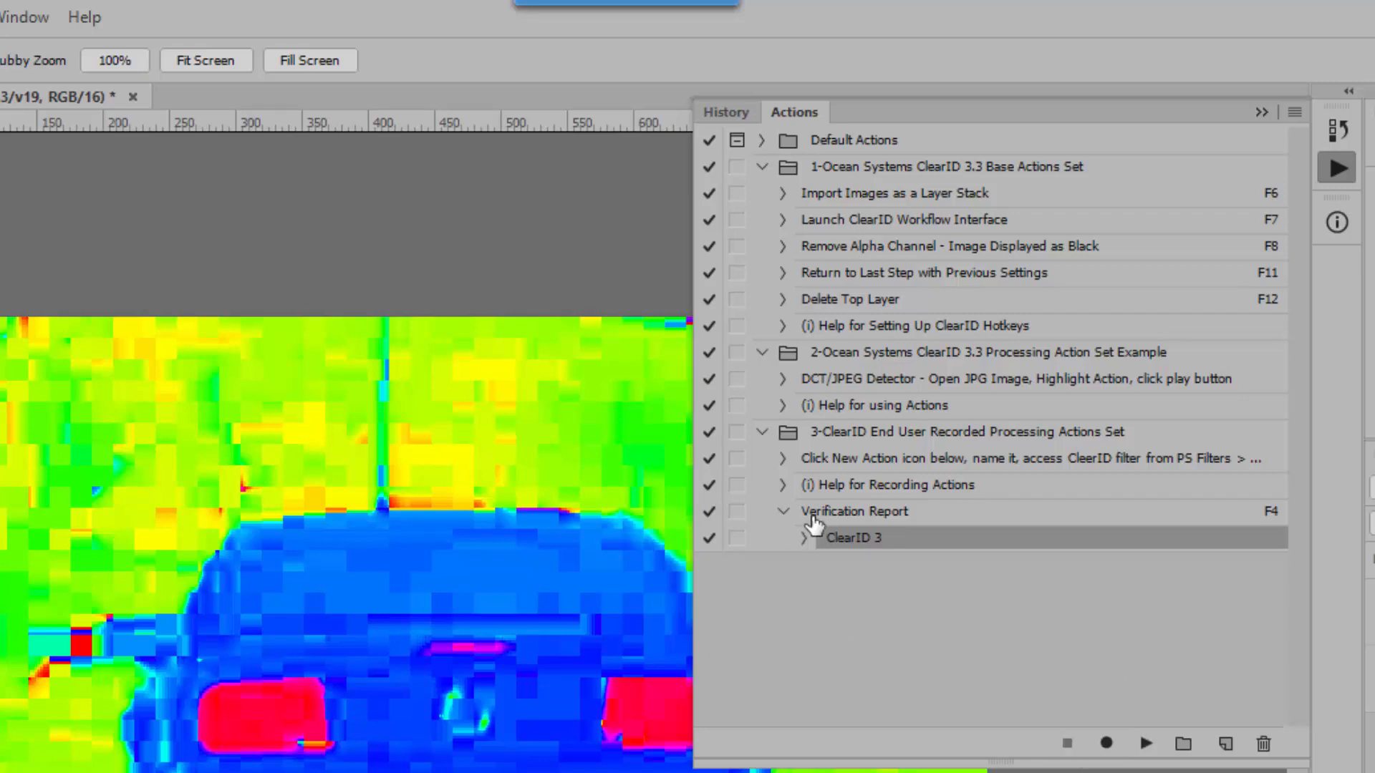
{"action": "left_click", "coordinate": [855, 512]}
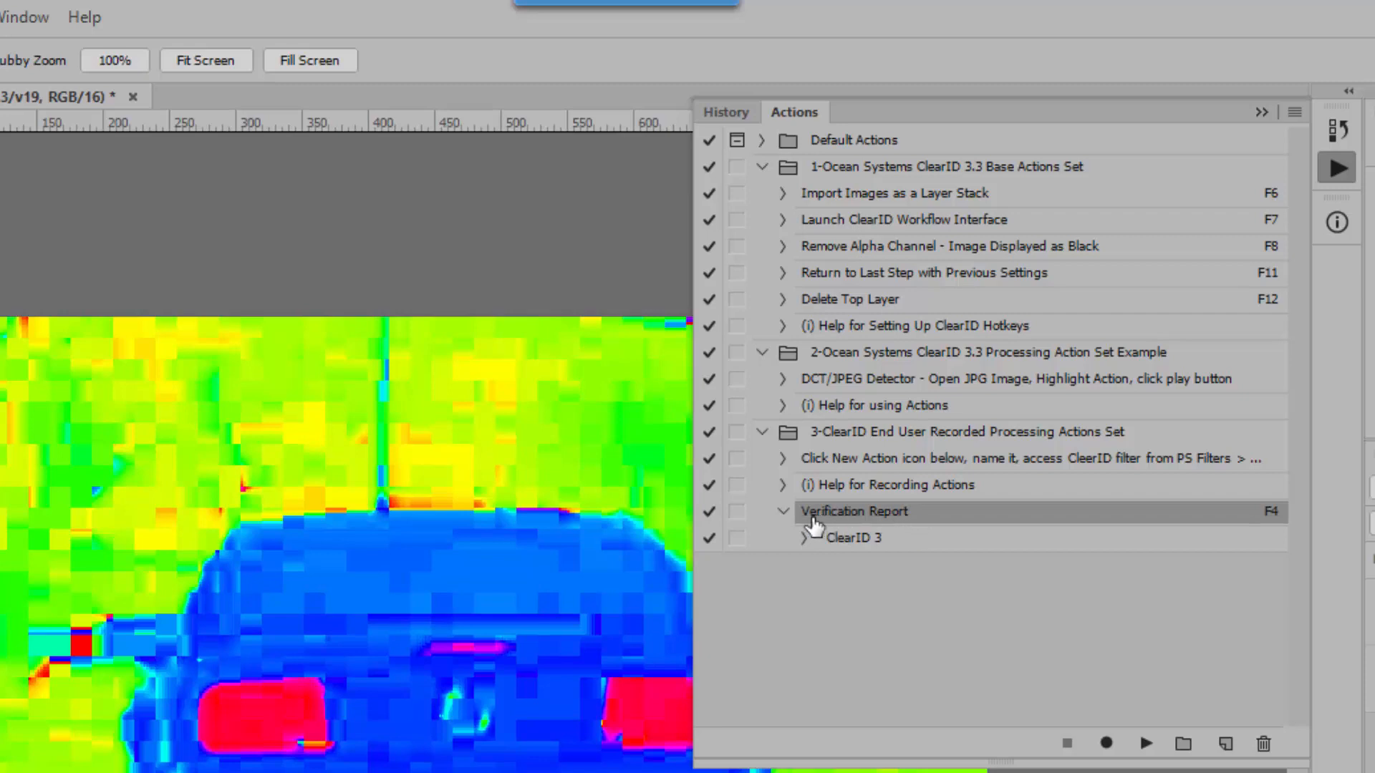
{"action": "left_click", "coordinate": [803, 537]}
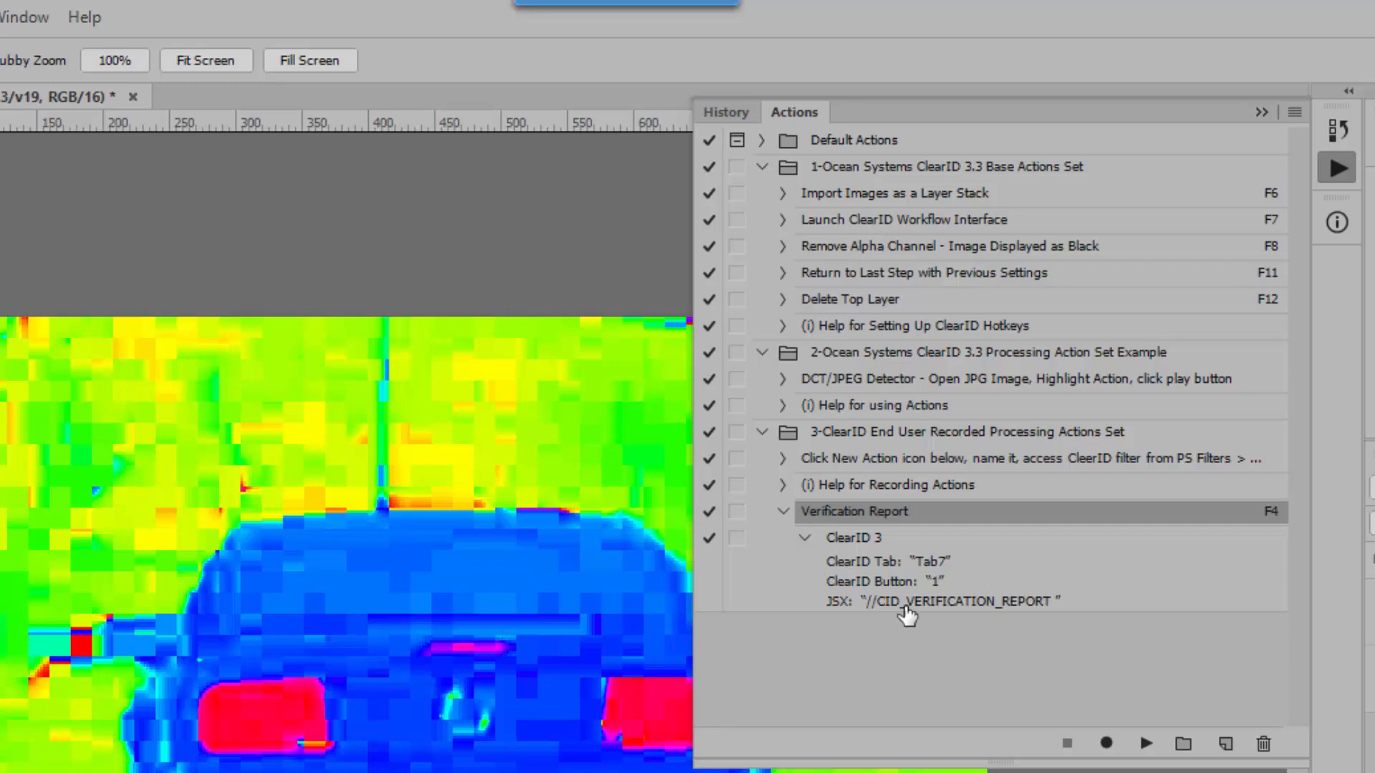
{"action": "mouse_move", "coordinate": [984, 589]}
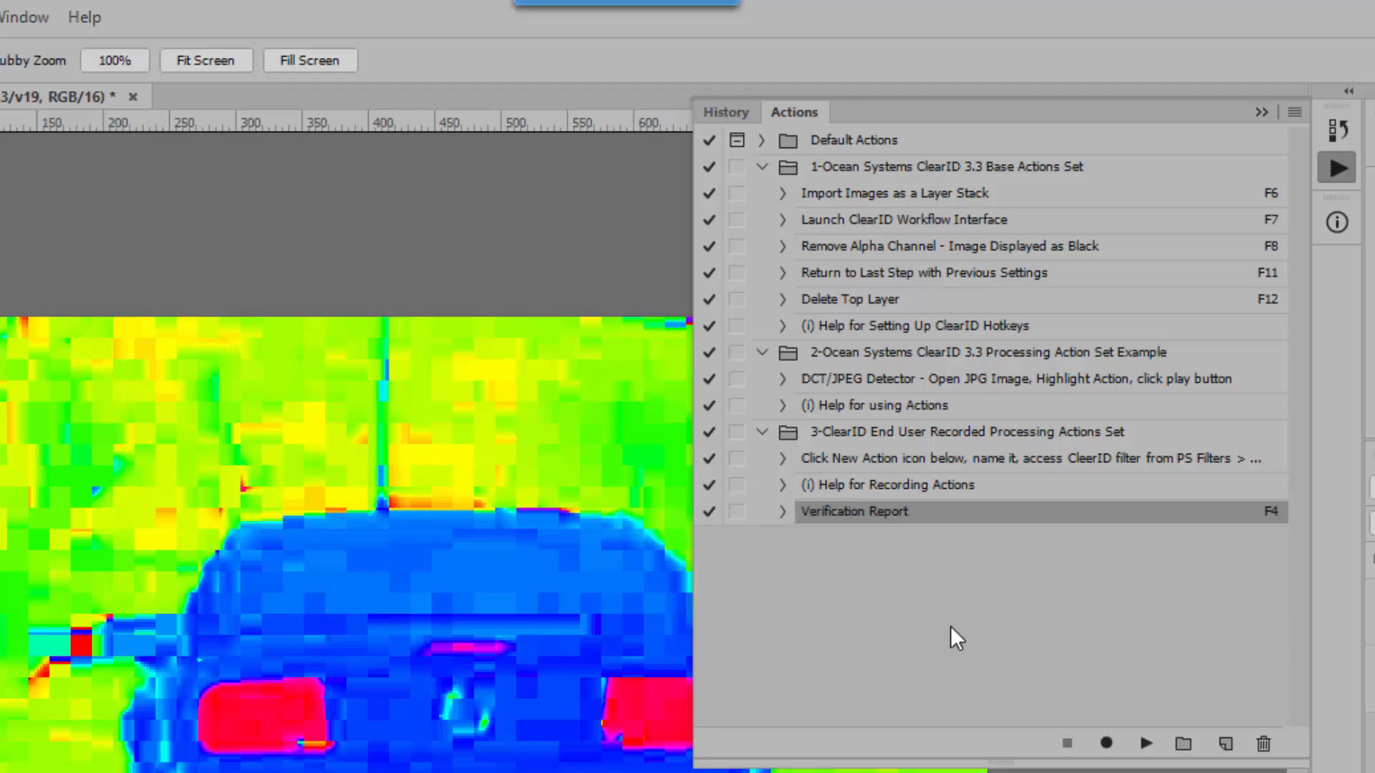
{"action": "mouse_move", "coordinate": [1272, 533]}
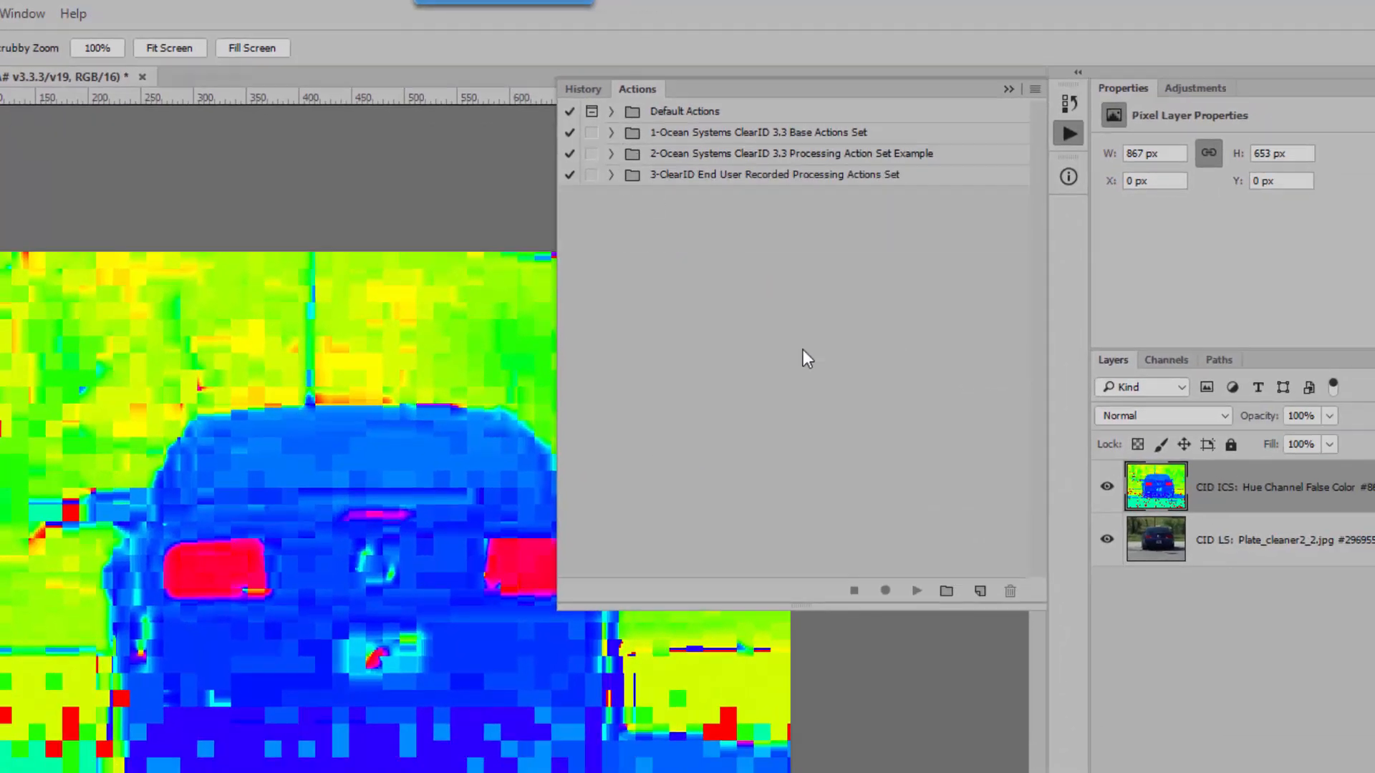
Load the Case 12345.atn action set containing the CSL + EE action via Load Actions
{"action": "left_click", "coordinate": [1034, 88]}
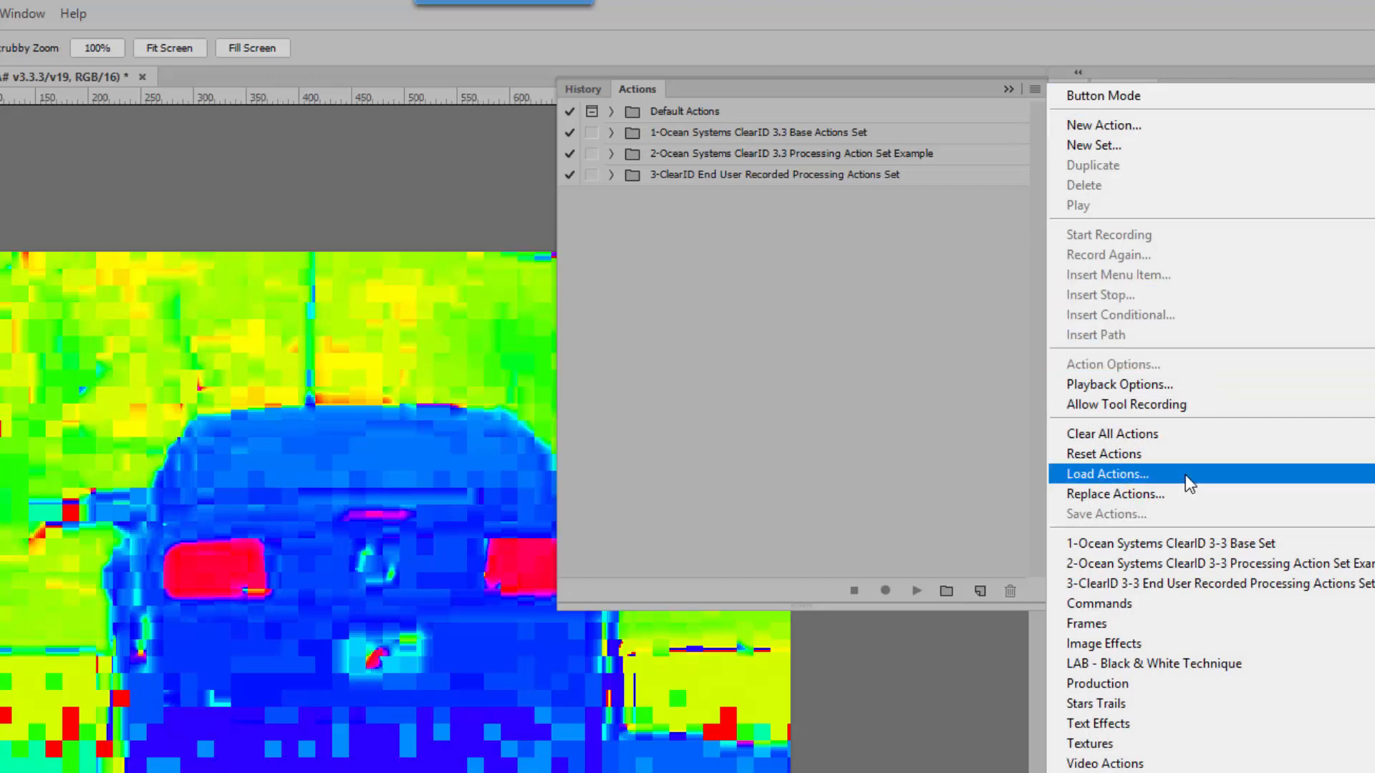
{"action": "left_click", "coordinate": [1107, 474]}
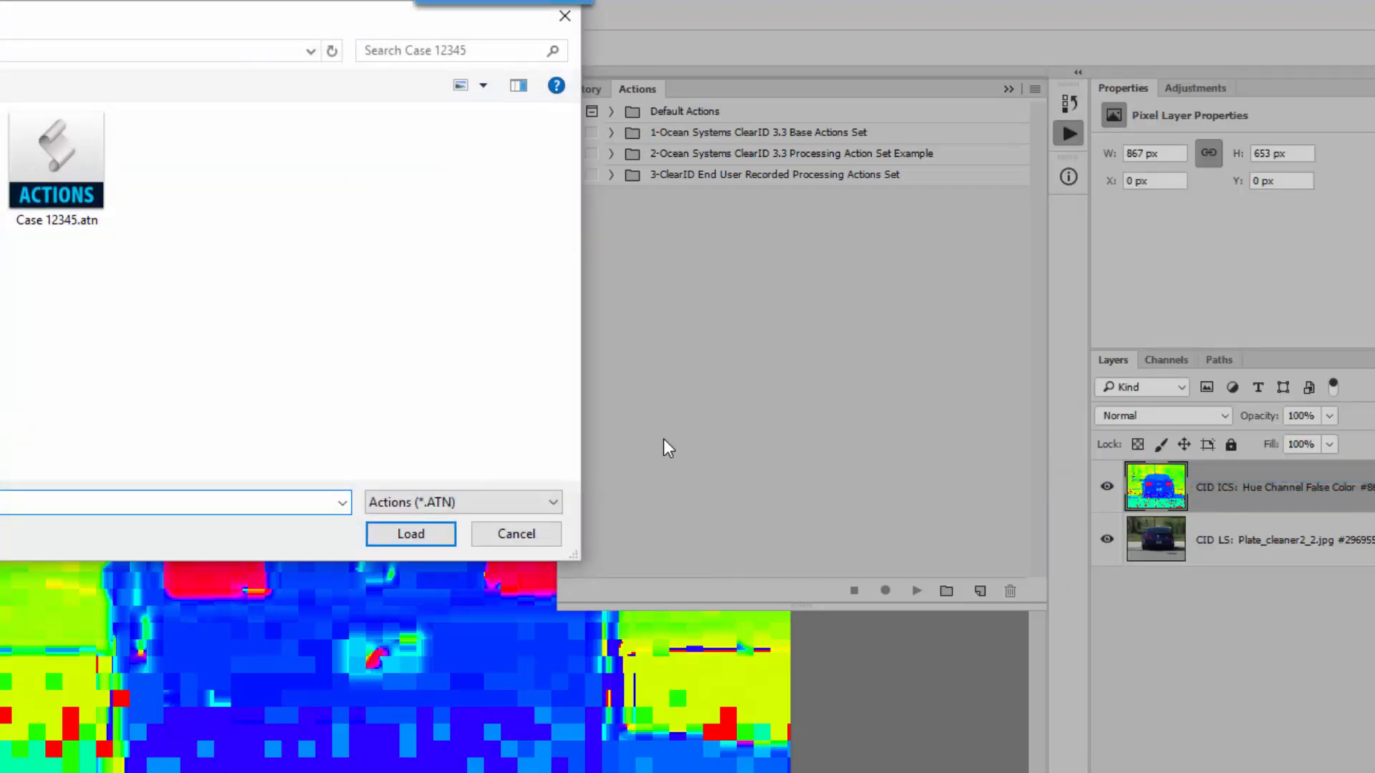
{"action": "left_click", "coordinate": [55, 159]}
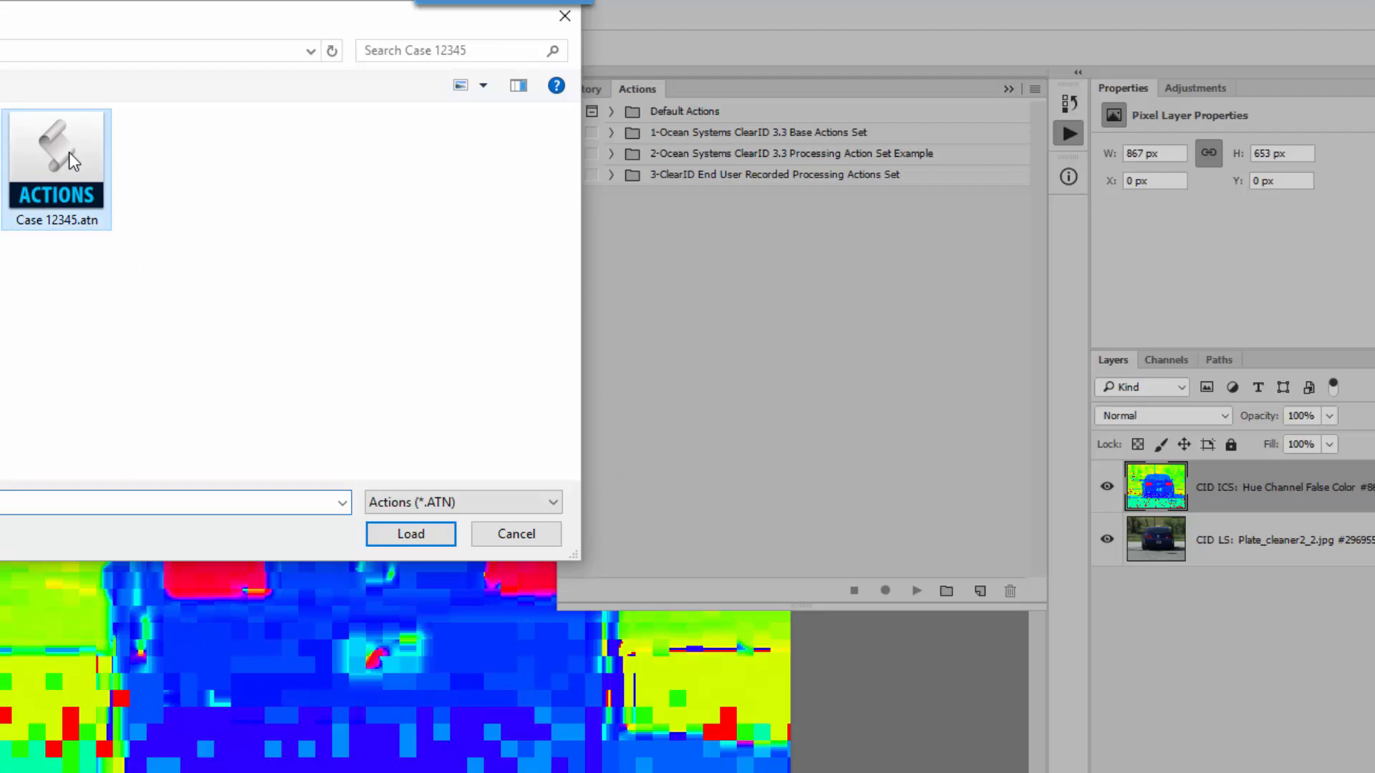
{"action": "left_click", "coordinate": [409, 534]}
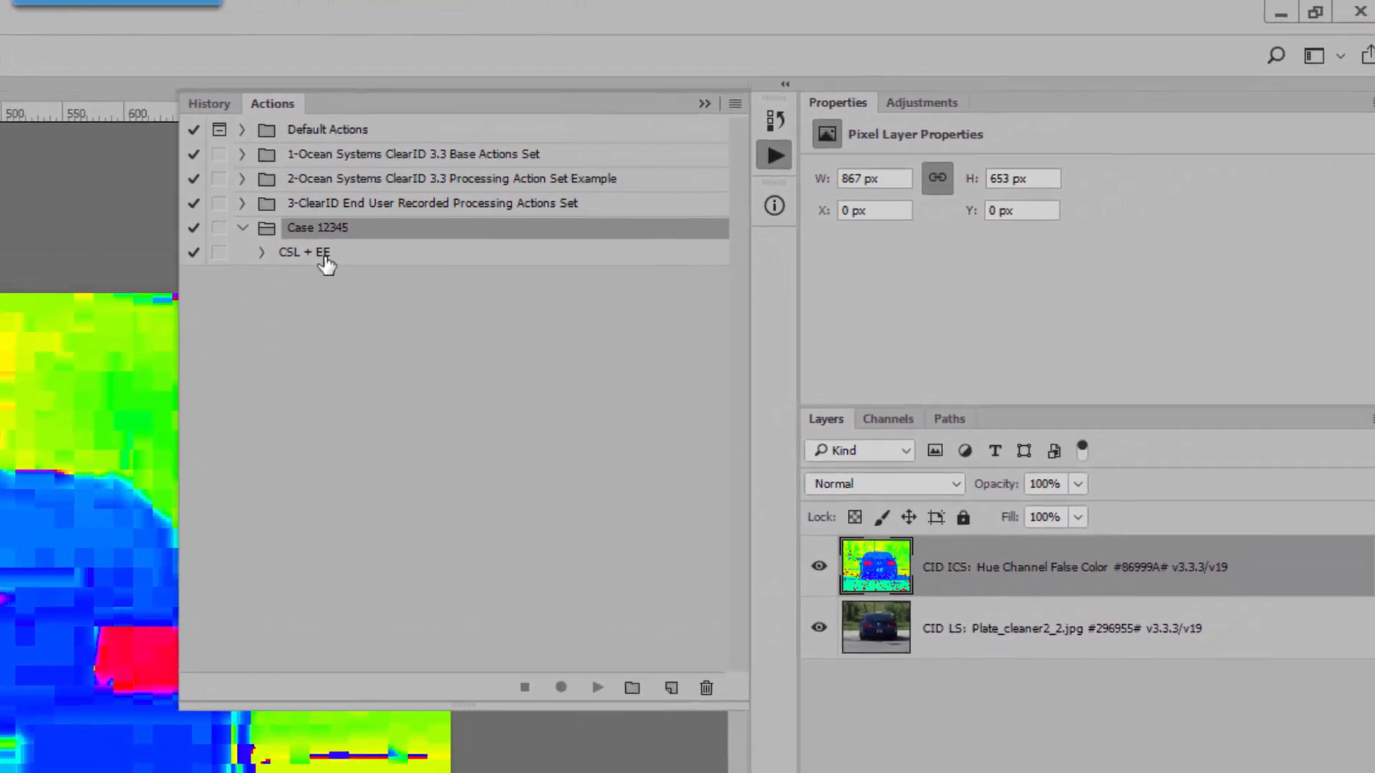
Expand CSL + EE to inspect its two ClearID 3 steps (color-safe levels, edge enhancer), then collapse it
{"action": "left_click", "coordinate": [261, 252]}
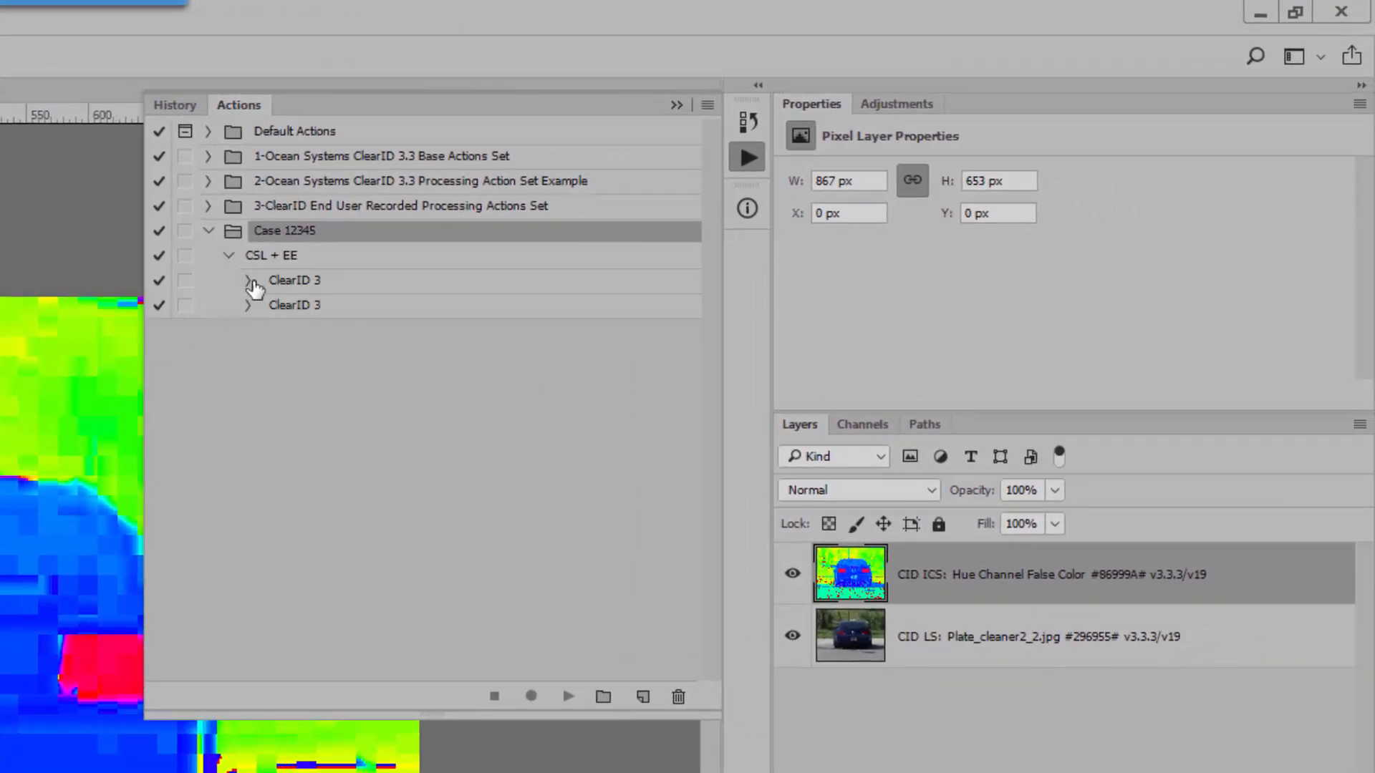
{"action": "left_click", "coordinate": [248, 279]}
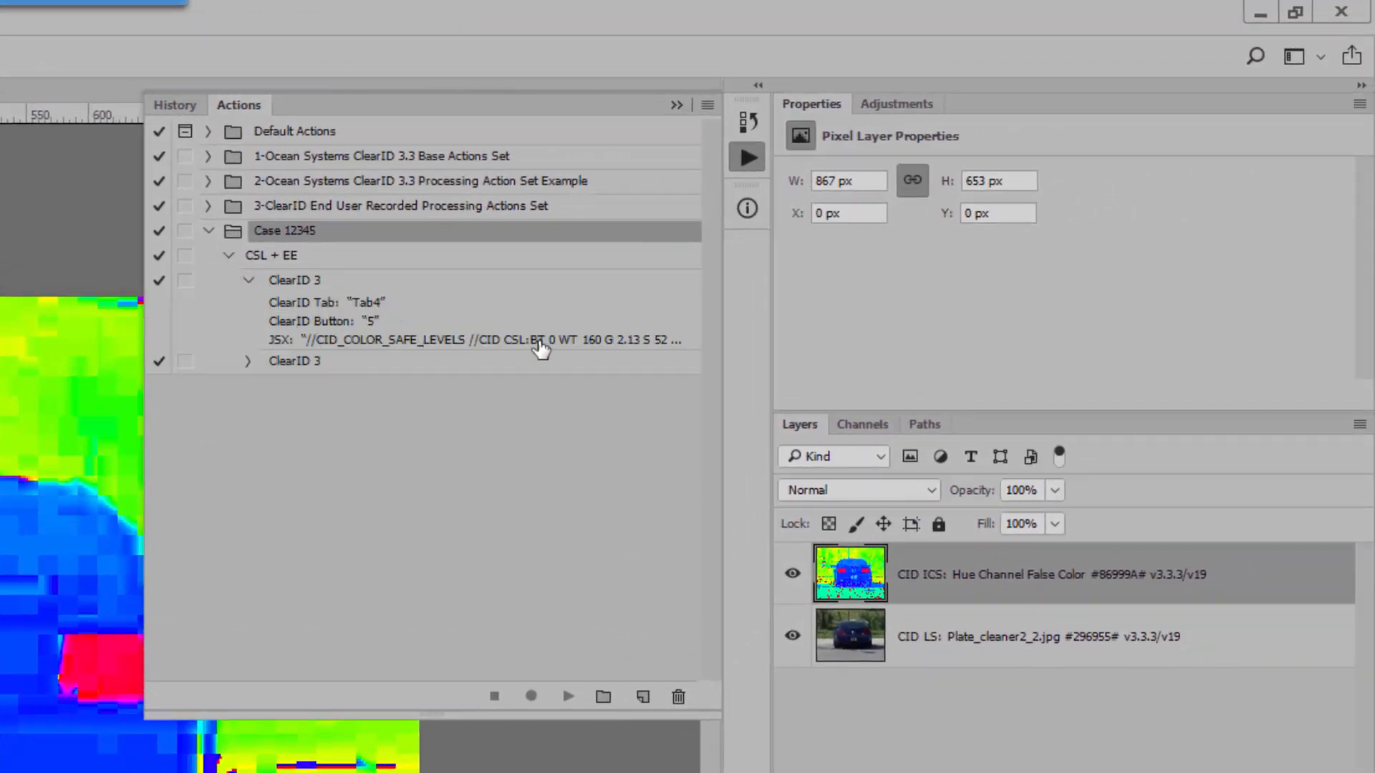
{"action": "mouse_move", "coordinate": [649, 349]}
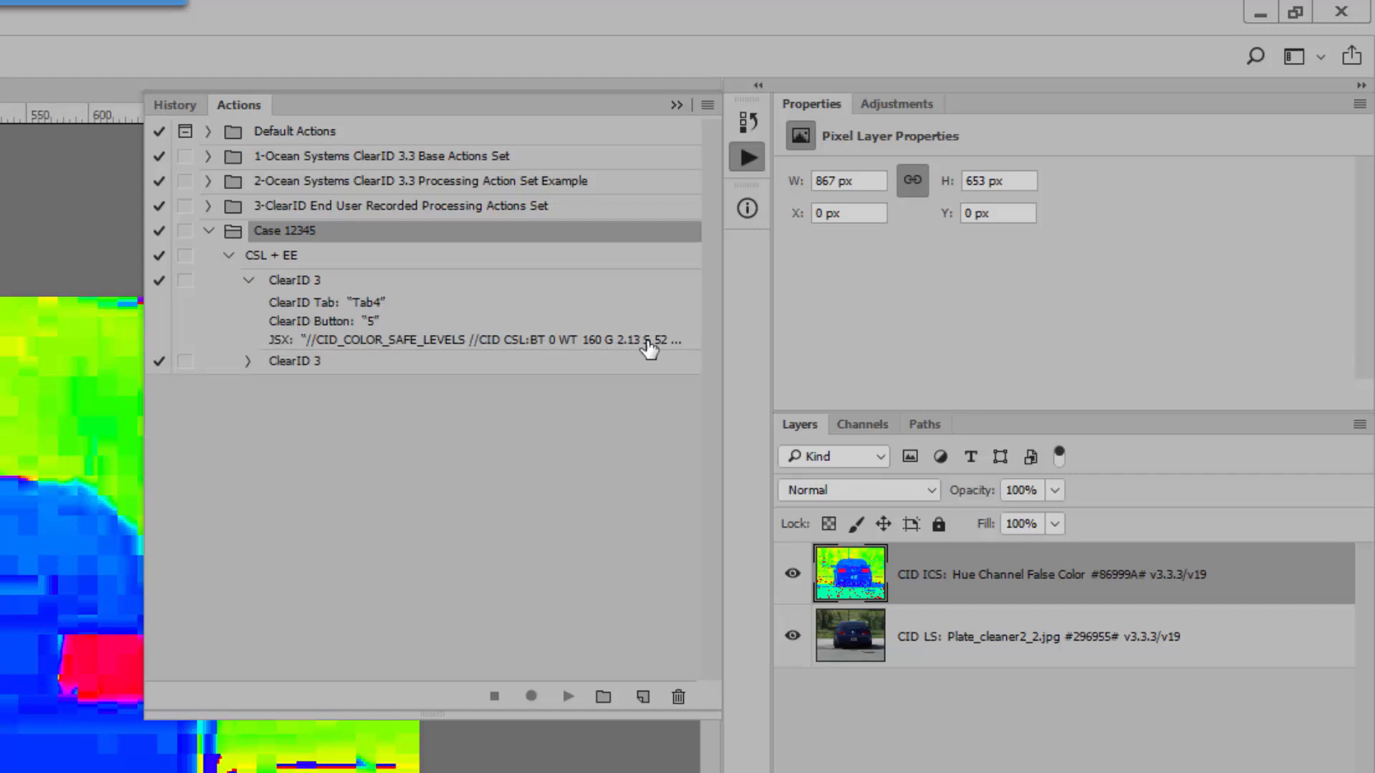
{"action": "mouse_move", "coordinate": [252, 371]}
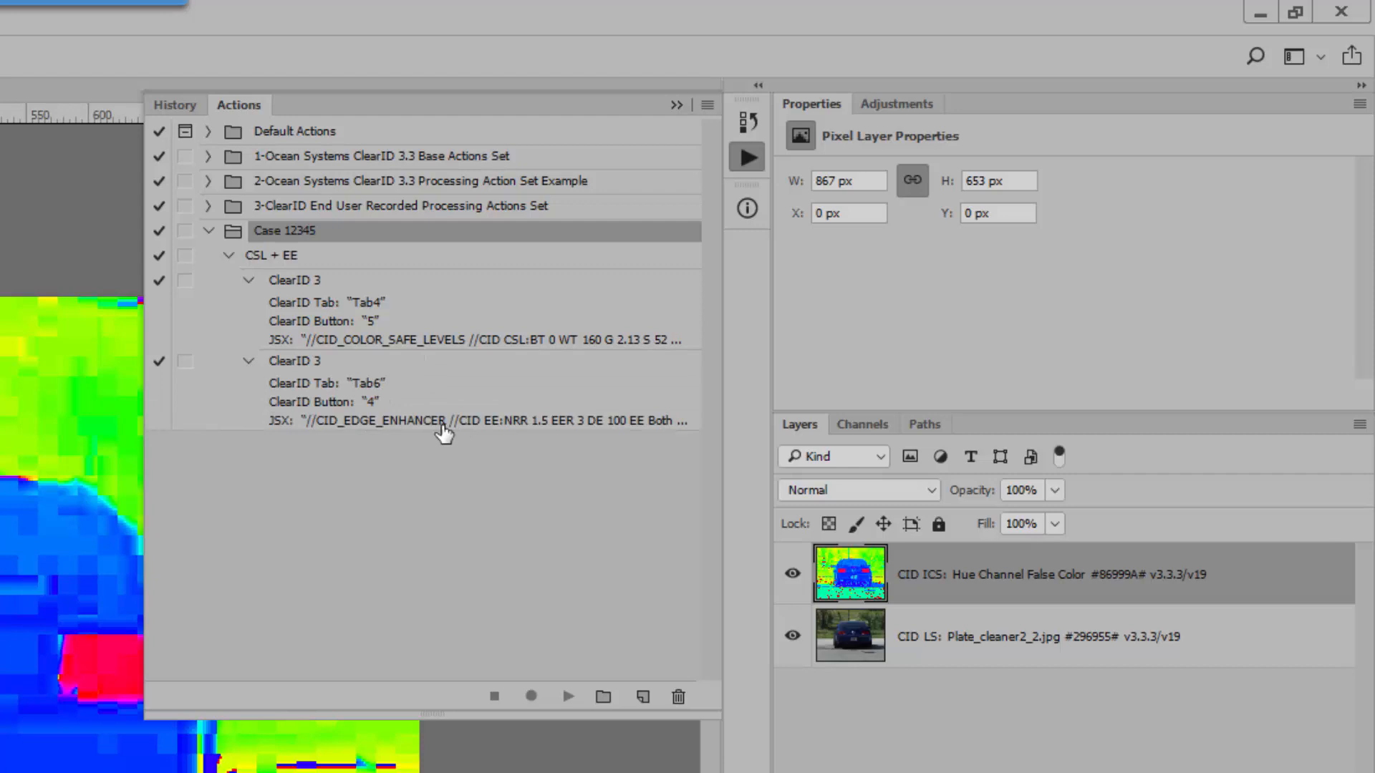
{"action": "mouse_move", "coordinate": [463, 344]}
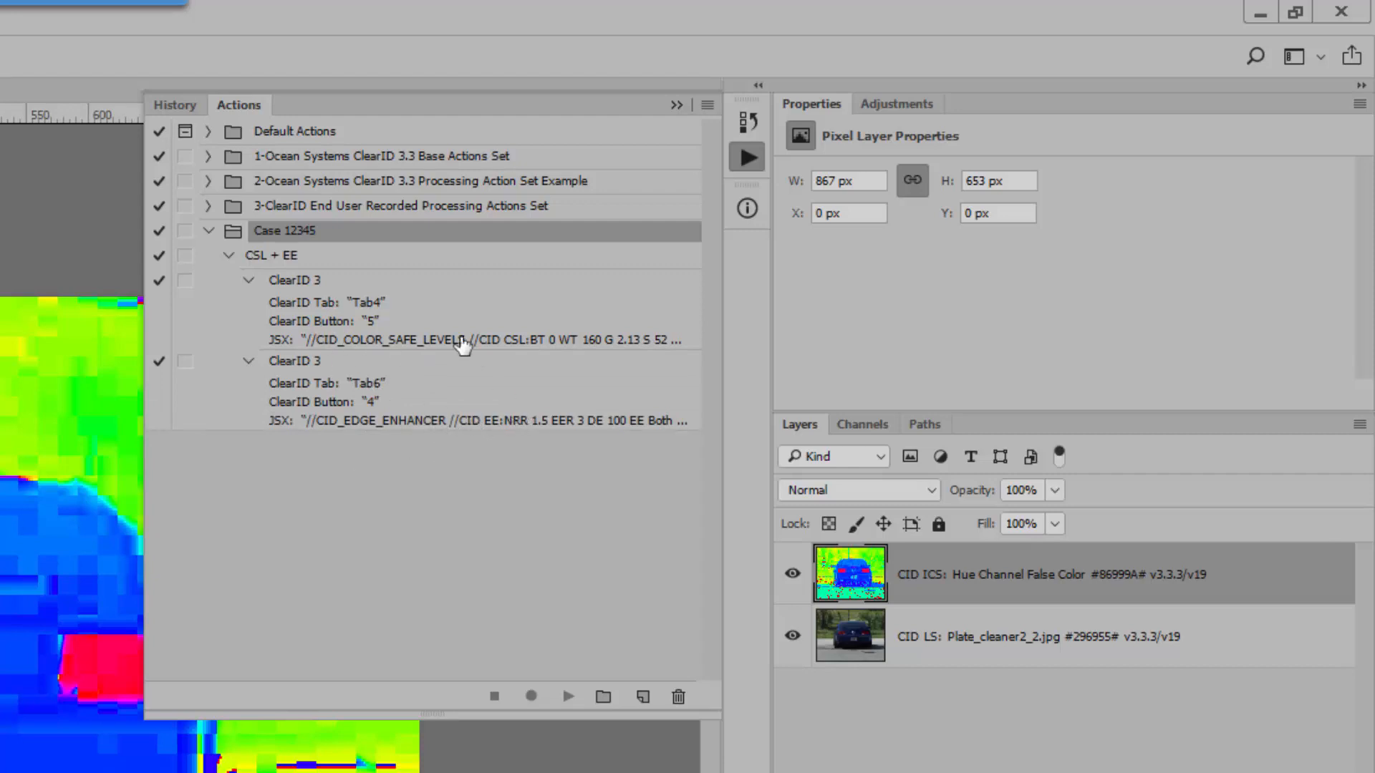
{"action": "left_click", "coordinate": [229, 255]}
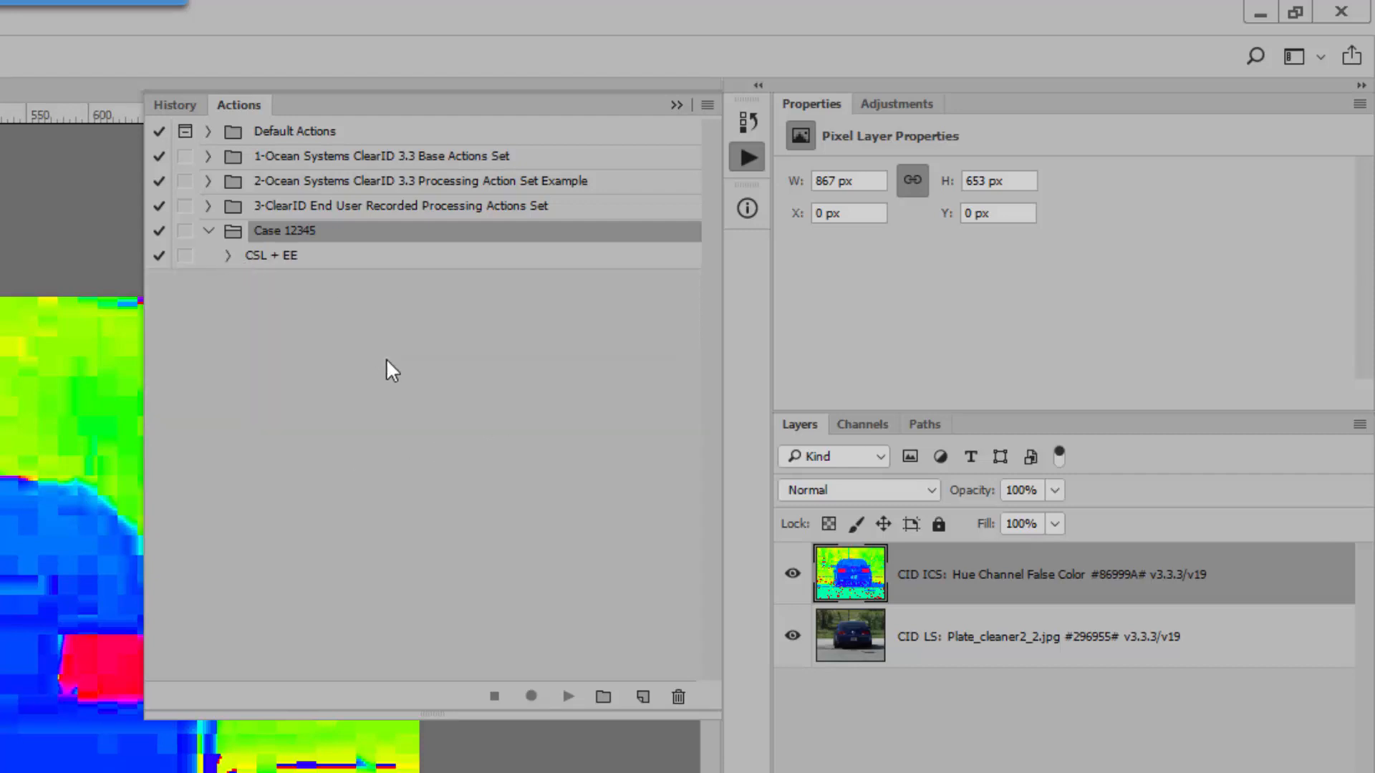
{"action": "mouse_move", "coordinate": [292, 442]}
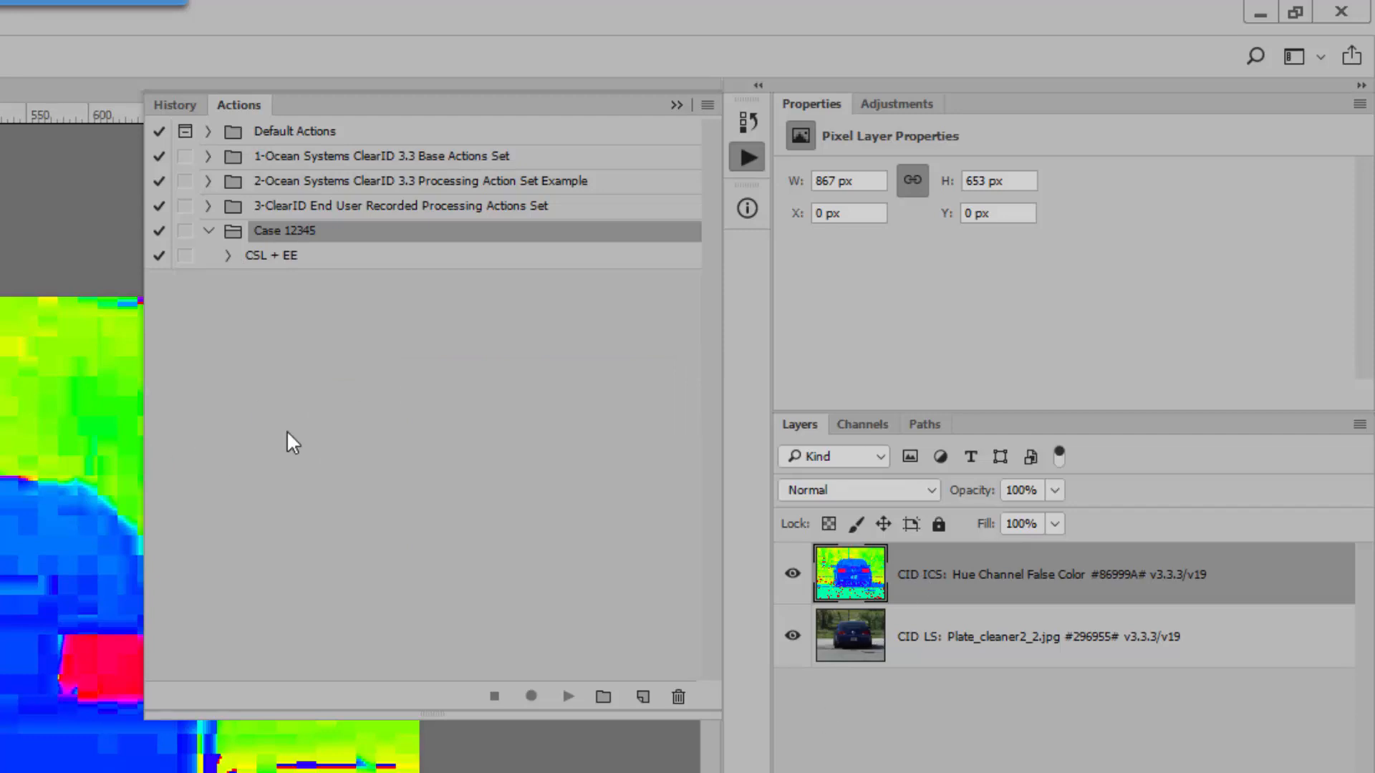
{"action": "mouse_move", "coordinate": [784, 666]}
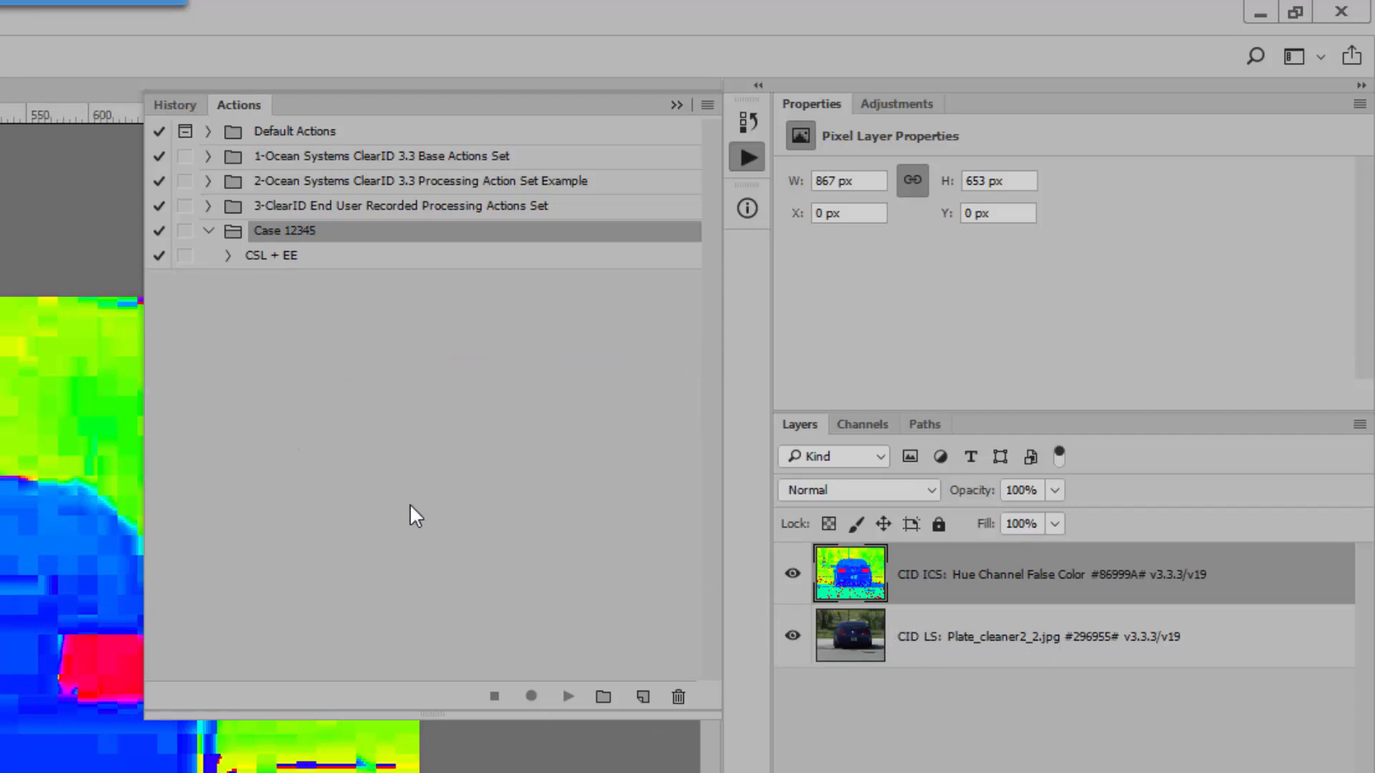
Remove the false-colour layer and play CSL + EE, adding color-safe levels and edge enhancer layers to the car image
{"action": "left_click", "coordinate": [210, 156]}
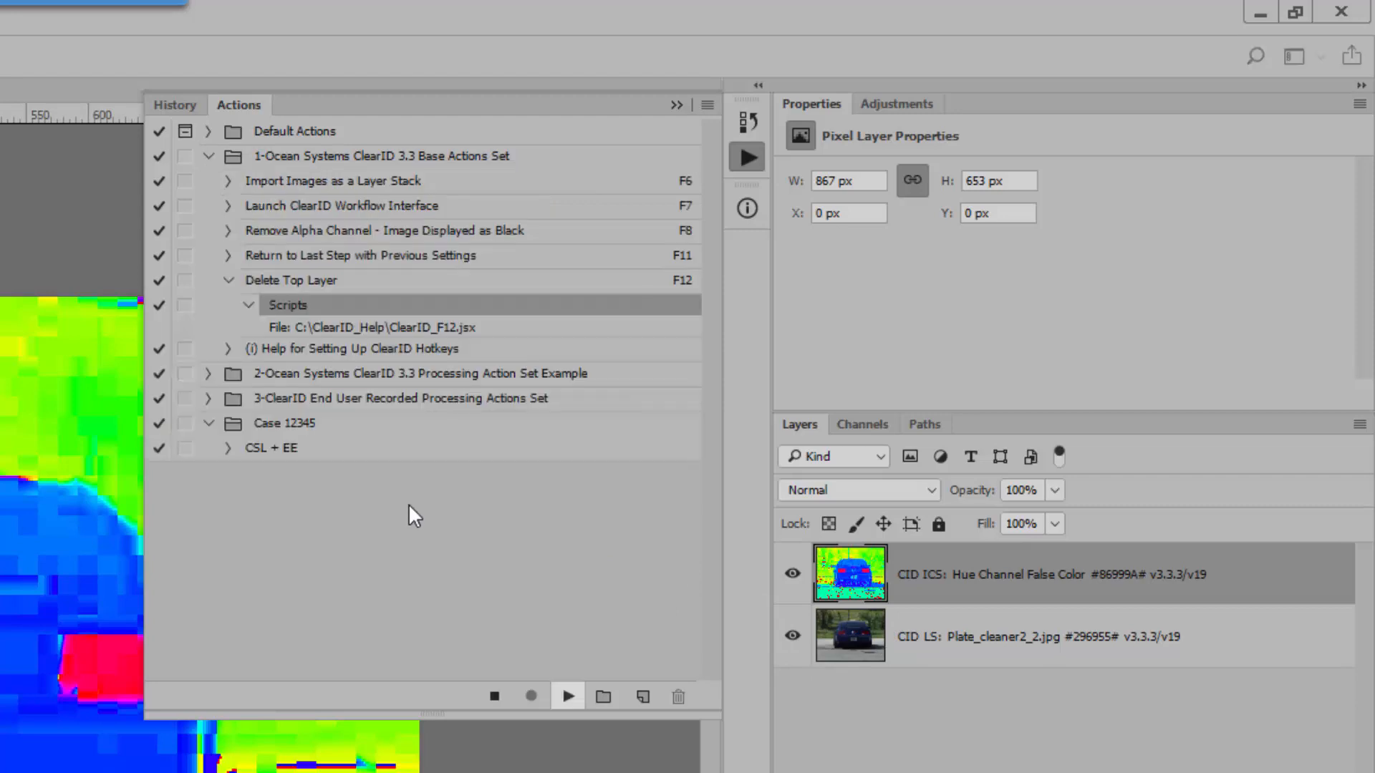
{"action": "left_click", "coordinate": [567, 696]}
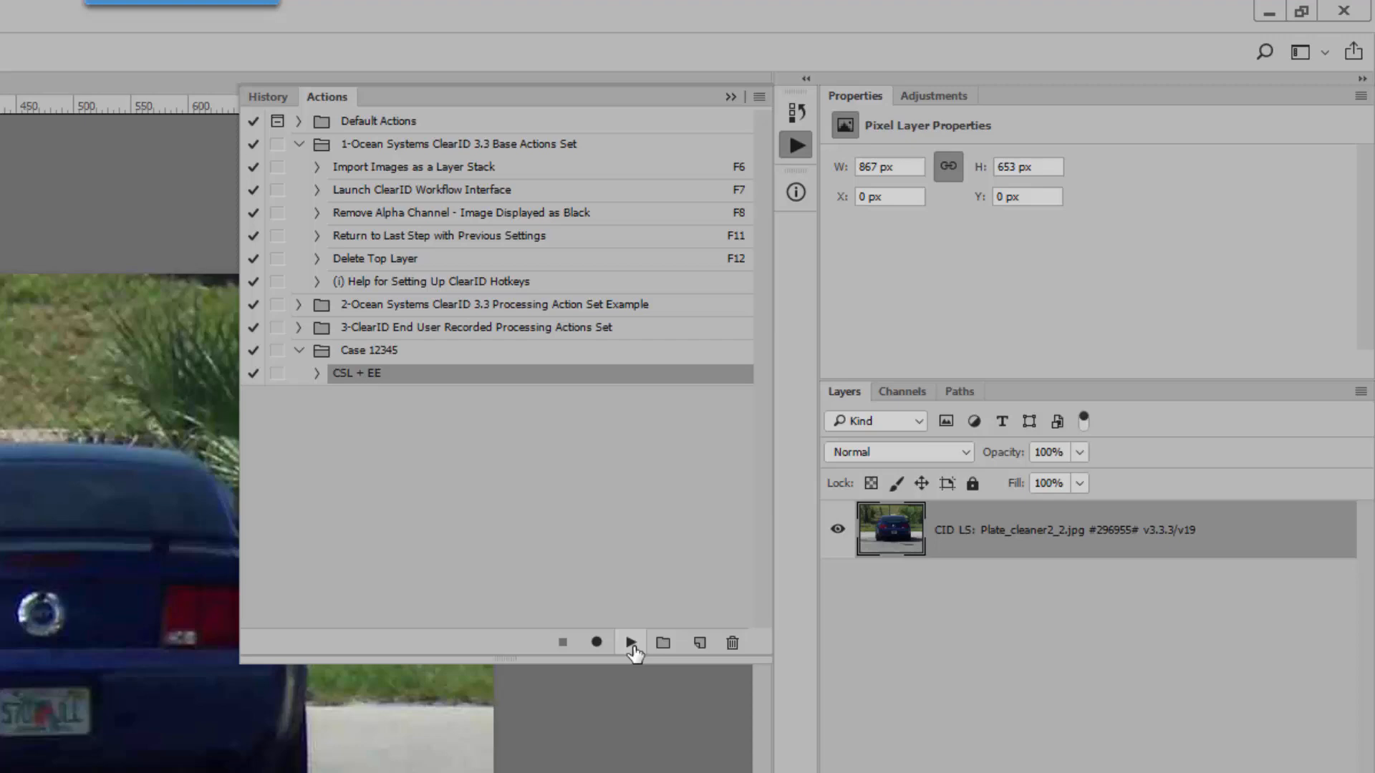
{"action": "left_click", "coordinate": [630, 642]}
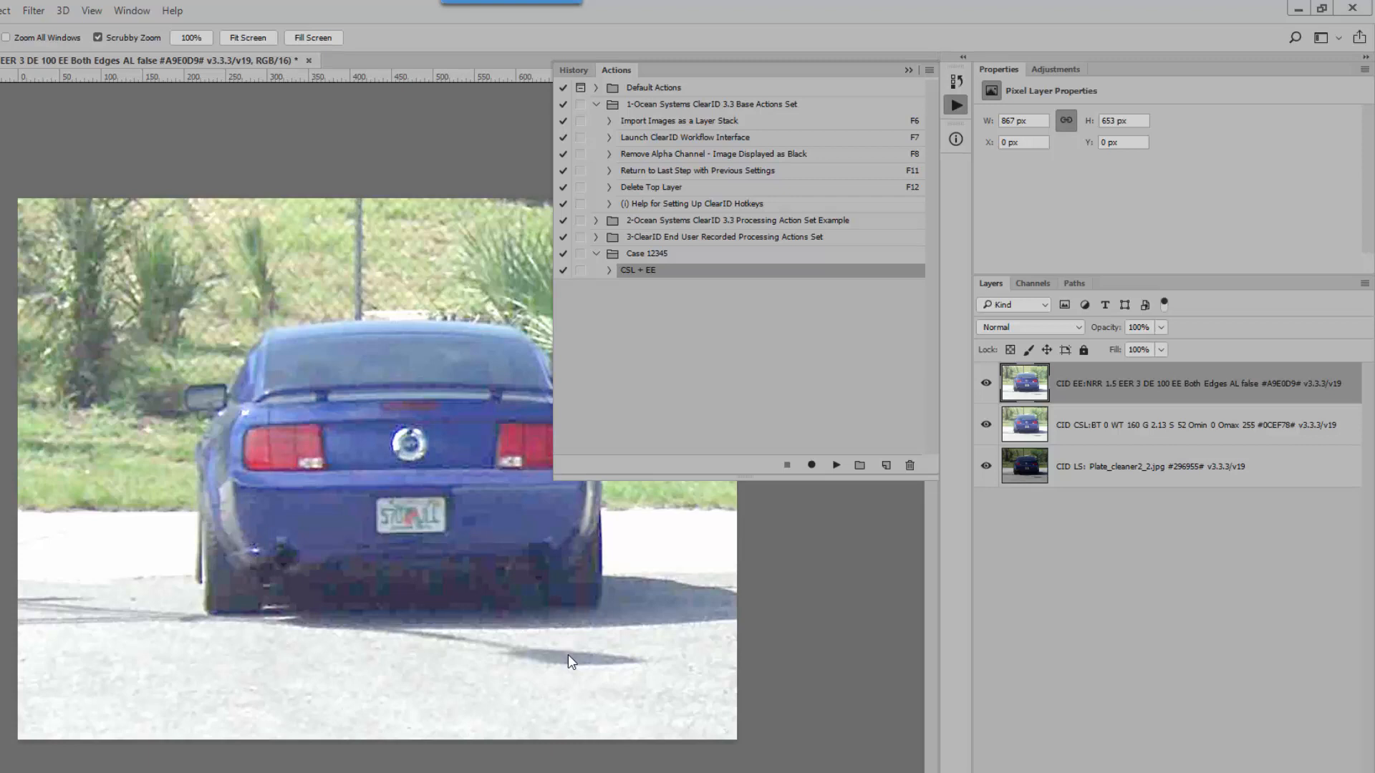
{"action": "mouse_move", "coordinate": [842, 411]}
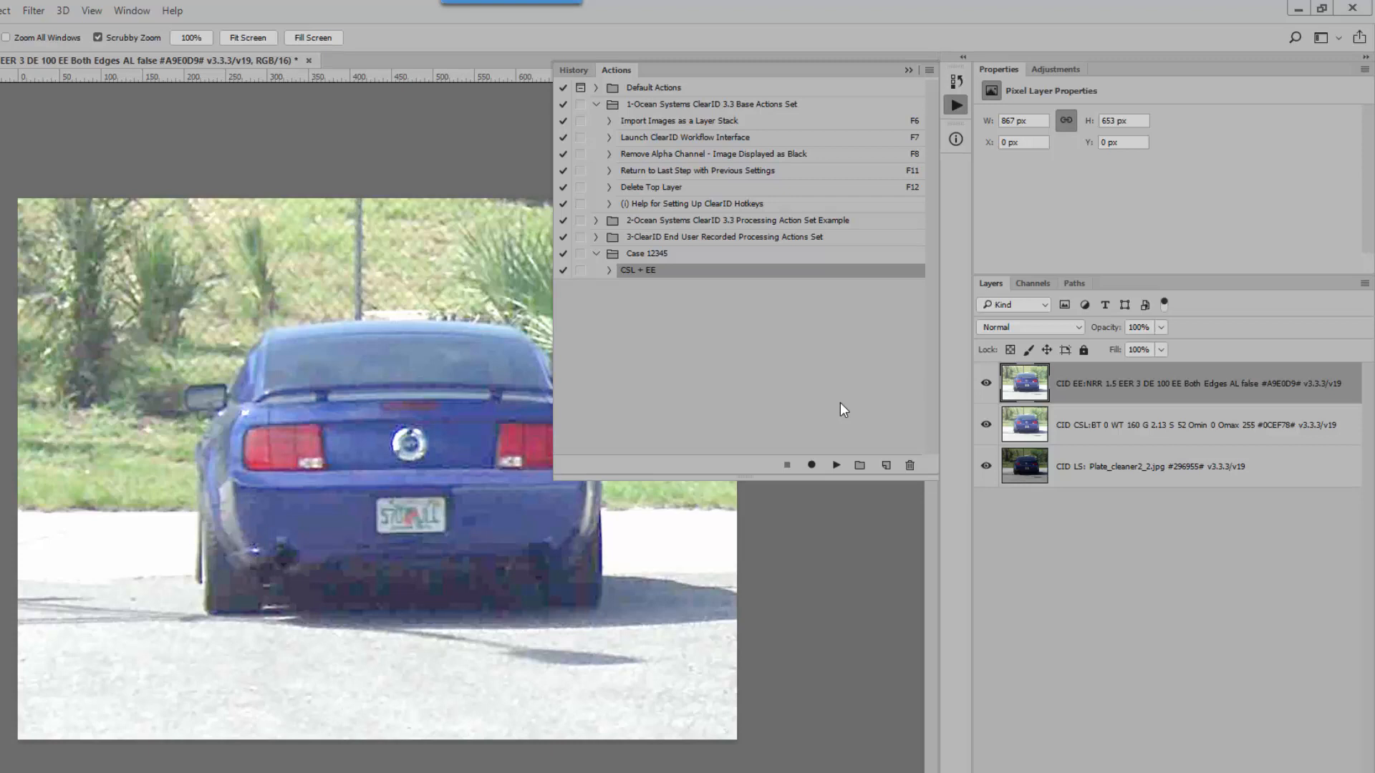
{"action": "mouse_move", "coordinate": [784, 411]}
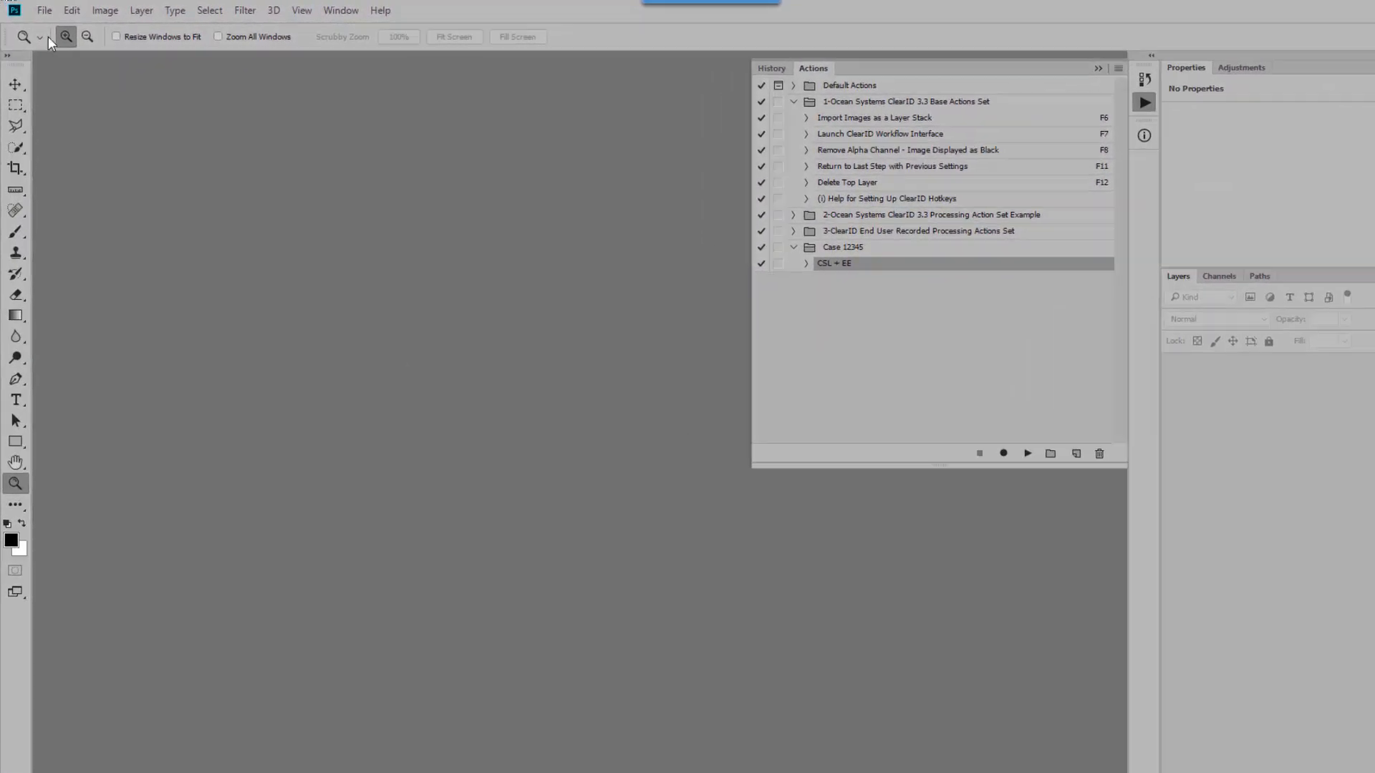
Launch the Image Processor script from File > Scripts
{"action": "left_click", "coordinate": [53, 13]}
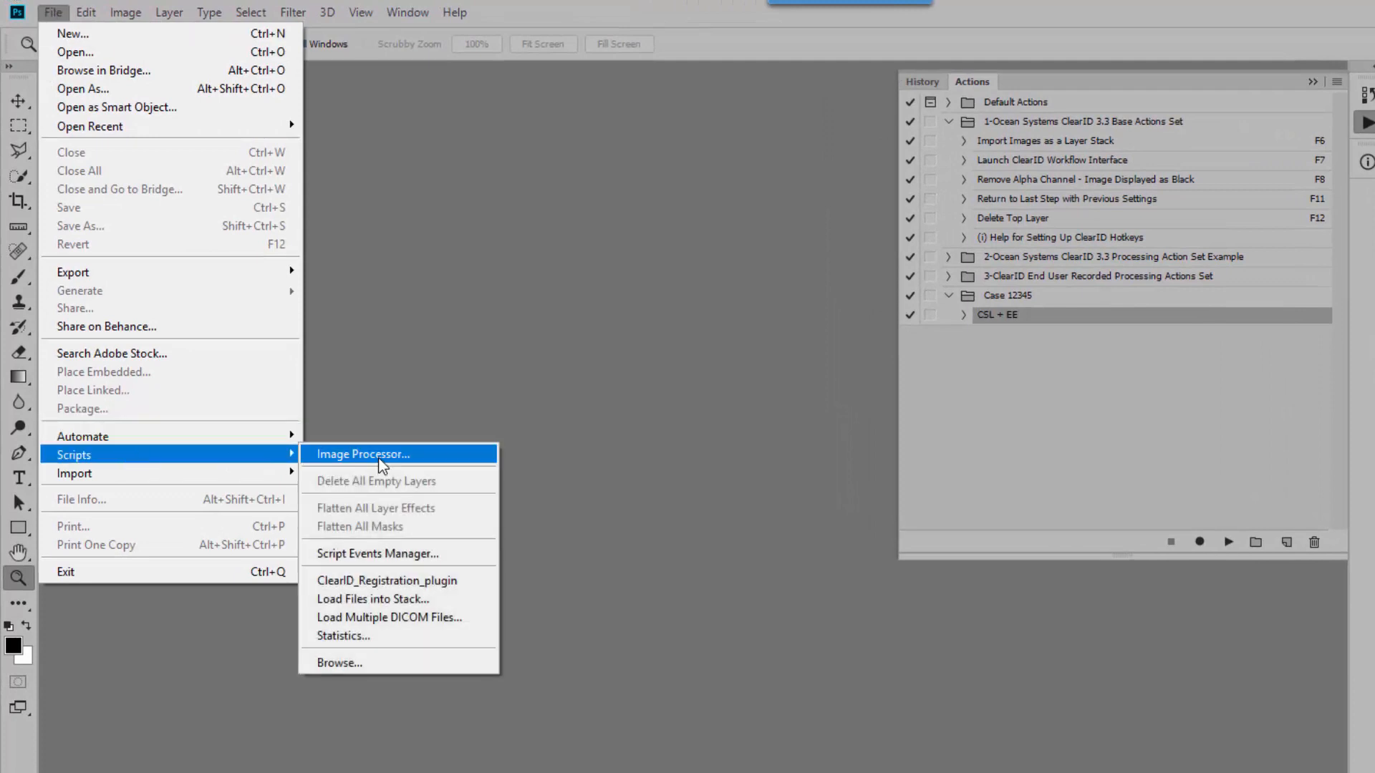
{"action": "left_click", "coordinate": [362, 455]}
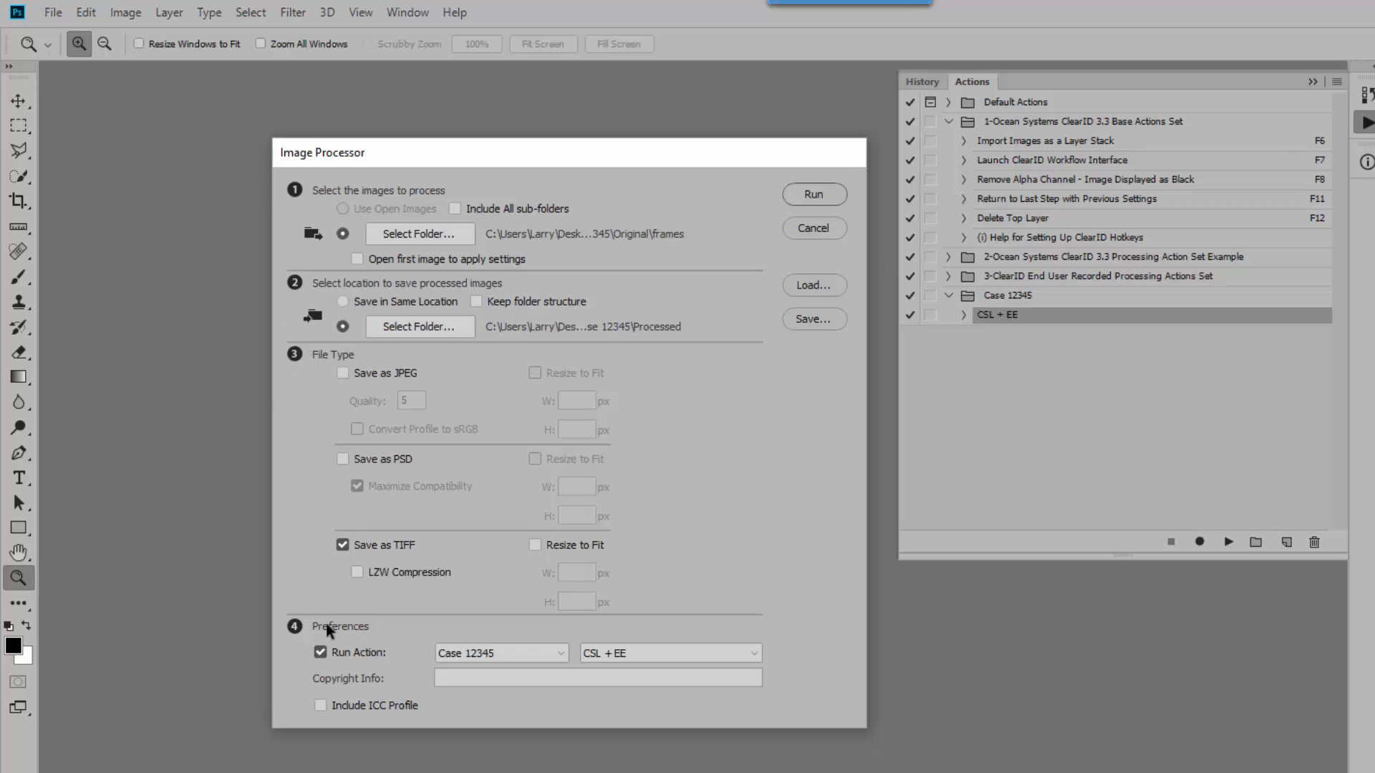
{"action": "mouse_move", "coordinate": [381, 354]}
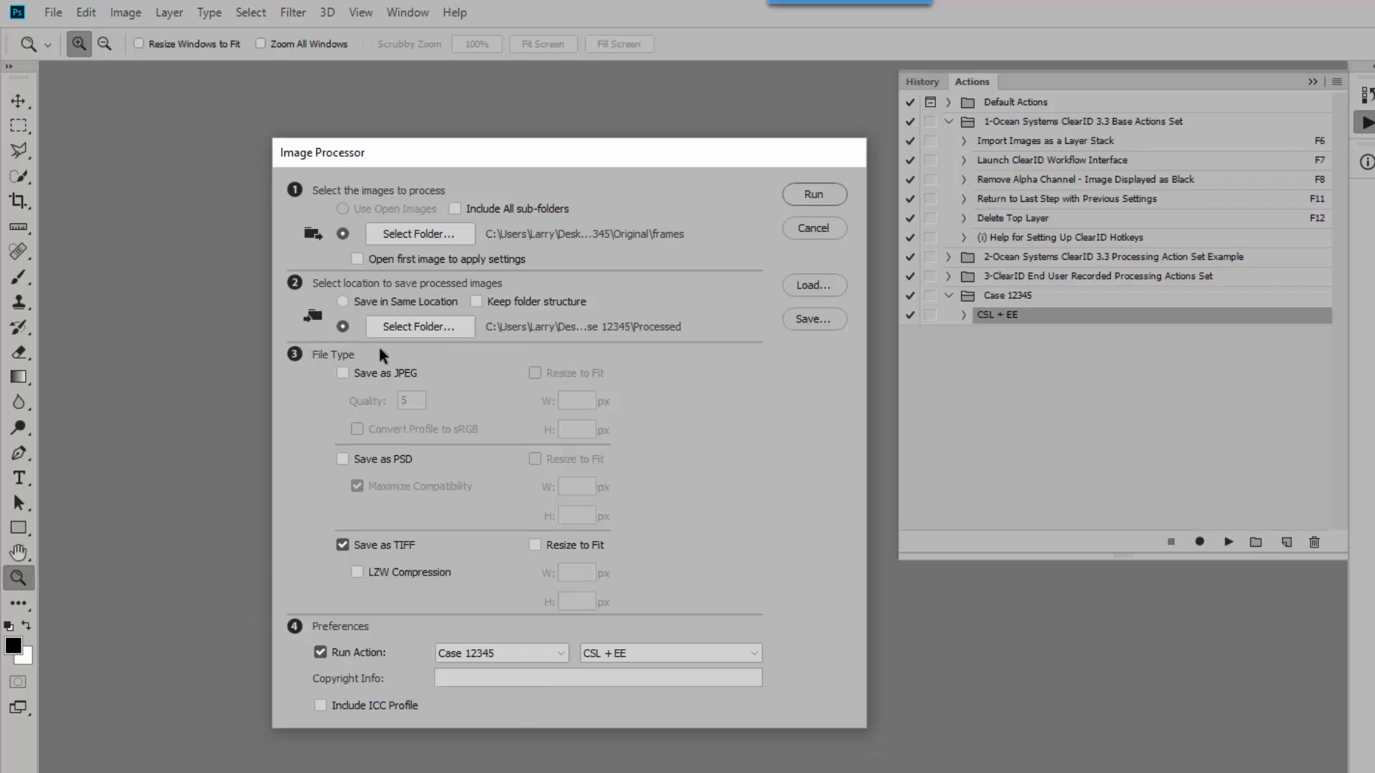
Set Case 12345 Original as the source folder and Processed as the destination folder
{"action": "left_click", "coordinate": [420, 233]}
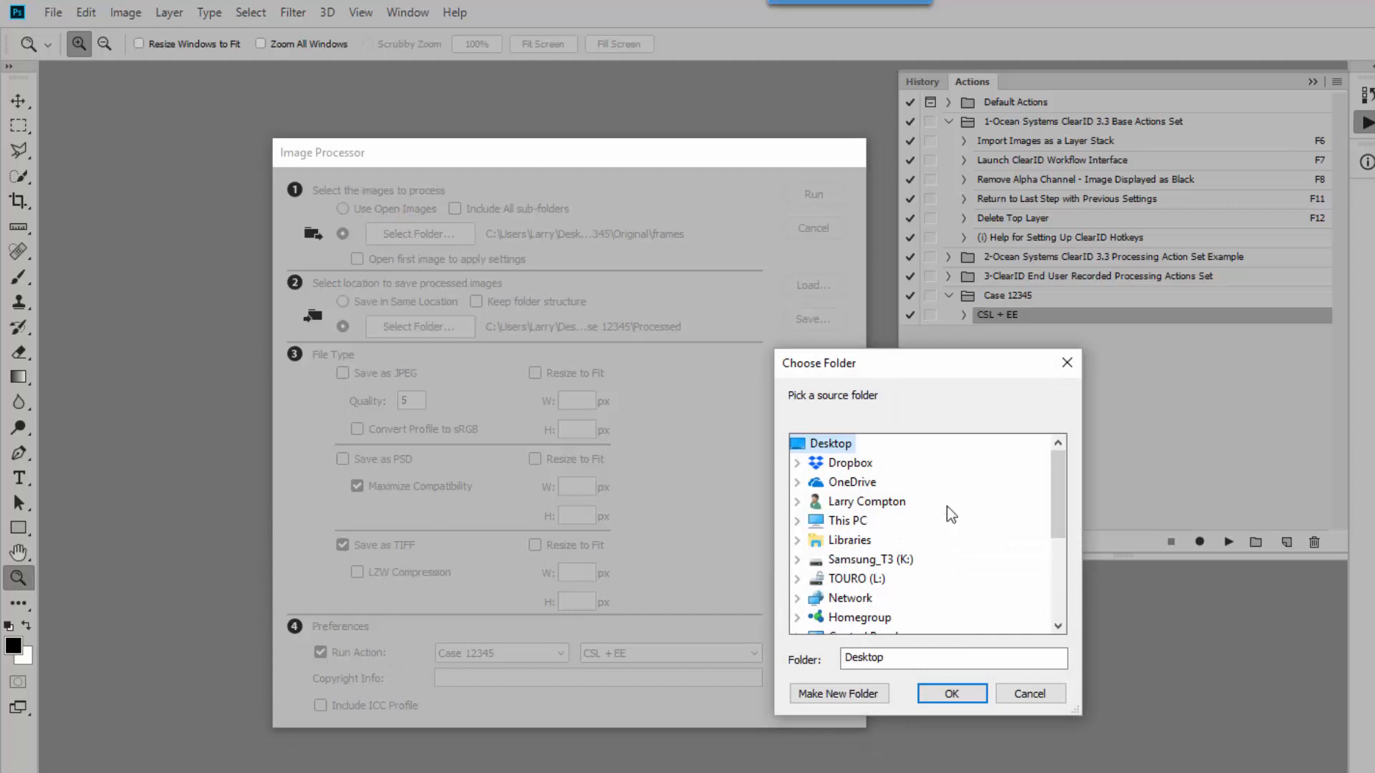
{"action": "scroll", "scroll_direction": "down", "scroll_amount": 3}
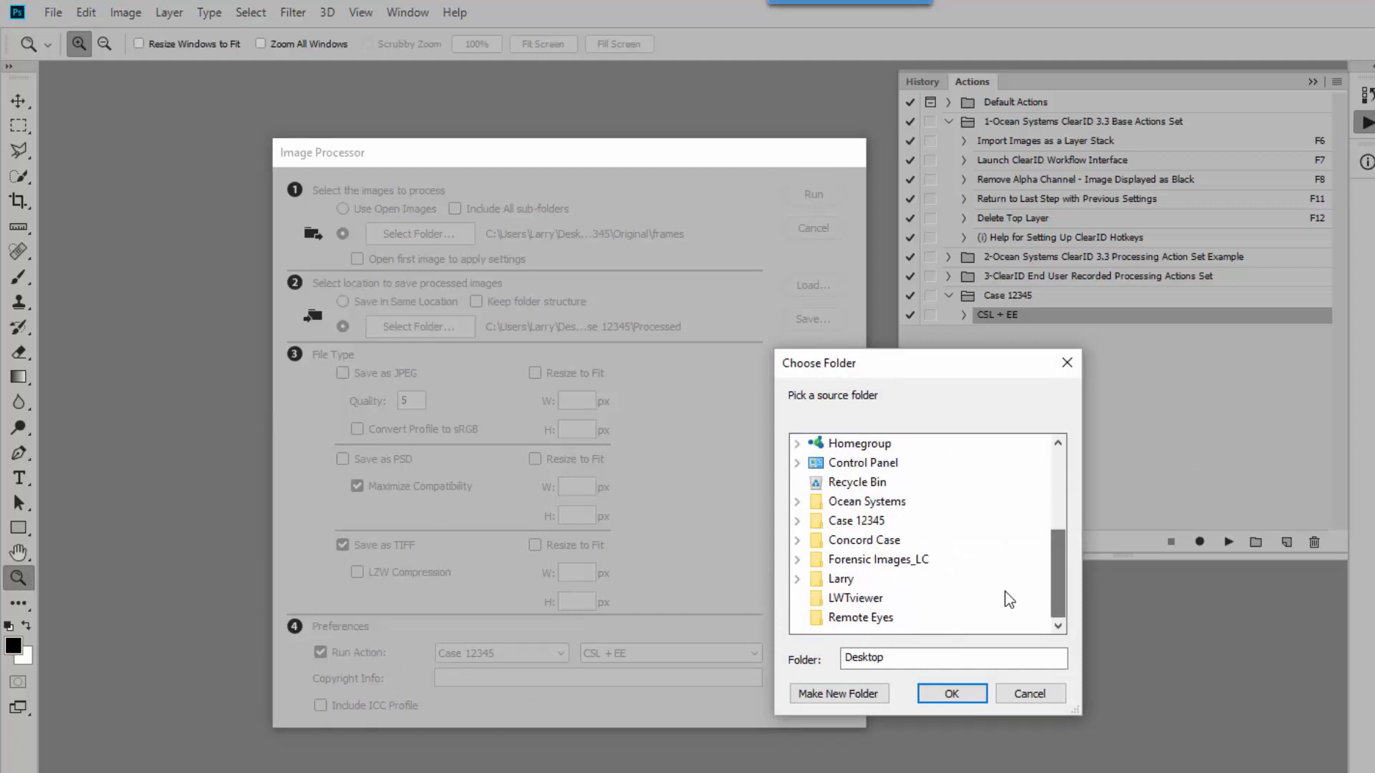
{"action": "left_click", "coordinate": [797, 520]}
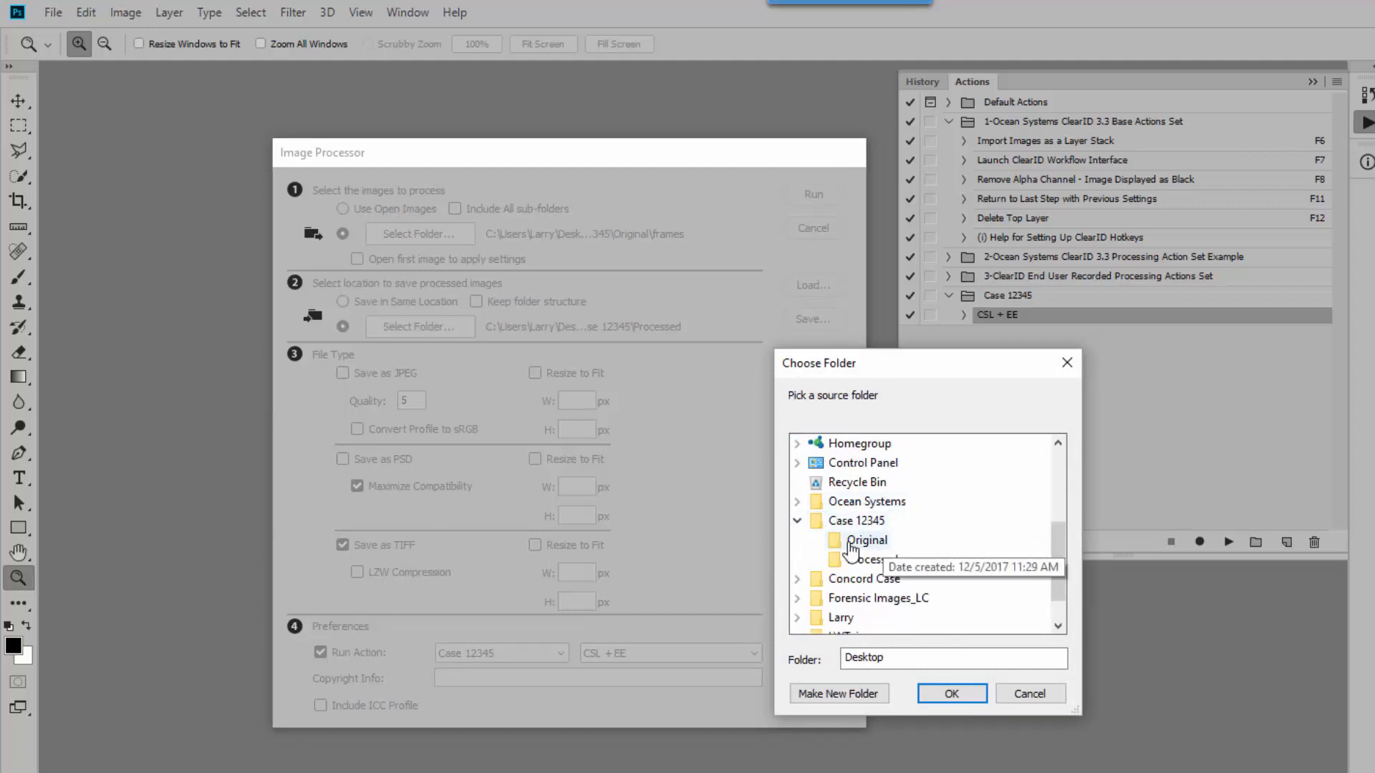
{"action": "left_click", "coordinate": [867, 540]}
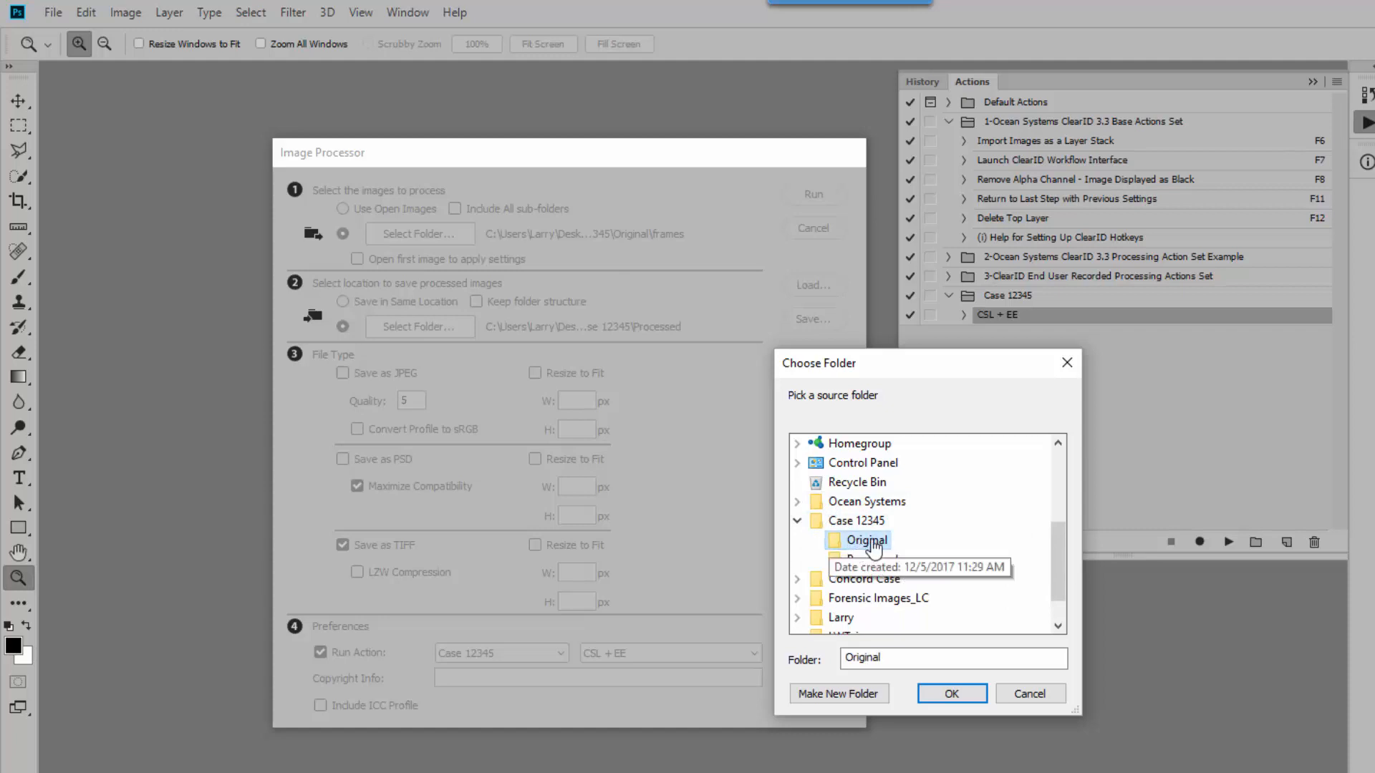
{"action": "left_click", "coordinate": [951, 693]}
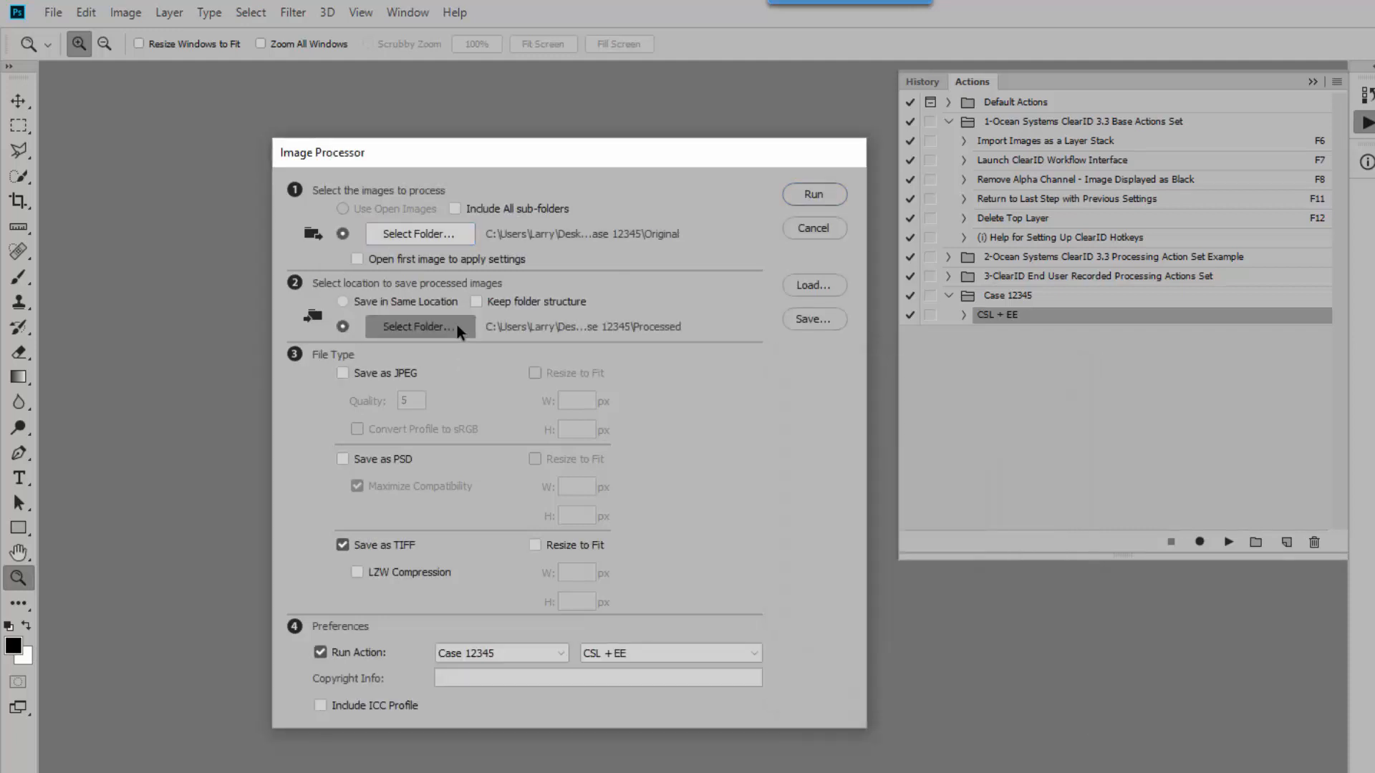
{"action": "left_click", "coordinate": [418, 326]}
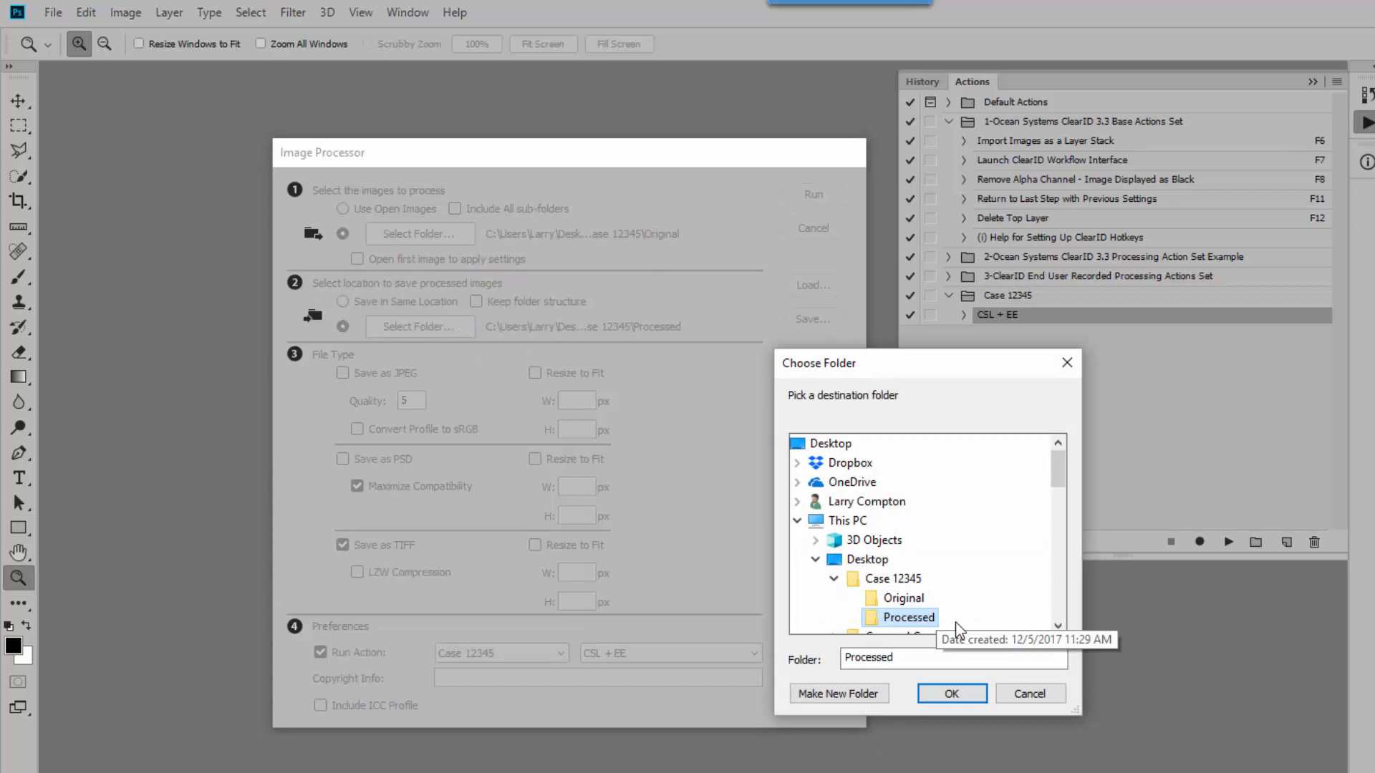
{"action": "left_click", "coordinate": [951, 693]}
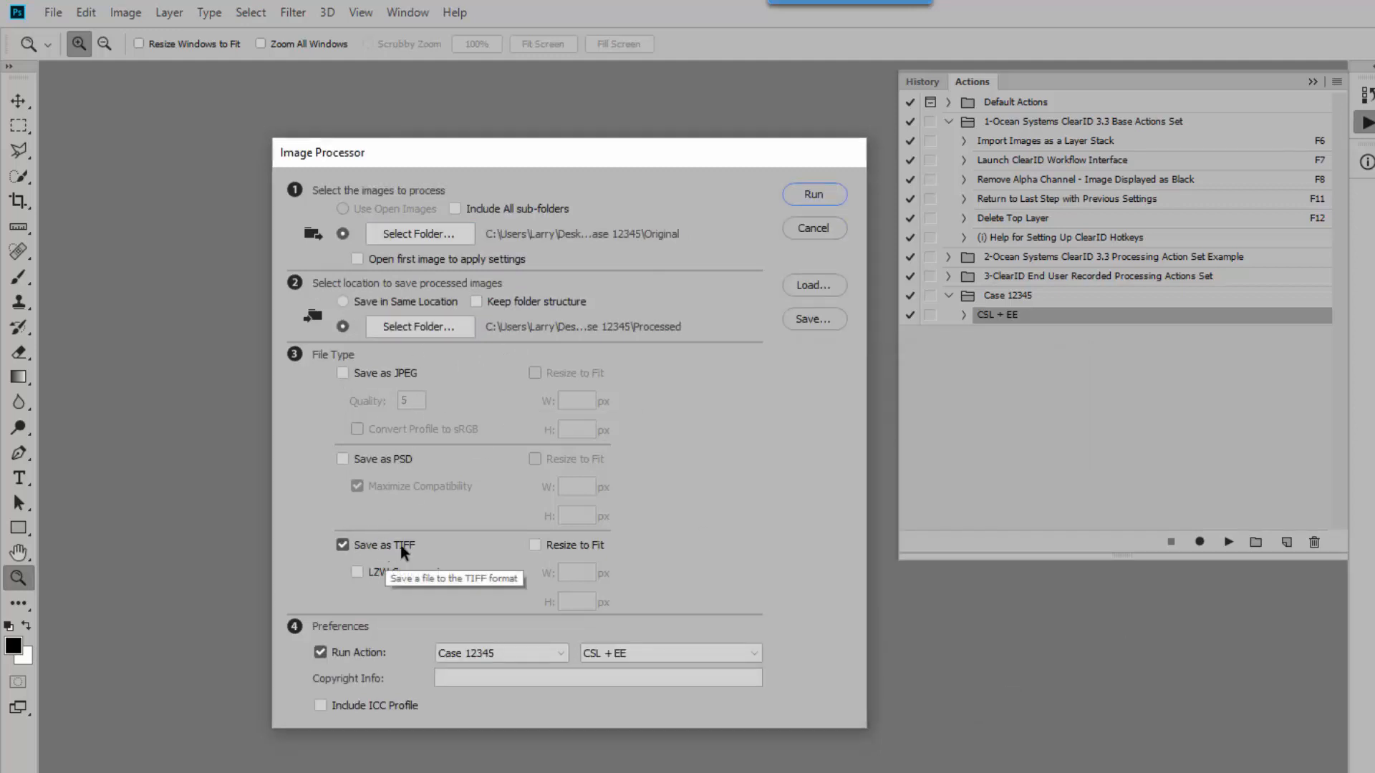
{"action": "mouse_move", "coordinate": [395, 623]}
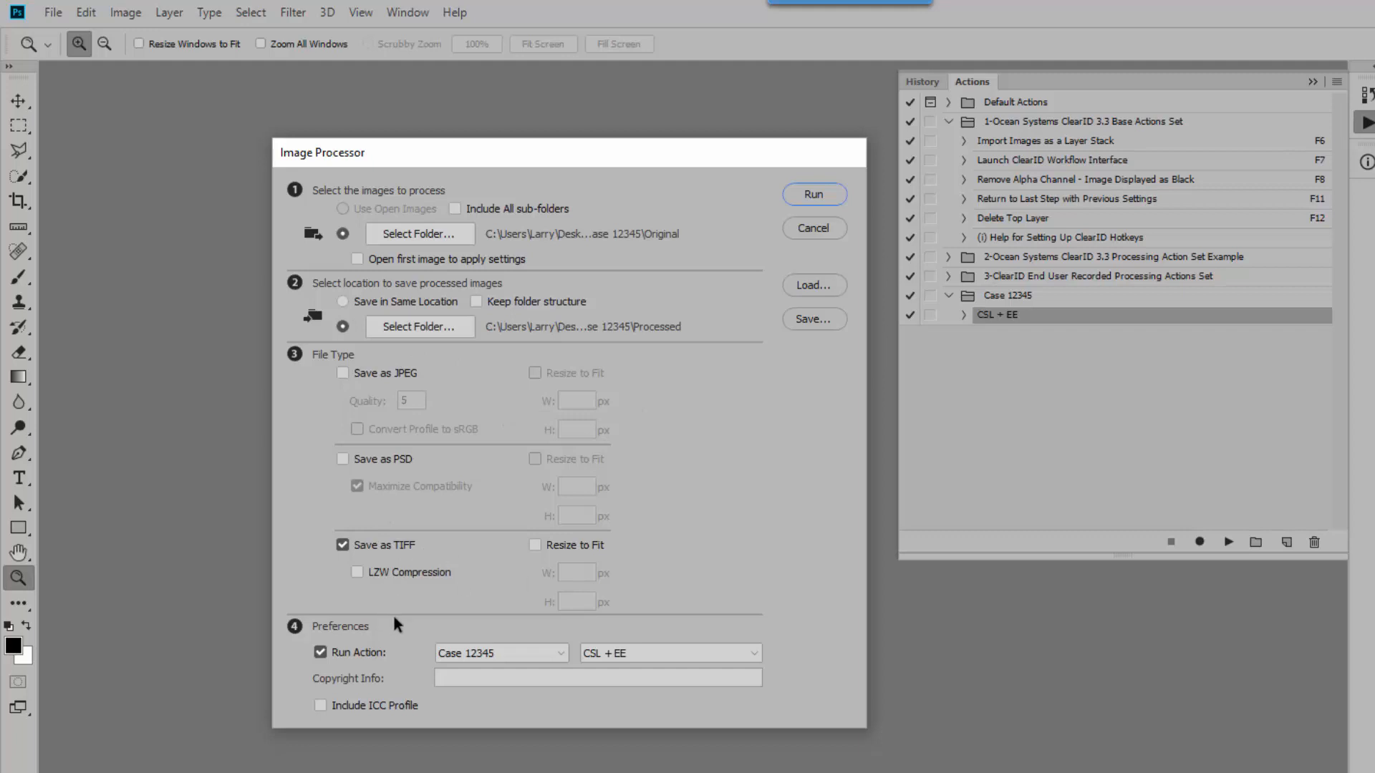
{"action": "mouse_move", "coordinate": [325, 646]}
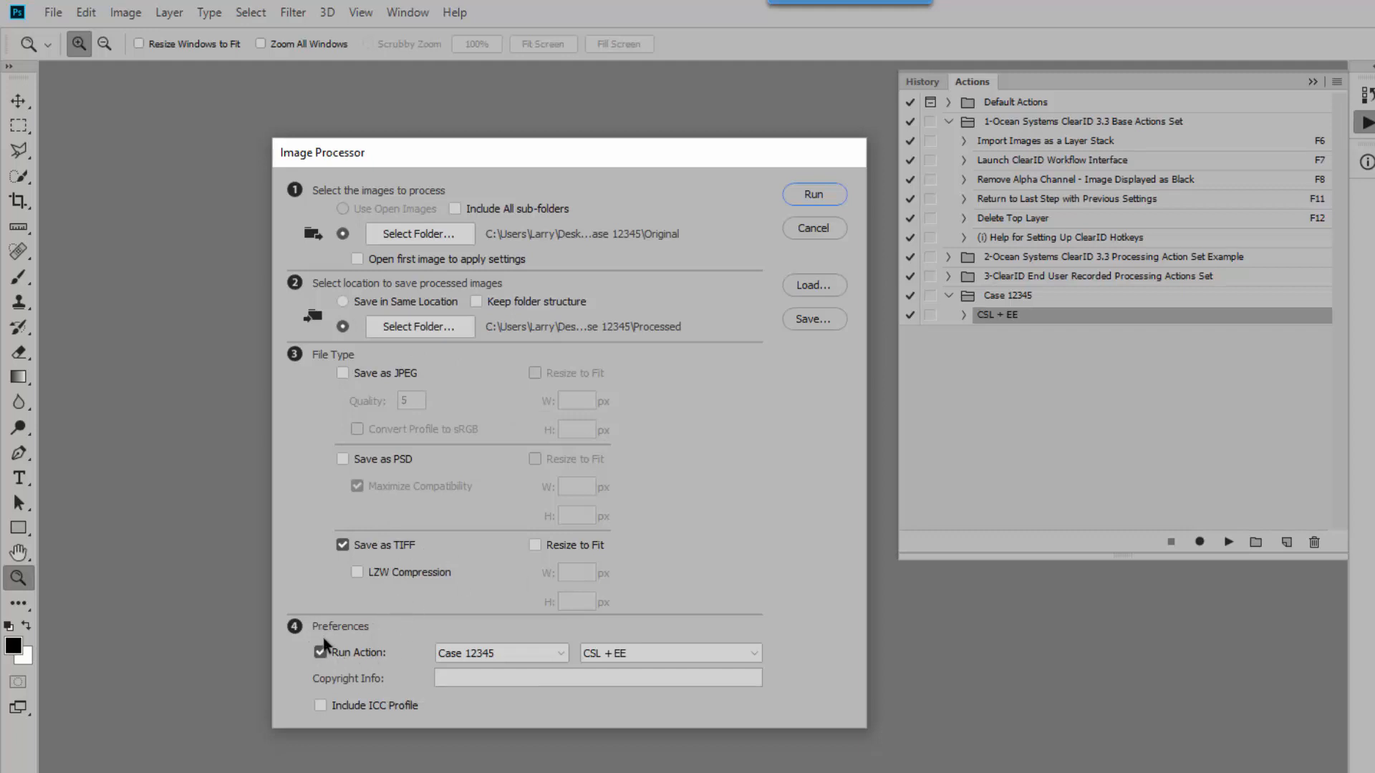
{"action": "mouse_move", "coordinate": [362, 663]}
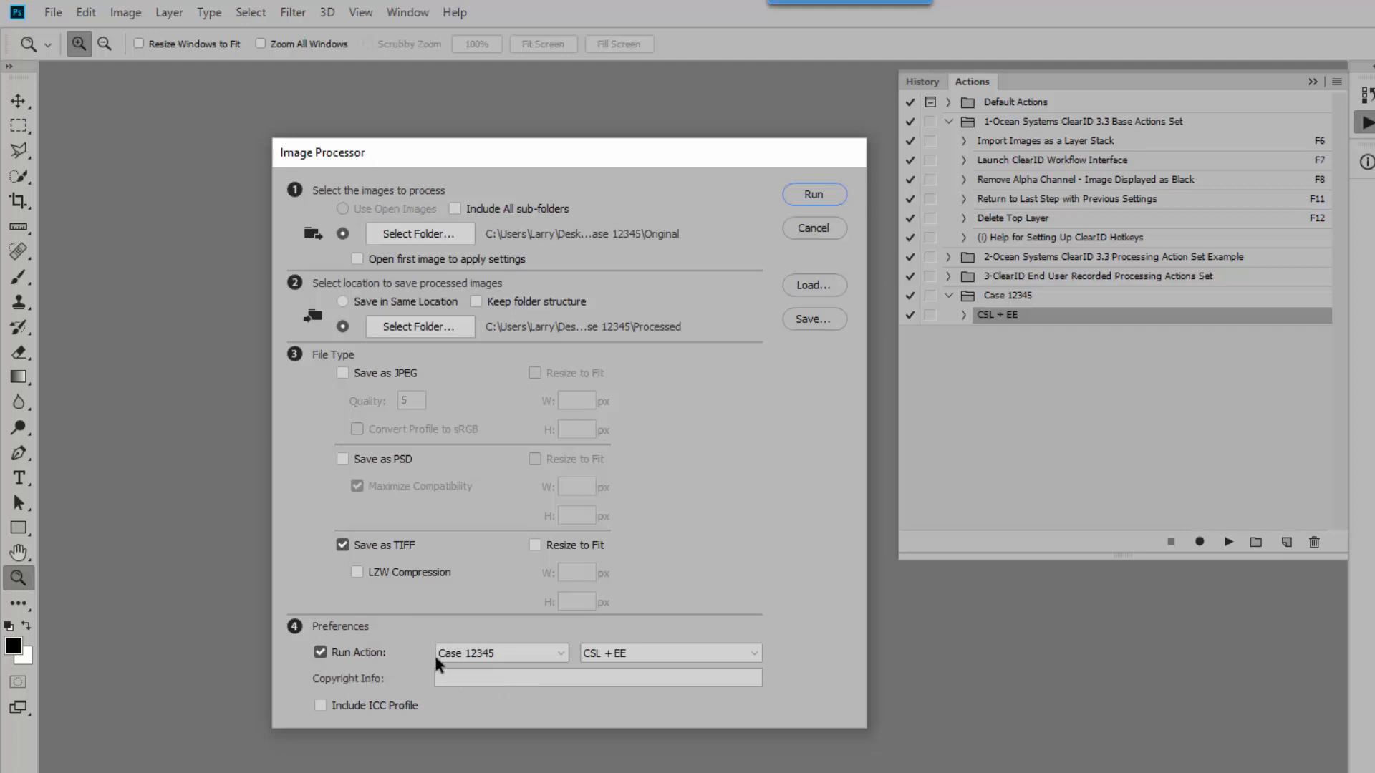
Set the run action to Case 12345 / CSL + EE with TIFF output and start the batch
{"action": "left_click", "coordinate": [500, 653]}
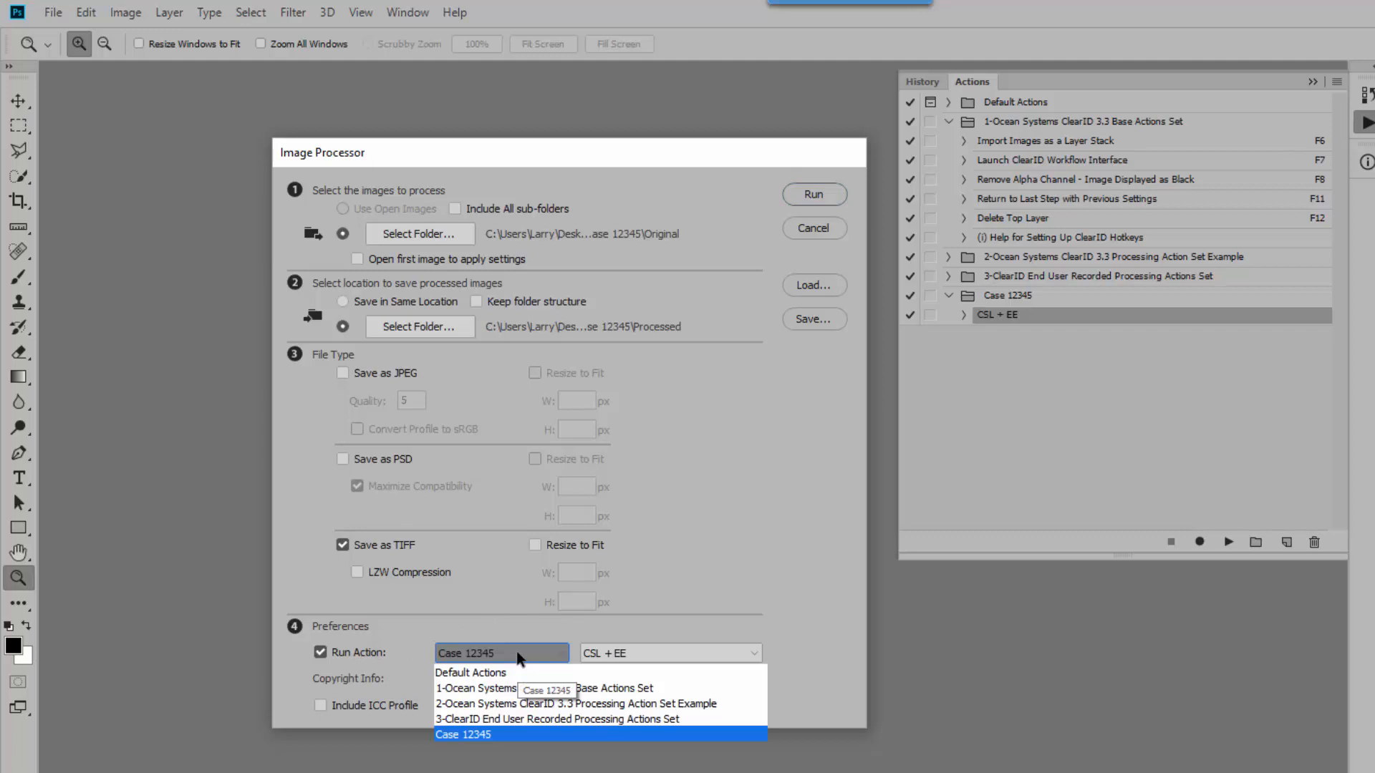
{"action": "mouse_move", "coordinate": [525, 654]}
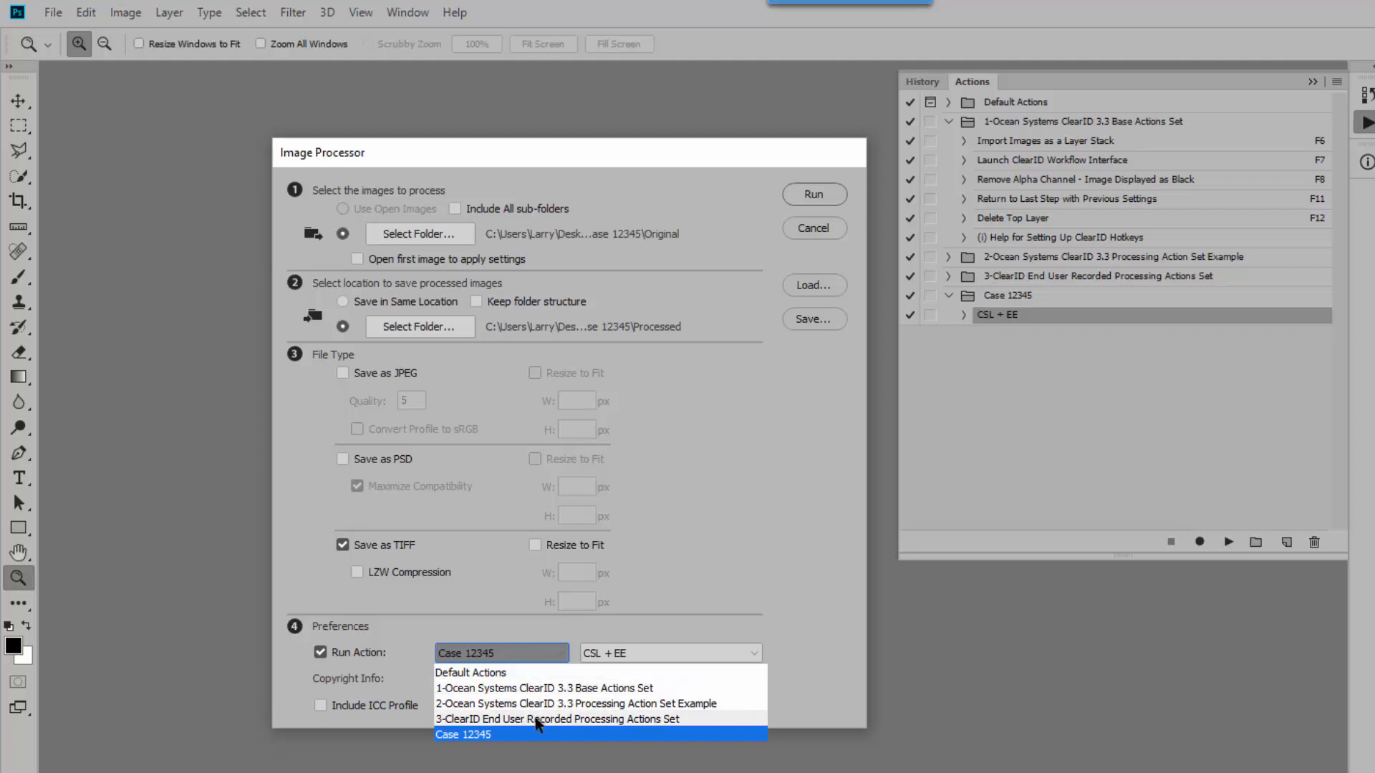
{"action": "mouse_move", "coordinate": [553, 656]}
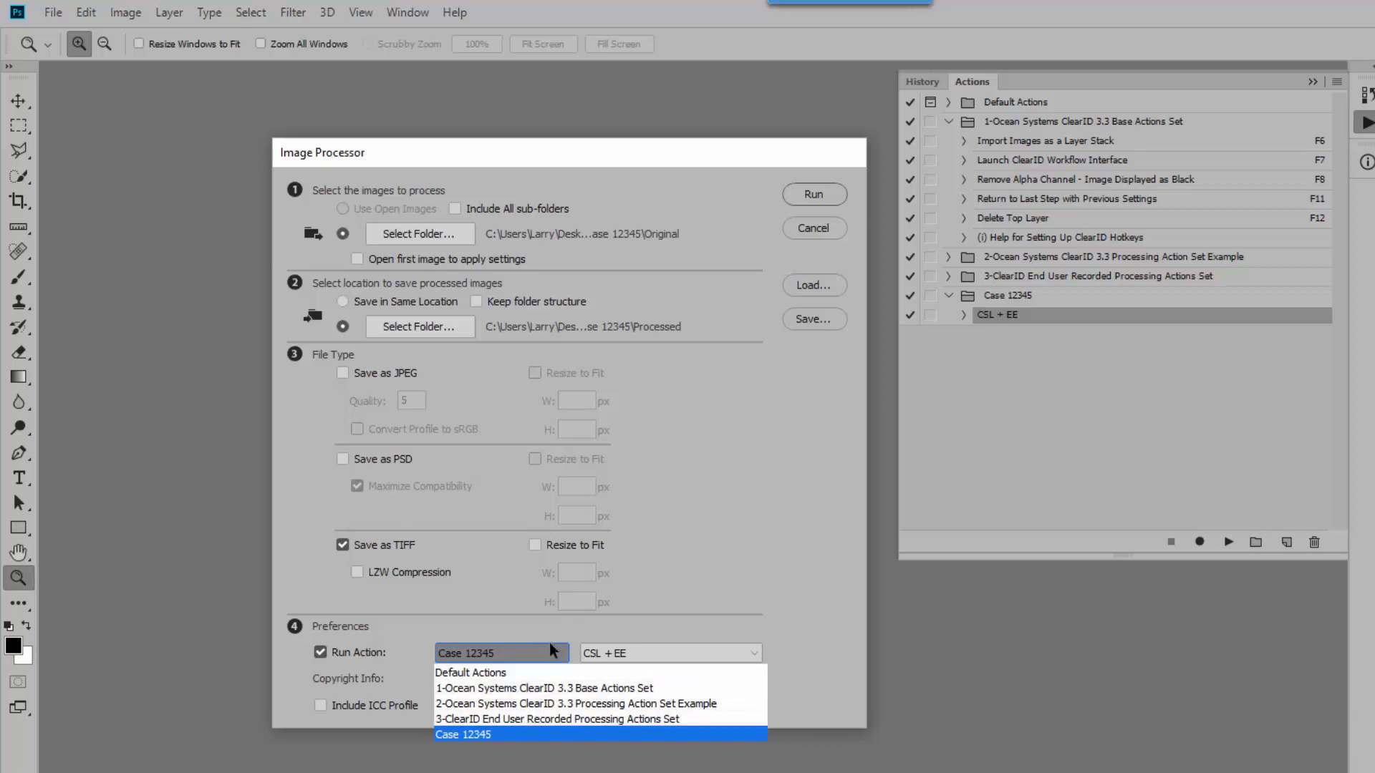
{"action": "left_click", "coordinate": [461, 733]}
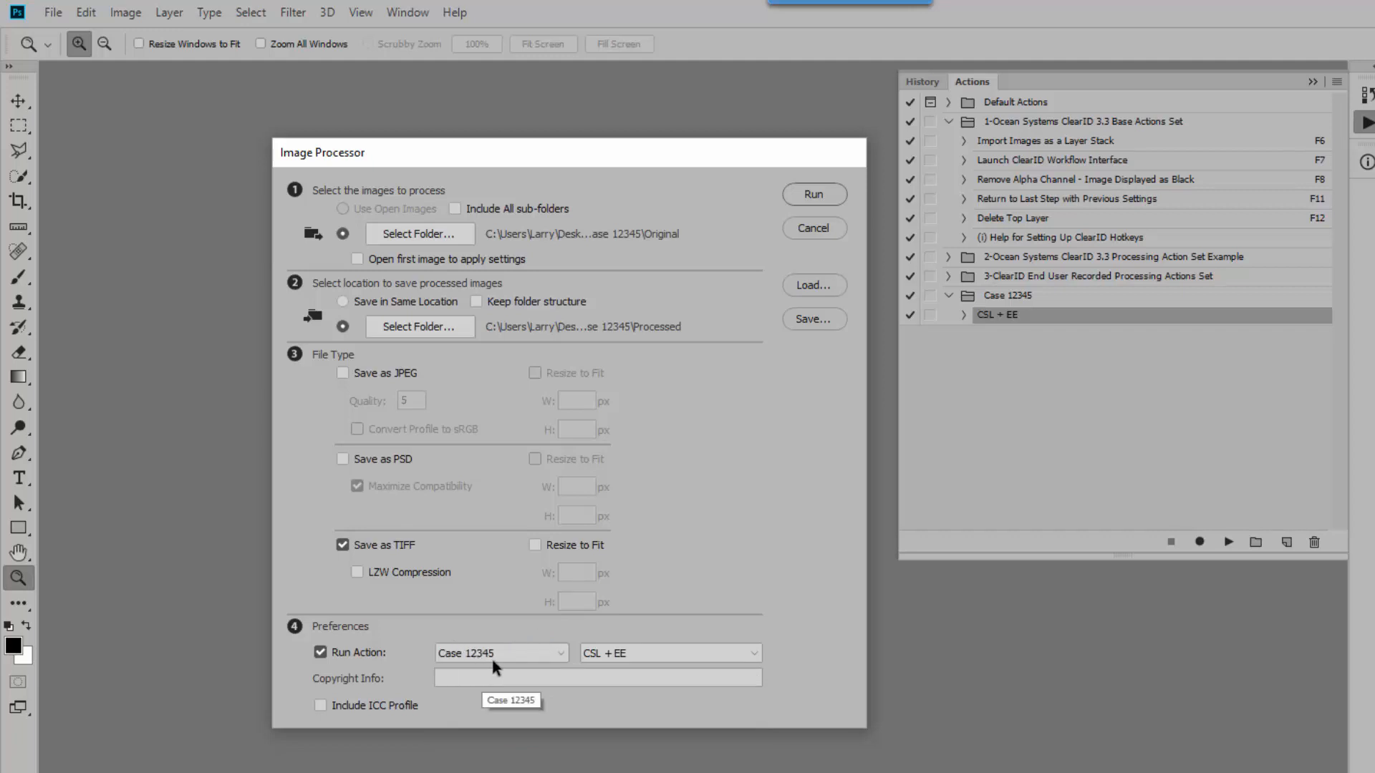
{"action": "left_click", "coordinate": [669, 653]}
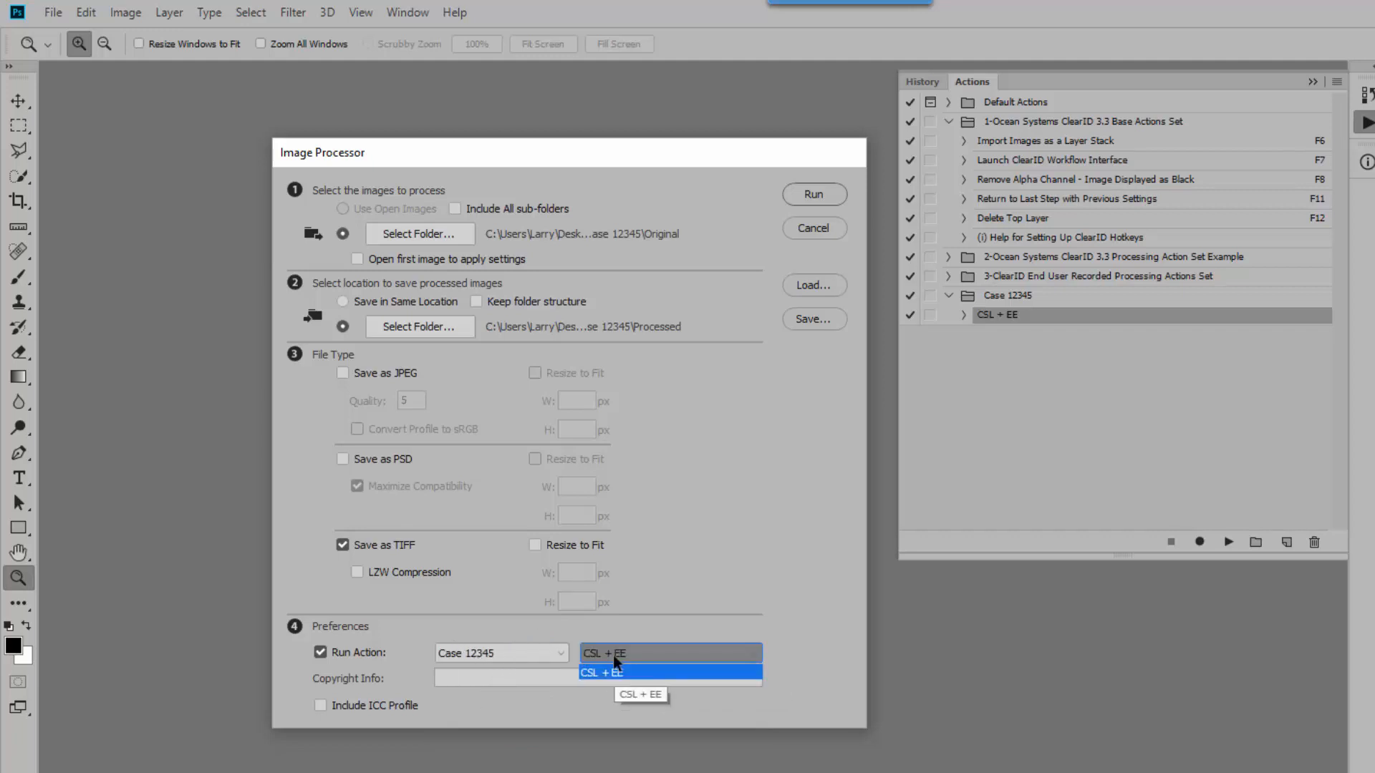
{"action": "left_click", "coordinate": [602, 673]}
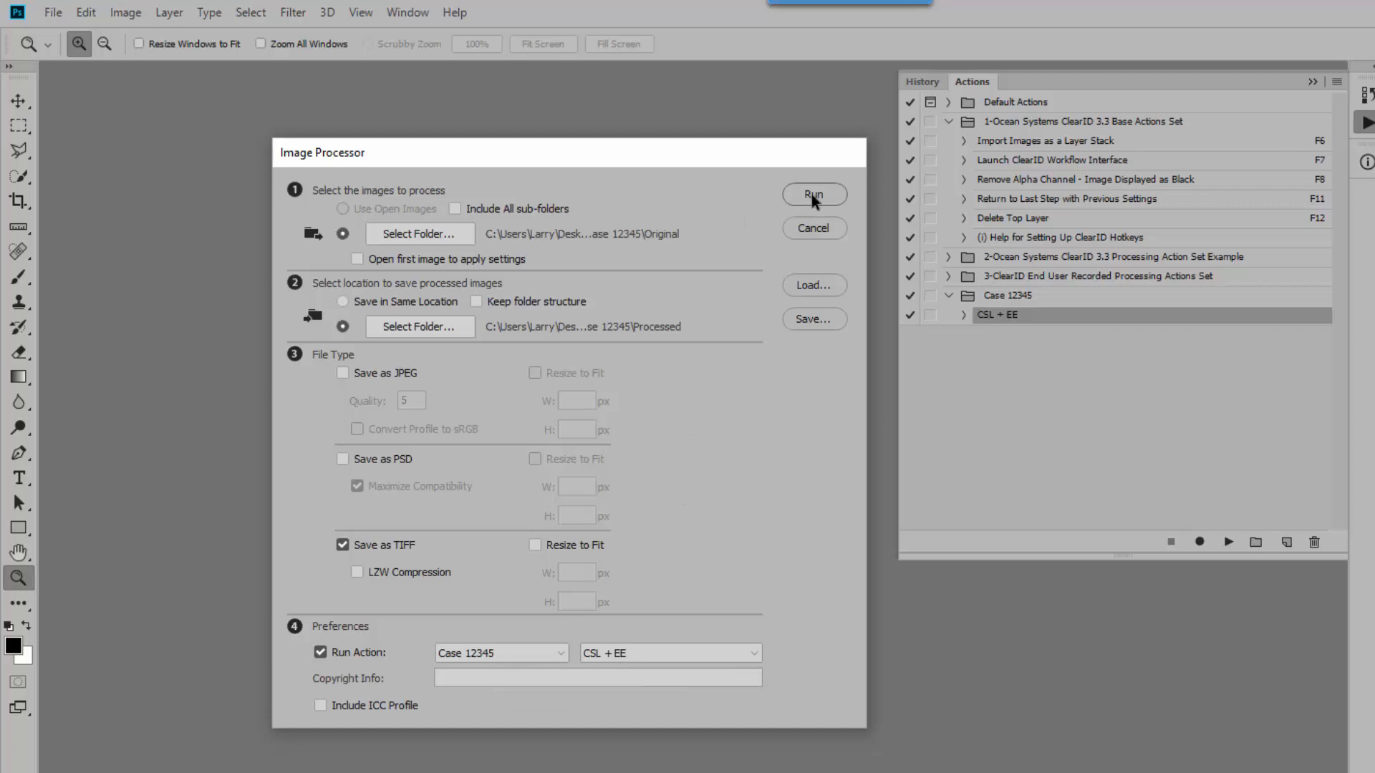
{"action": "left_click", "coordinate": [812, 195]}
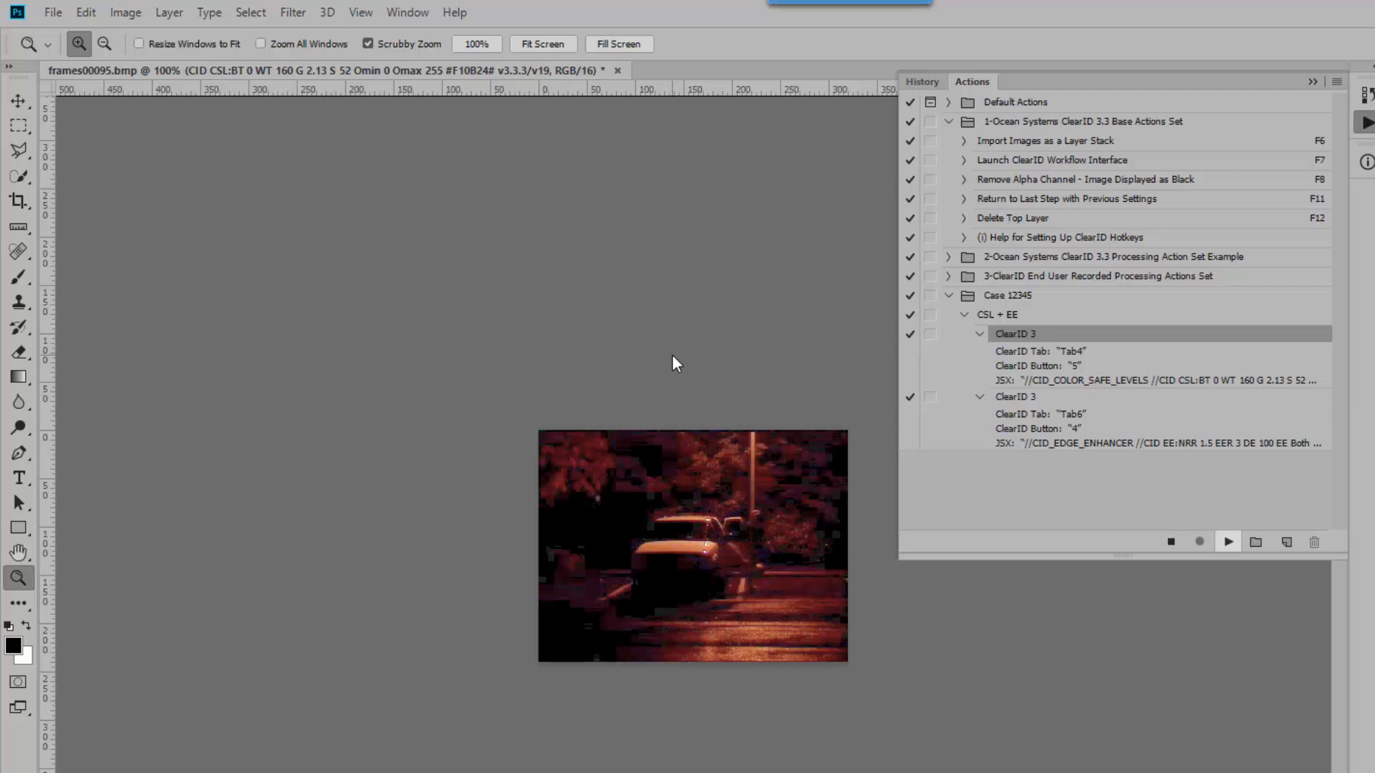
Let Image Processor finish processing and saving frames00095 until the workspace is empty
{"action": "left_click", "coordinate": [1227, 541]}
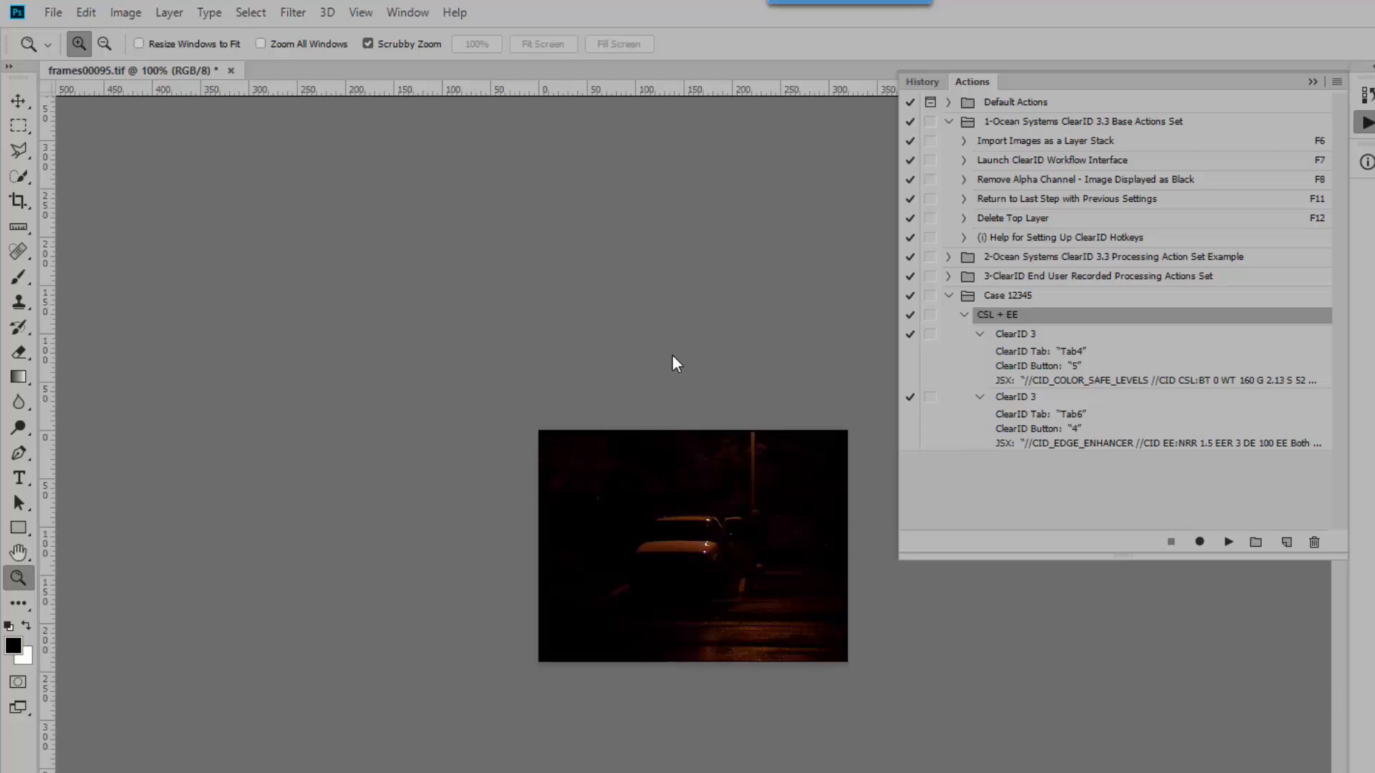
{"action": "left_click", "coordinate": [1227, 541]}
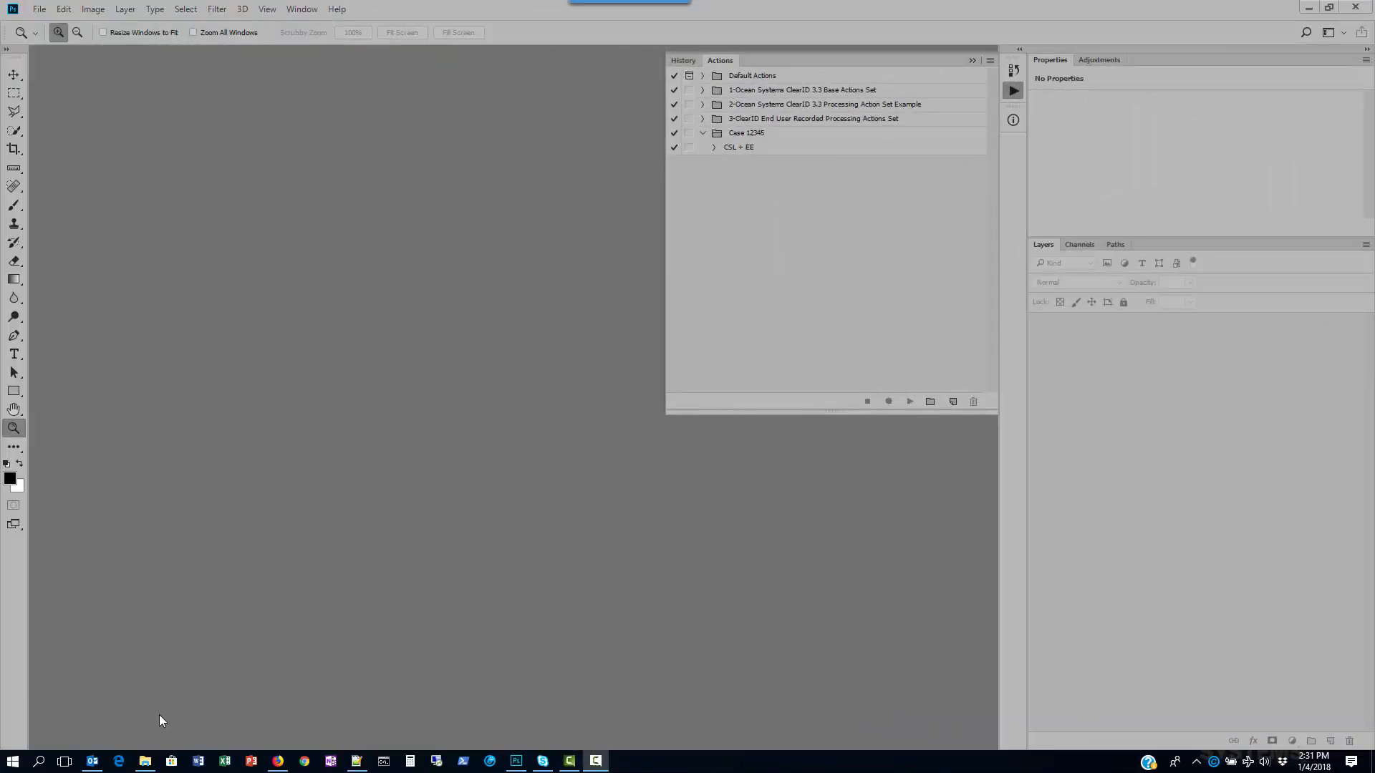
View the nine processed TIFFs, frames00095 through frames00103, in Processed\TIFF, then return to Photoshop
{"action": "left_click", "coordinate": [143, 760]}
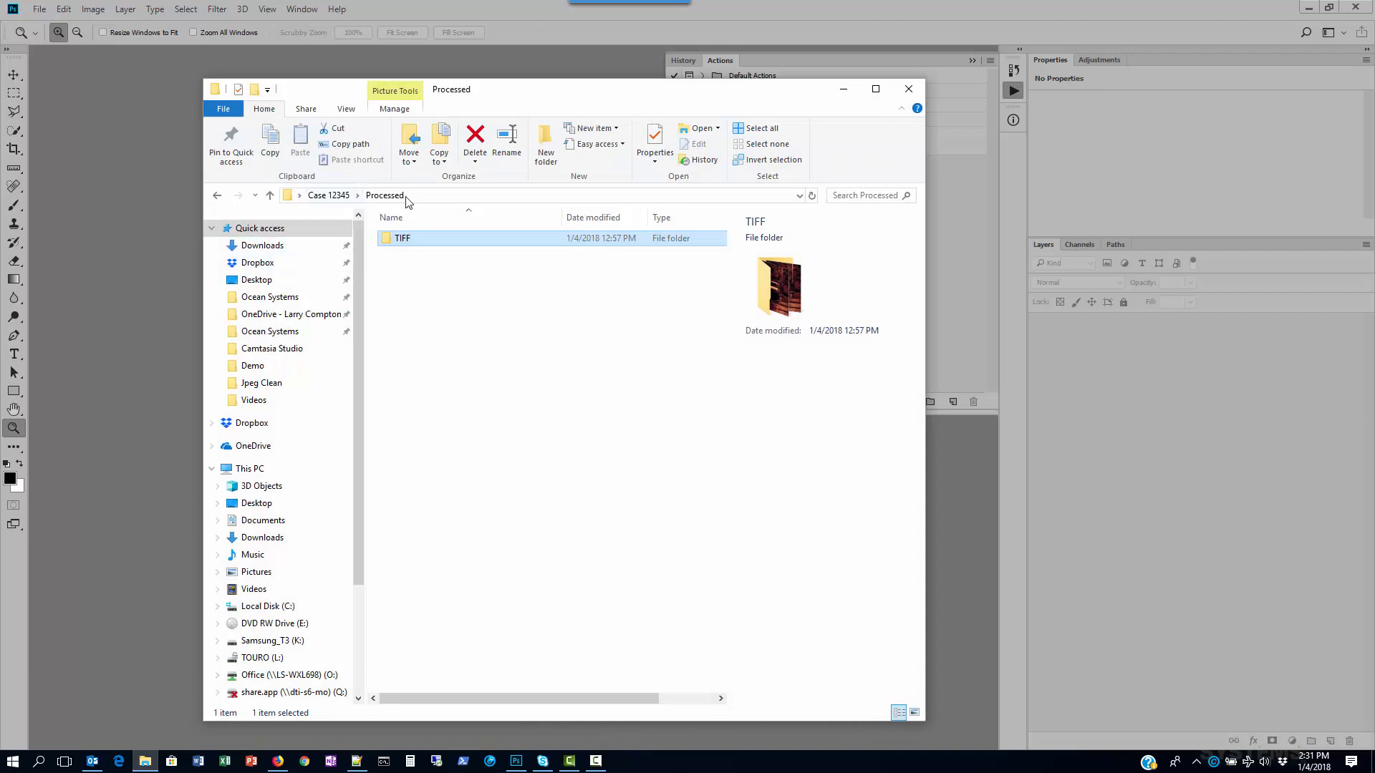
{"action": "double_click", "coordinate": [401, 237]}
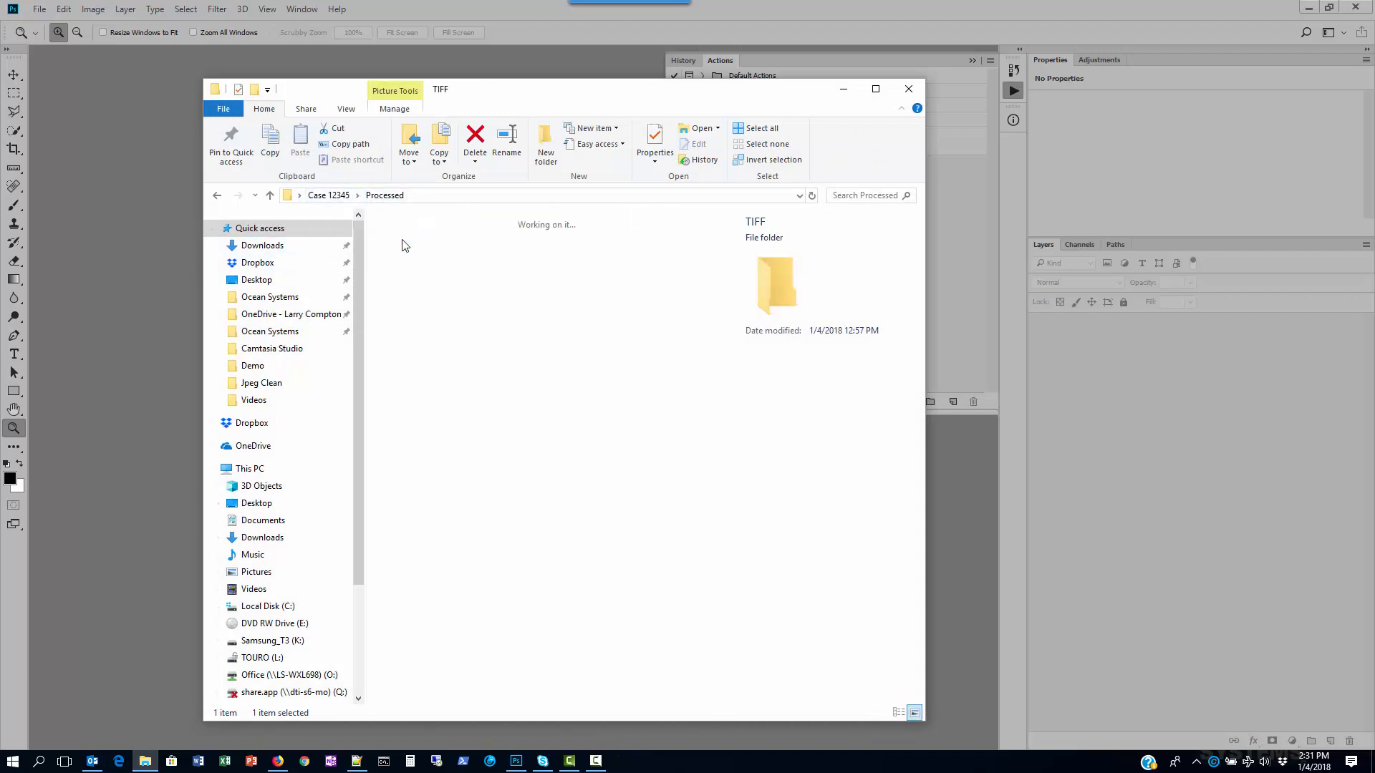
{"action": "double_click", "coordinate": [775, 281]}
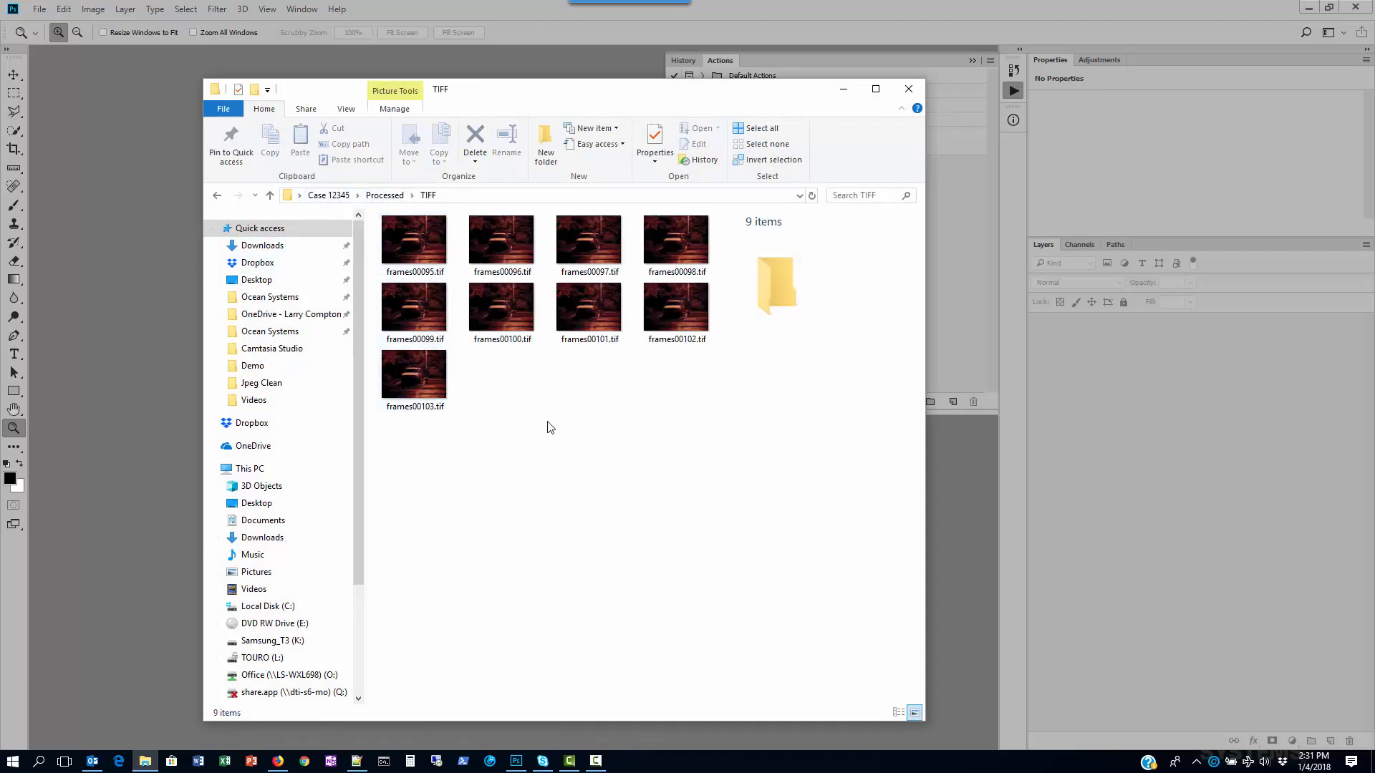
{"action": "left_click", "coordinate": [414, 241]}
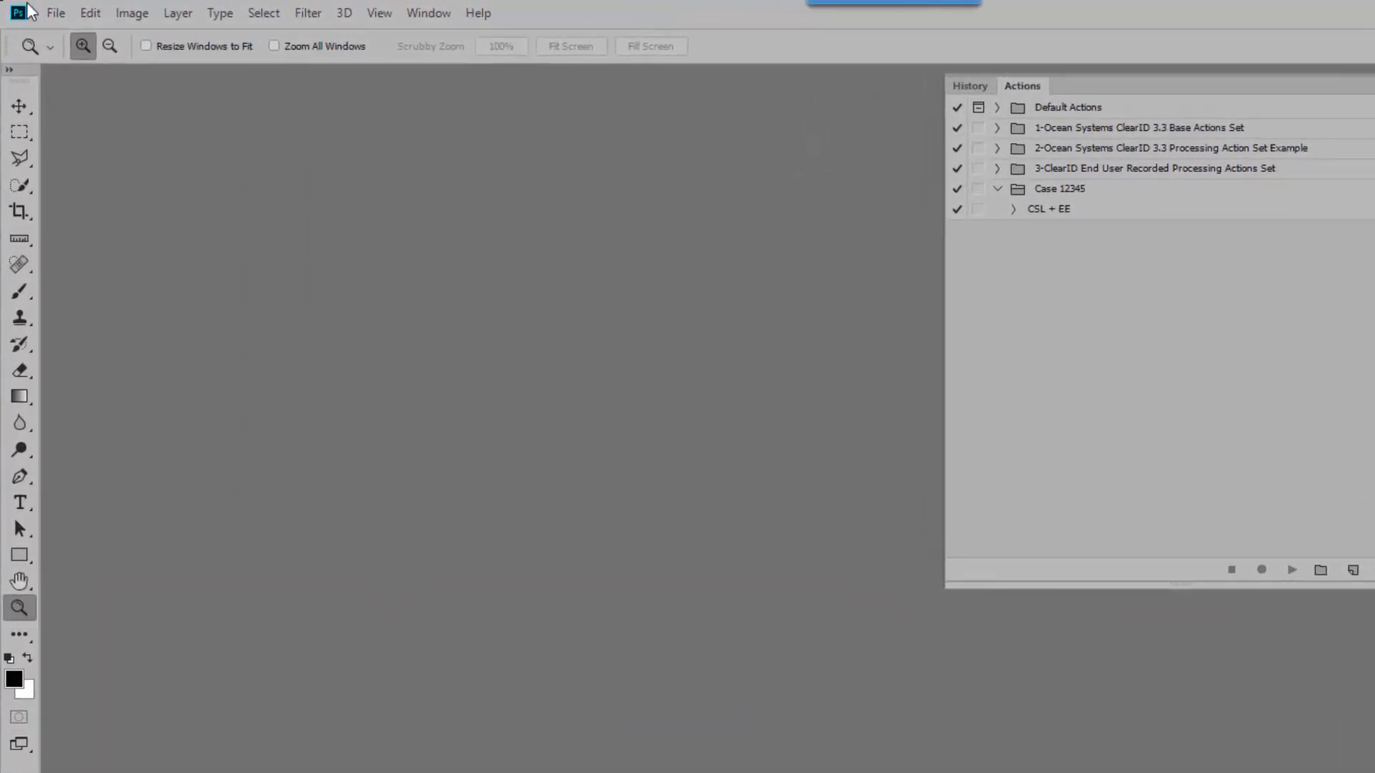
Bring up the File > Automate > Batch dialog and move it fully into view
{"action": "left_click", "coordinate": [56, 13]}
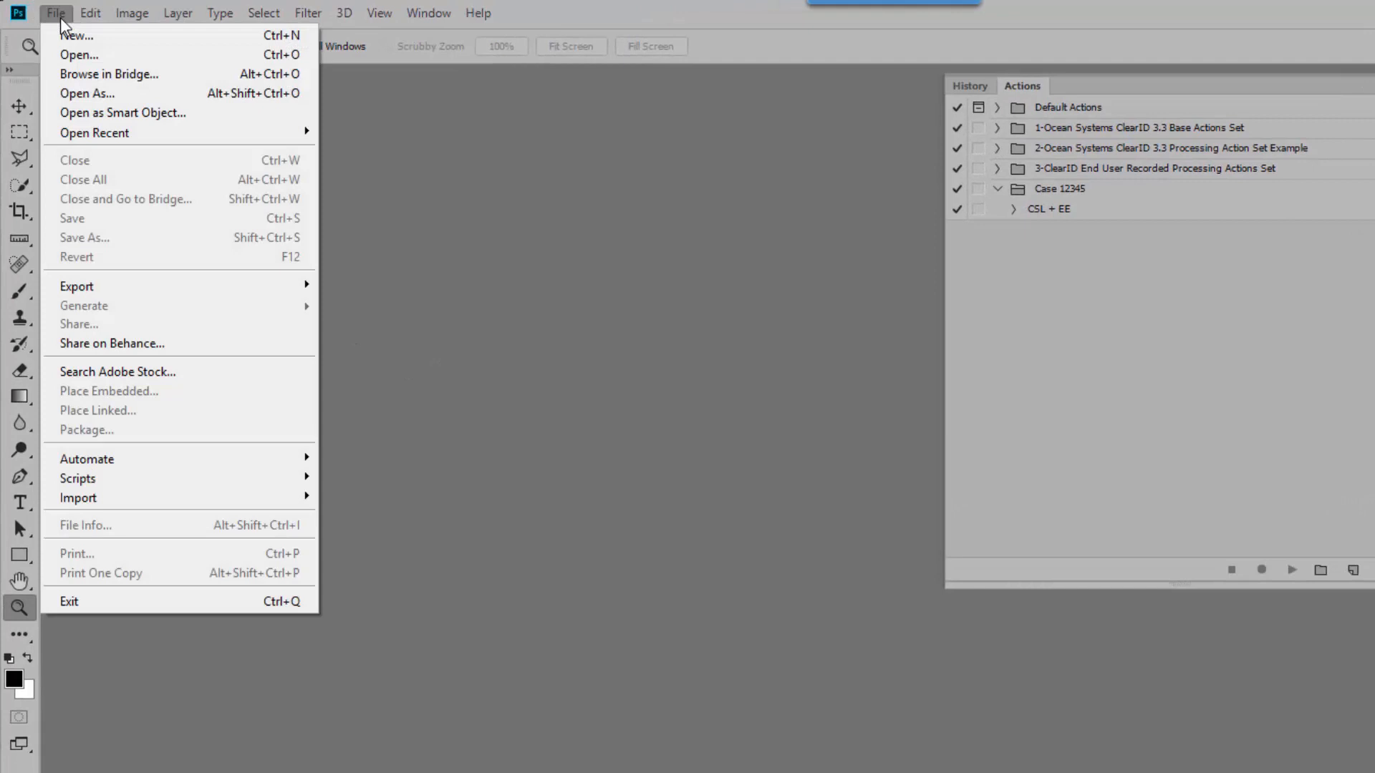
{"action": "left_click", "coordinate": [88, 458]}
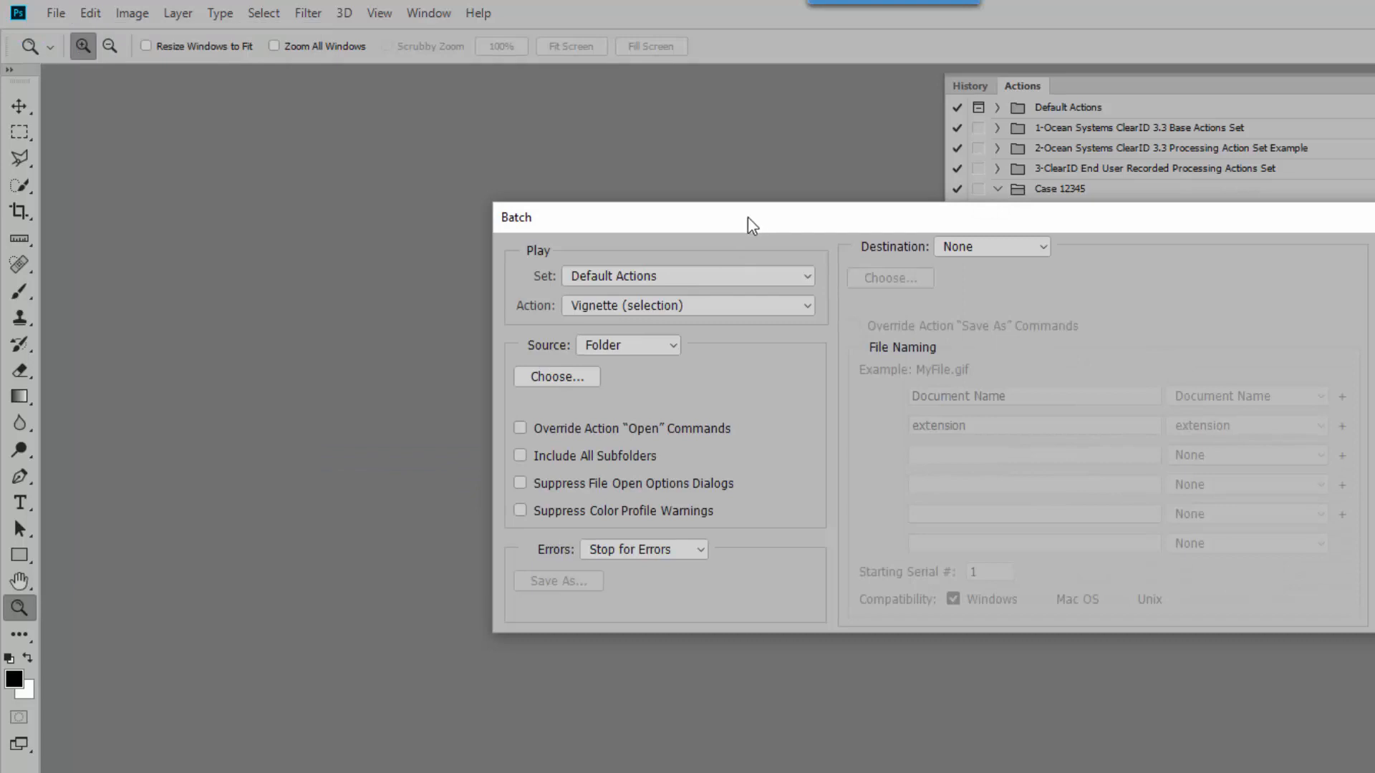
{"action": "left_click_drag", "start_coordinate": [752, 218], "coordinate": [557, 307]}
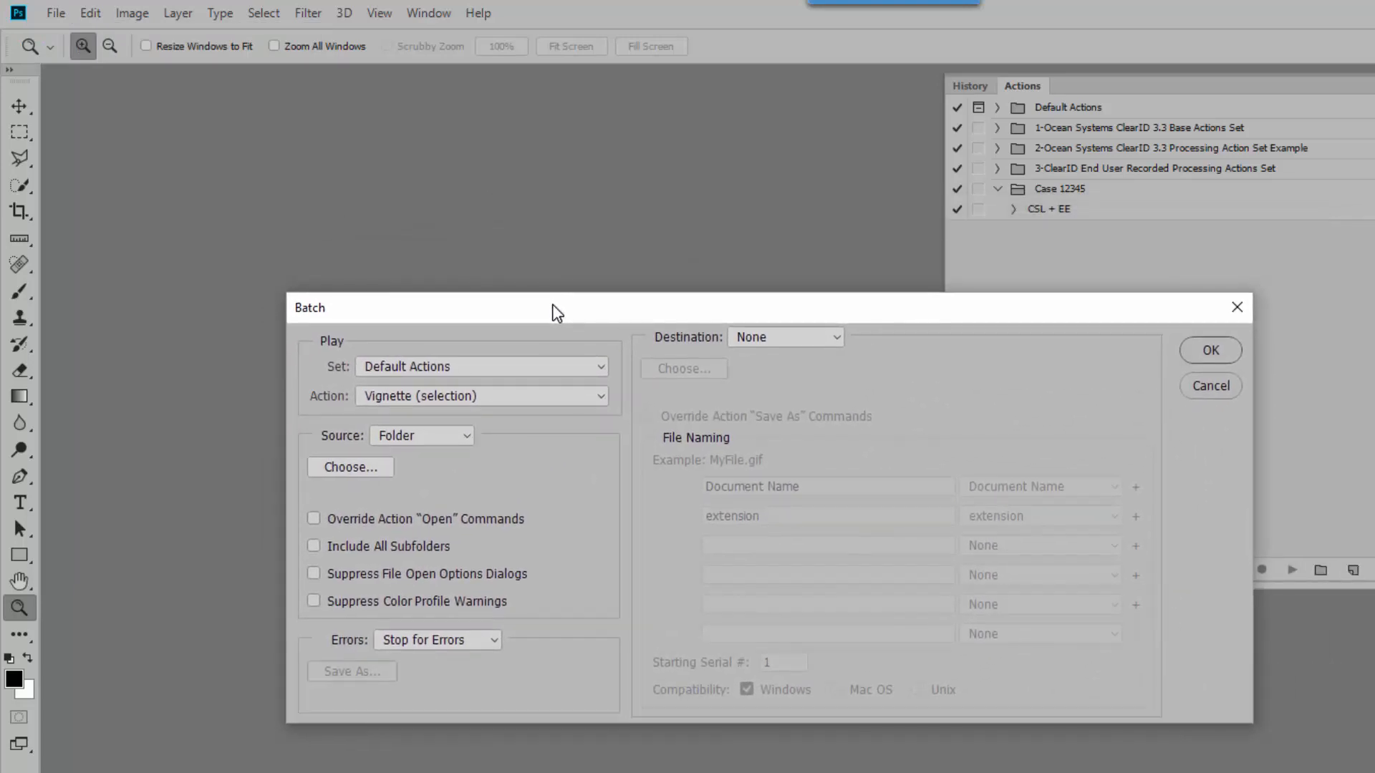
{"action": "mouse_move", "coordinate": [412, 352]}
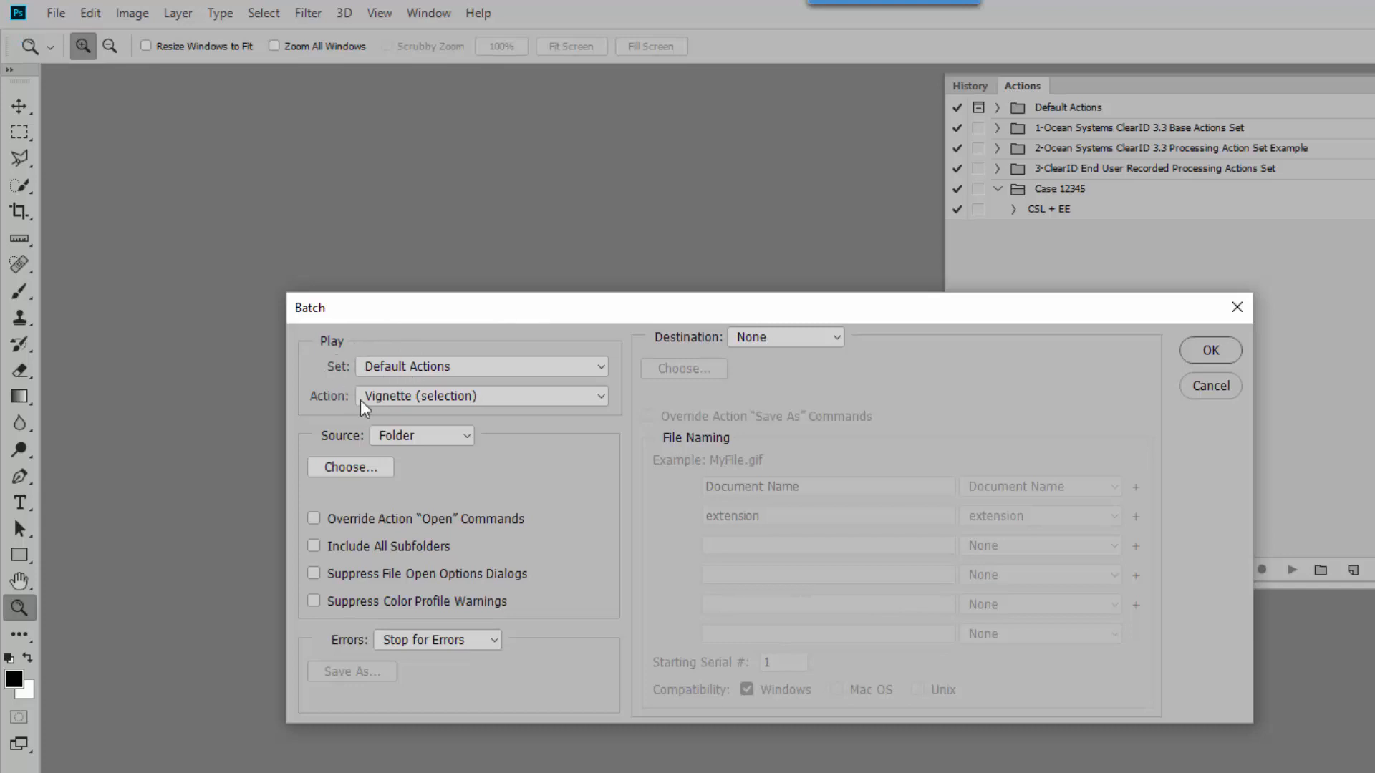
{"action": "mouse_move", "coordinate": [364, 356]}
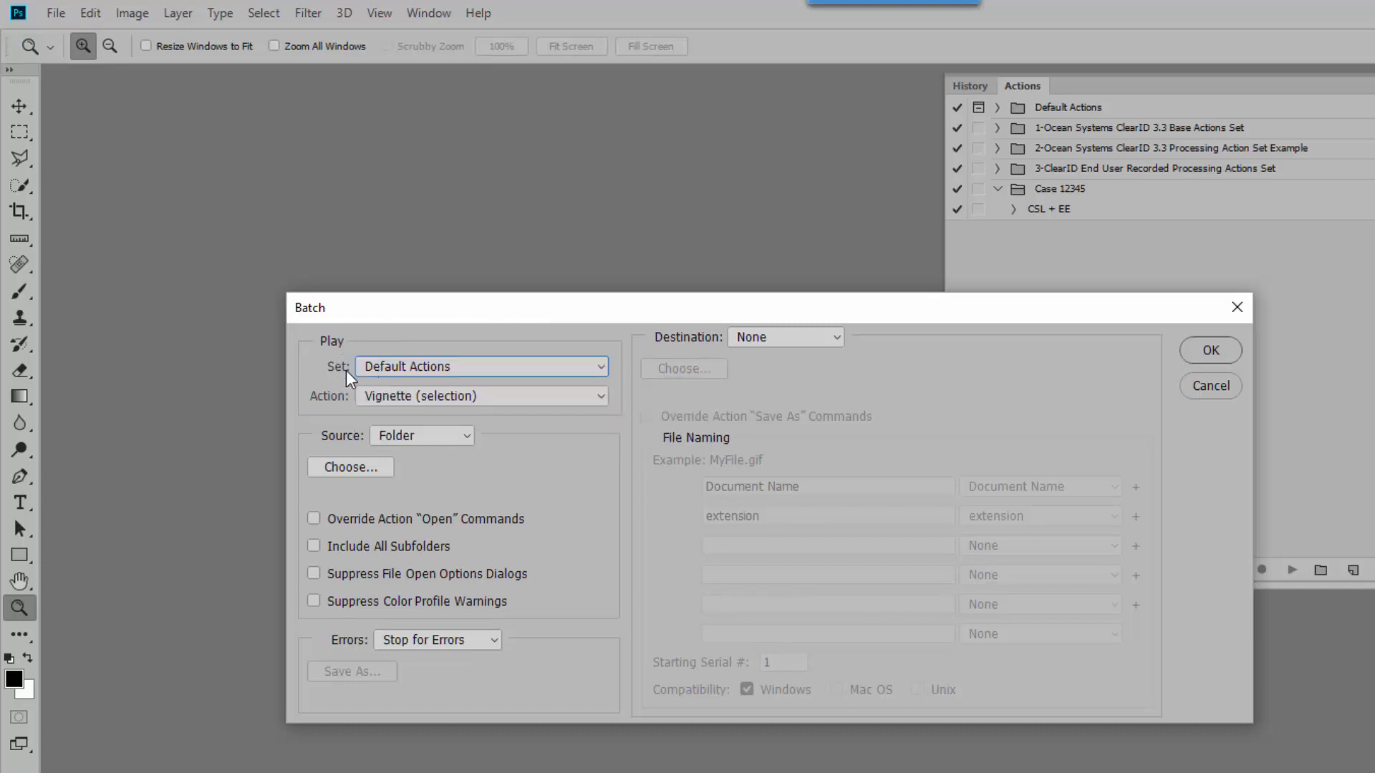
Set the batch to Case 12345's CSL + EE on a folder source including all subfolders
{"action": "left_click", "coordinate": [481, 367]}
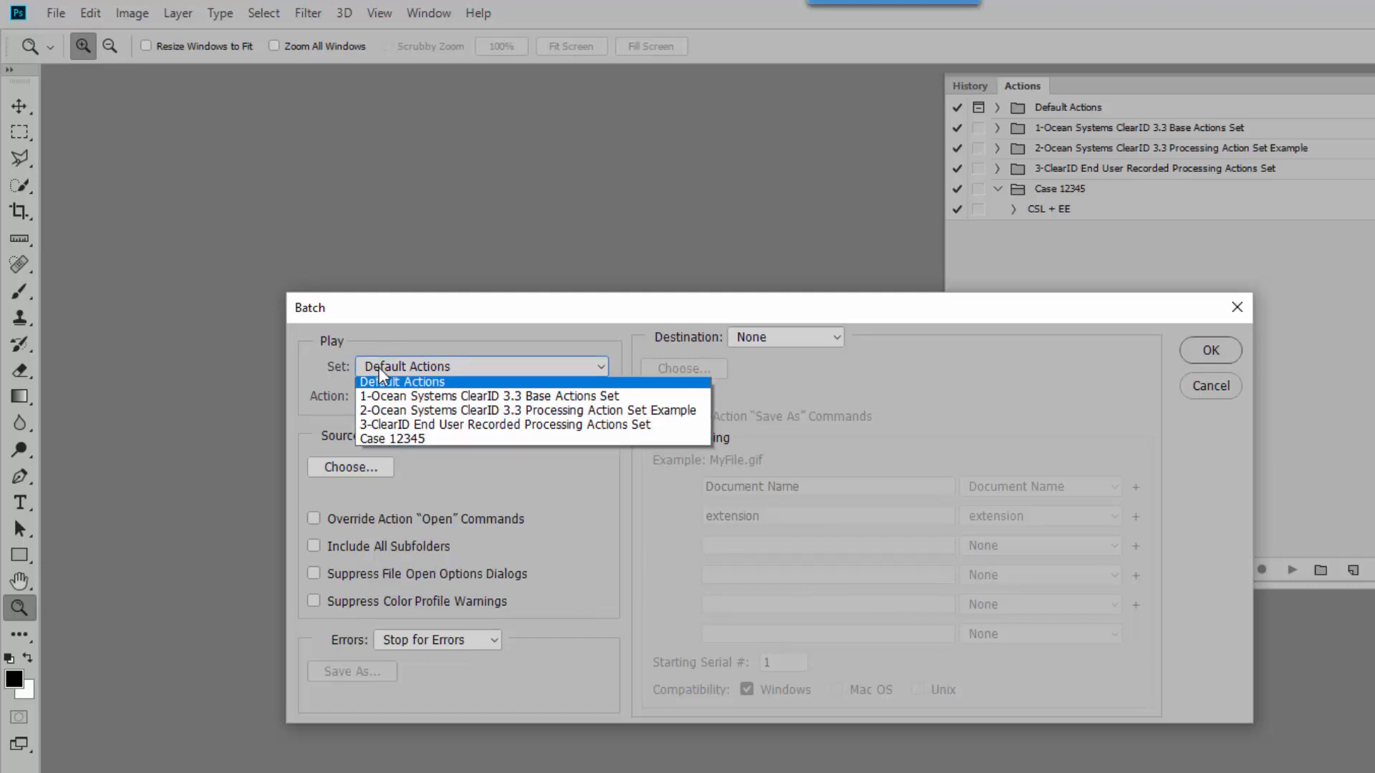
{"action": "left_click", "coordinate": [395, 439]}
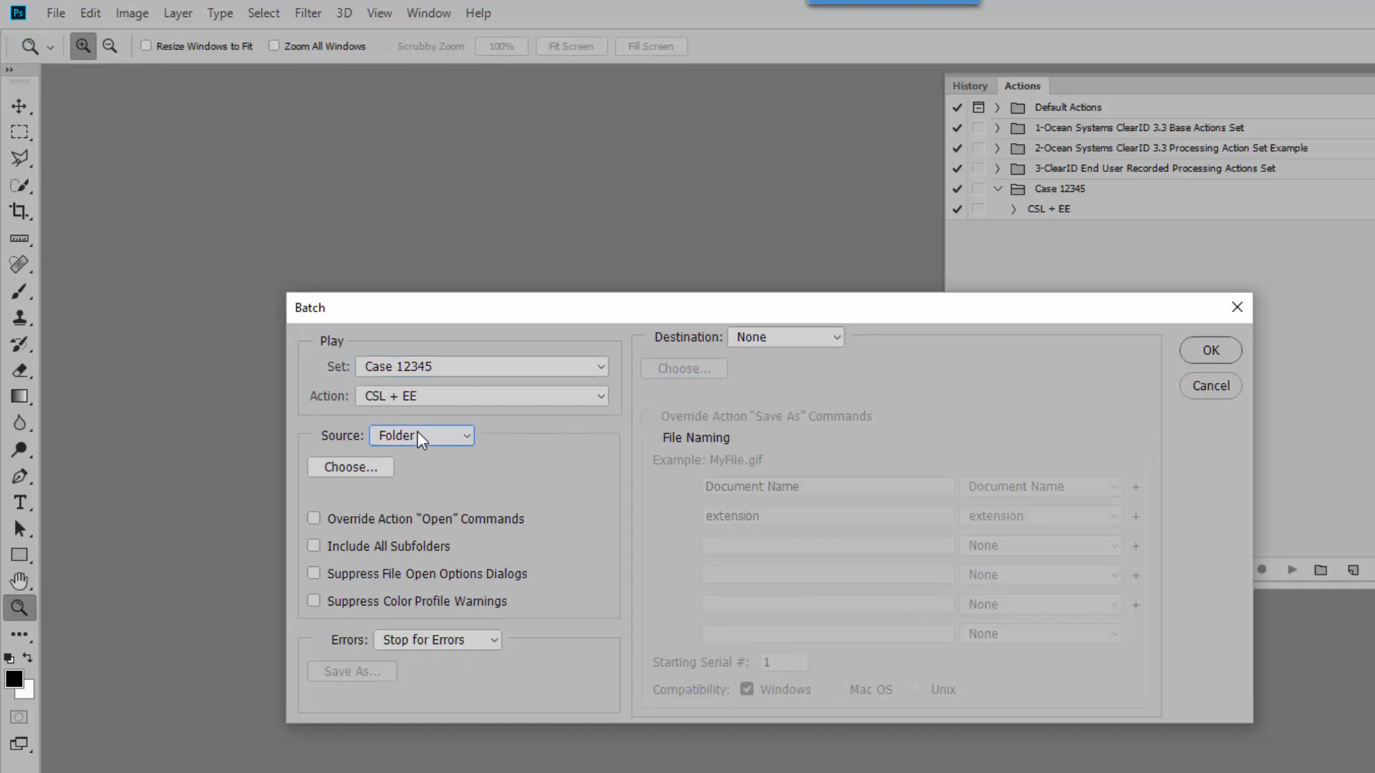
{"action": "left_click", "coordinate": [421, 435]}
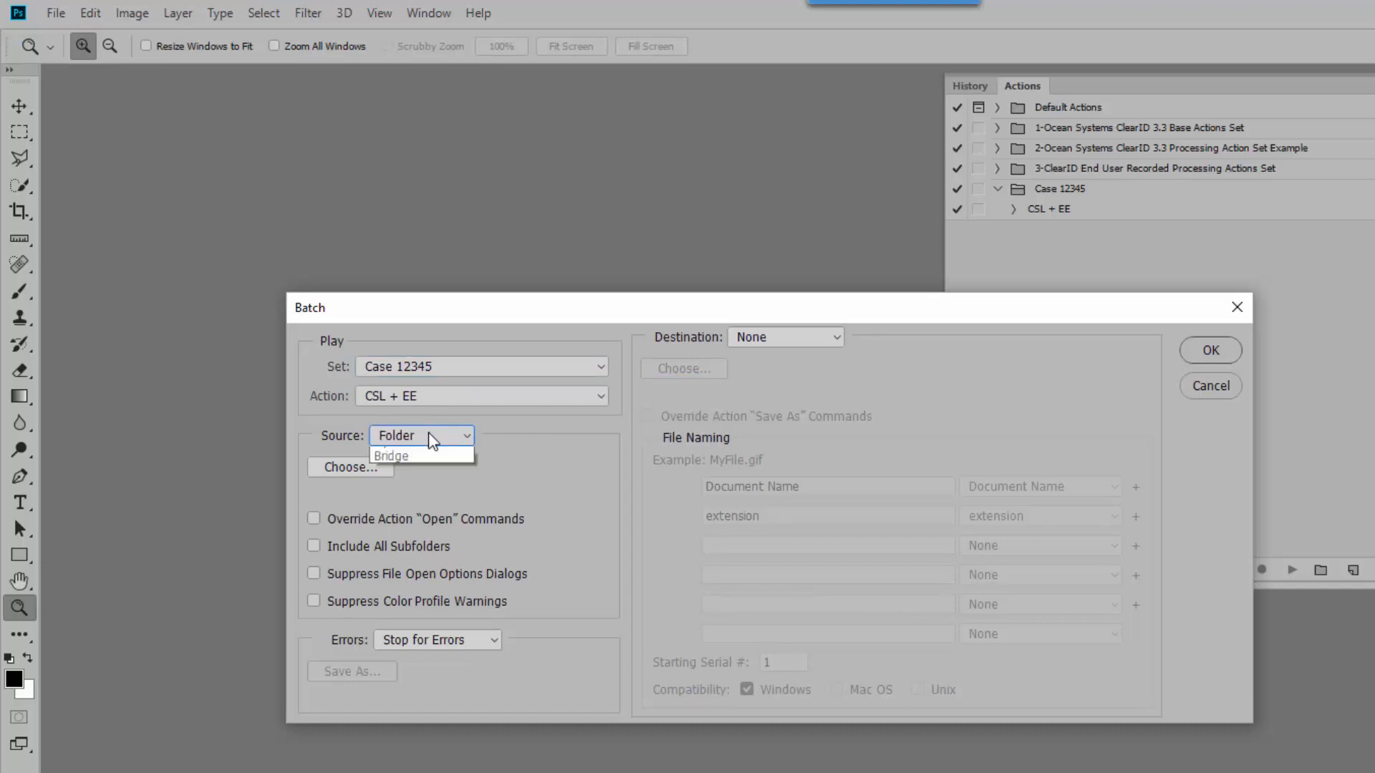
{"action": "left_click", "coordinate": [421, 435]}
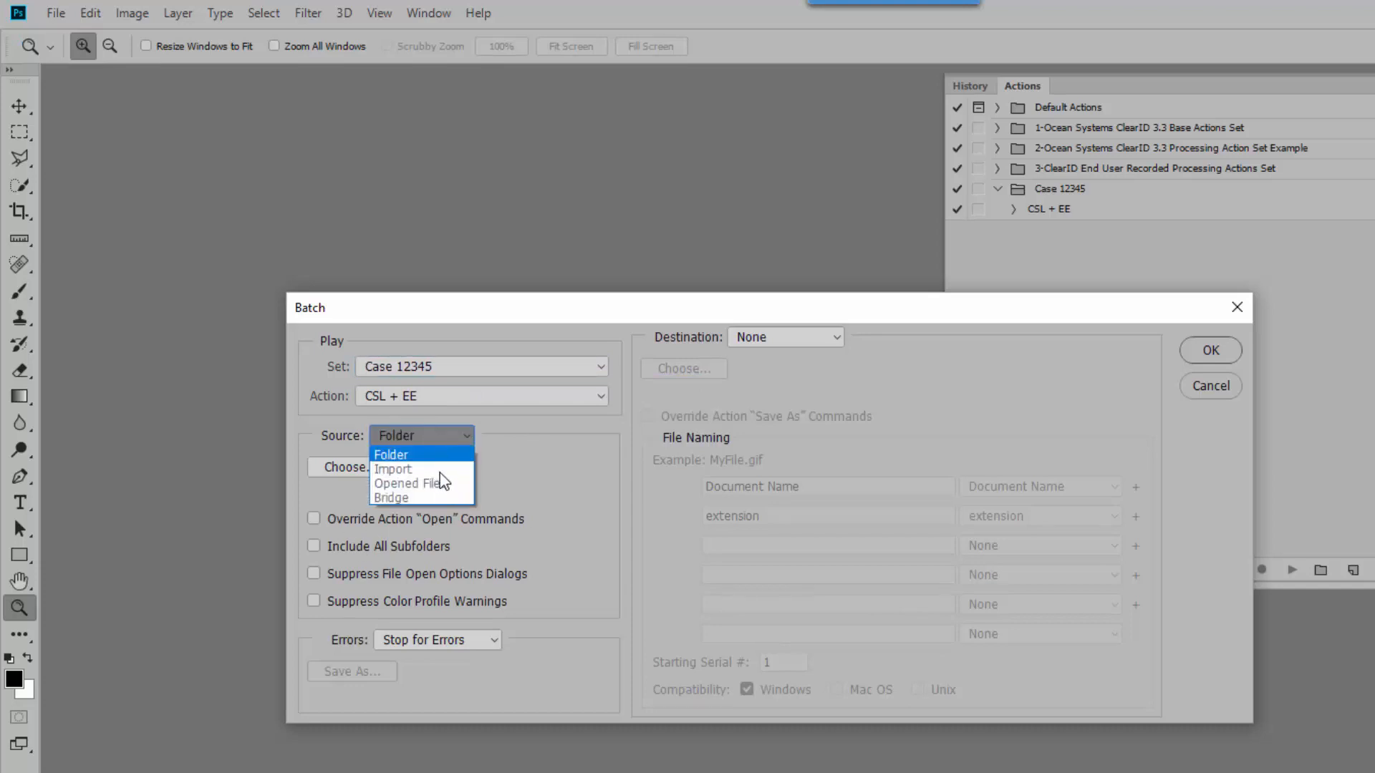
{"action": "mouse_move", "coordinate": [434, 476]}
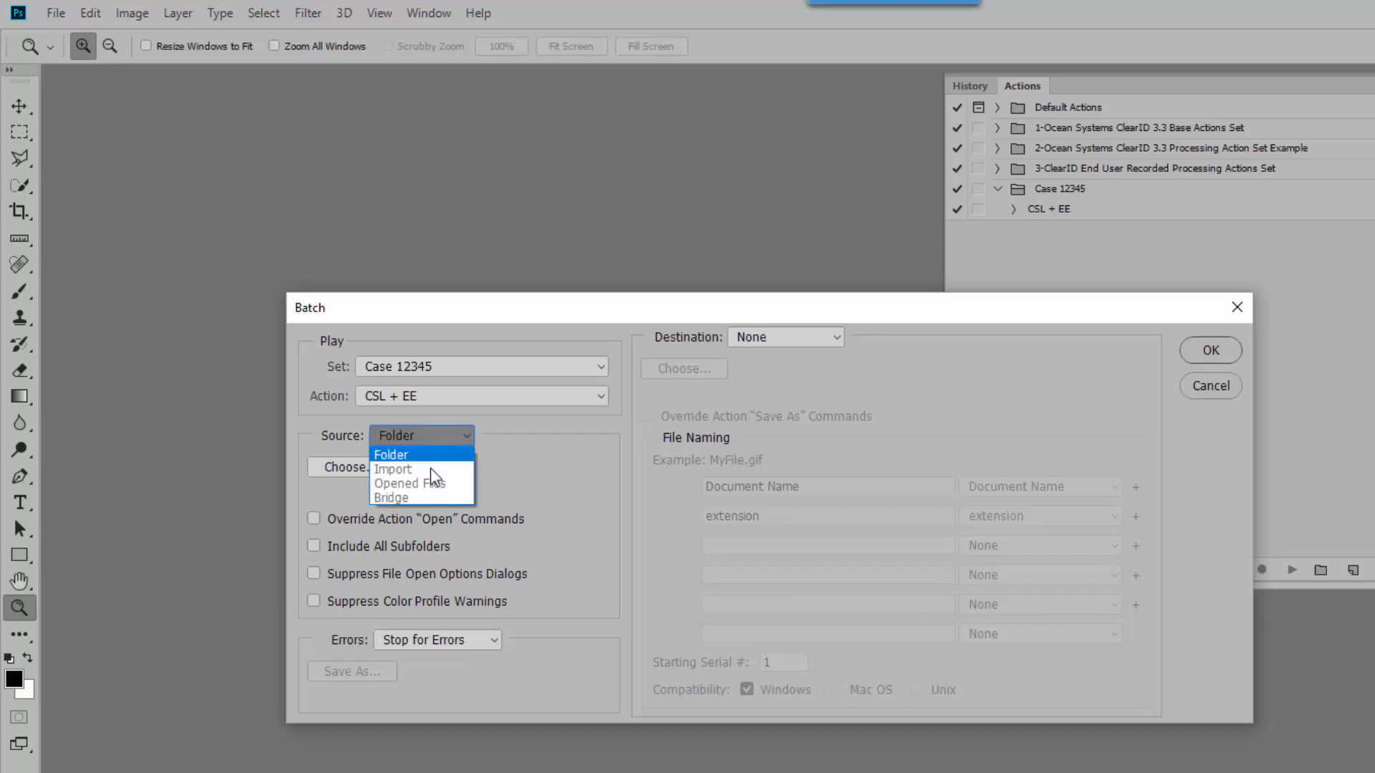
{"action": "left_click", "coordinate": [389, 454]}
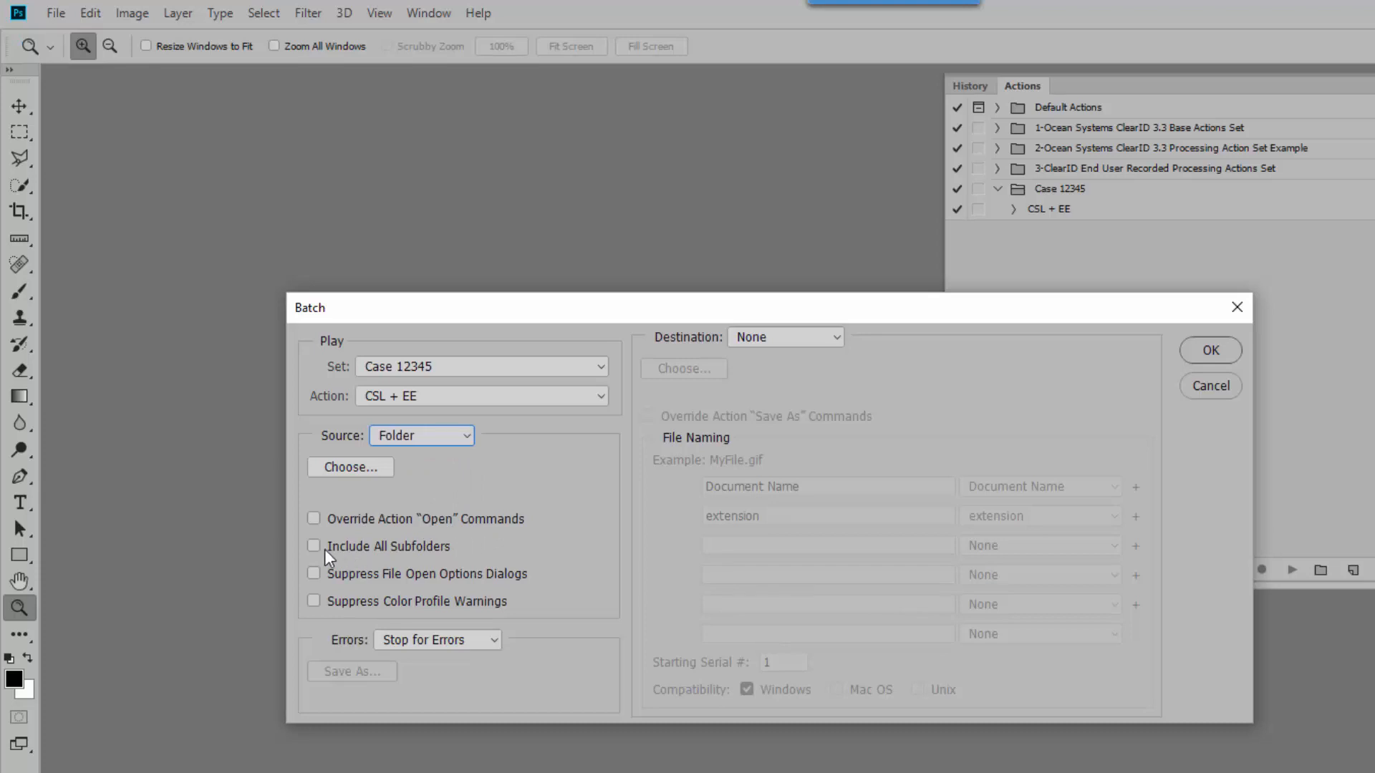
{"action": "left_click", "coordinate": [313, 545]}
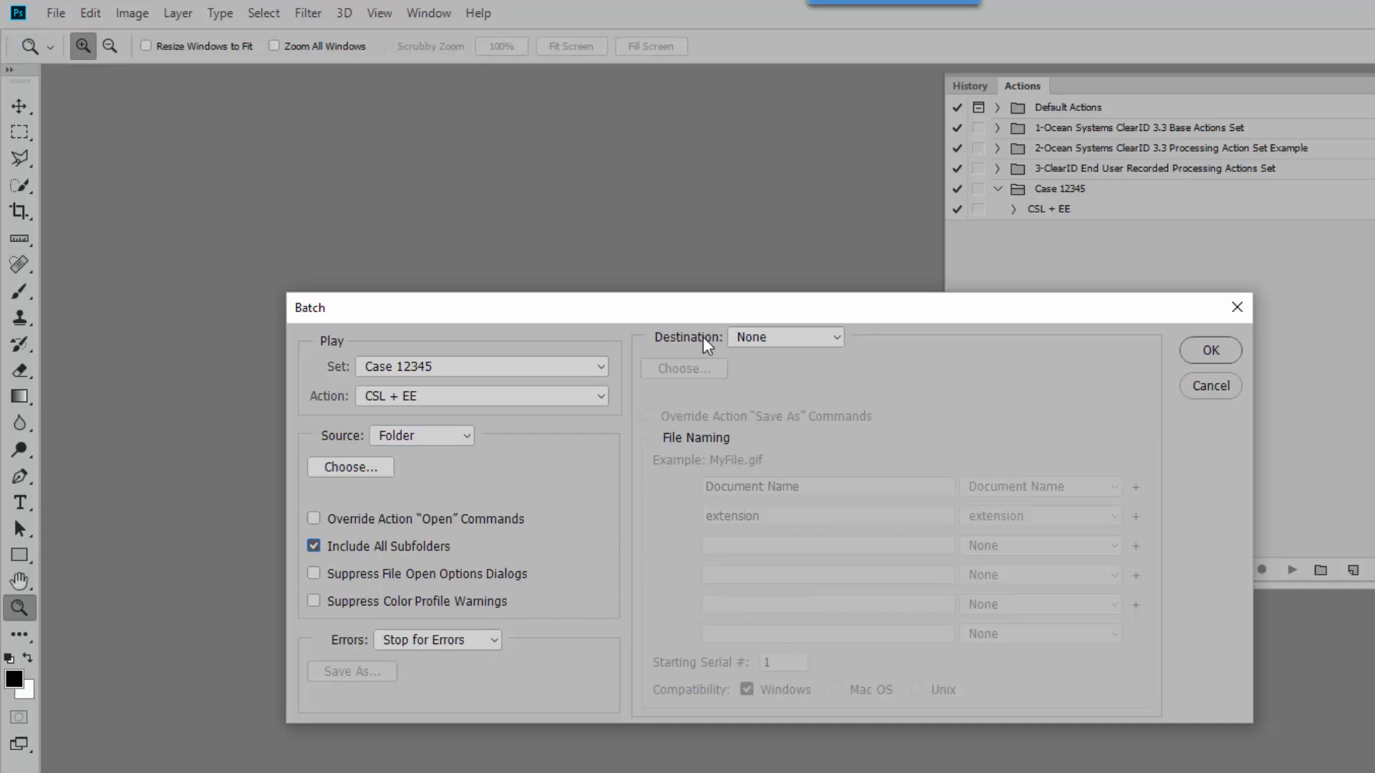
Set the batch destination to a folder, dismiss the folder picker, and cancel the Batch dialog without running
{"action": "left_click", "coordinate": [783, 337]}
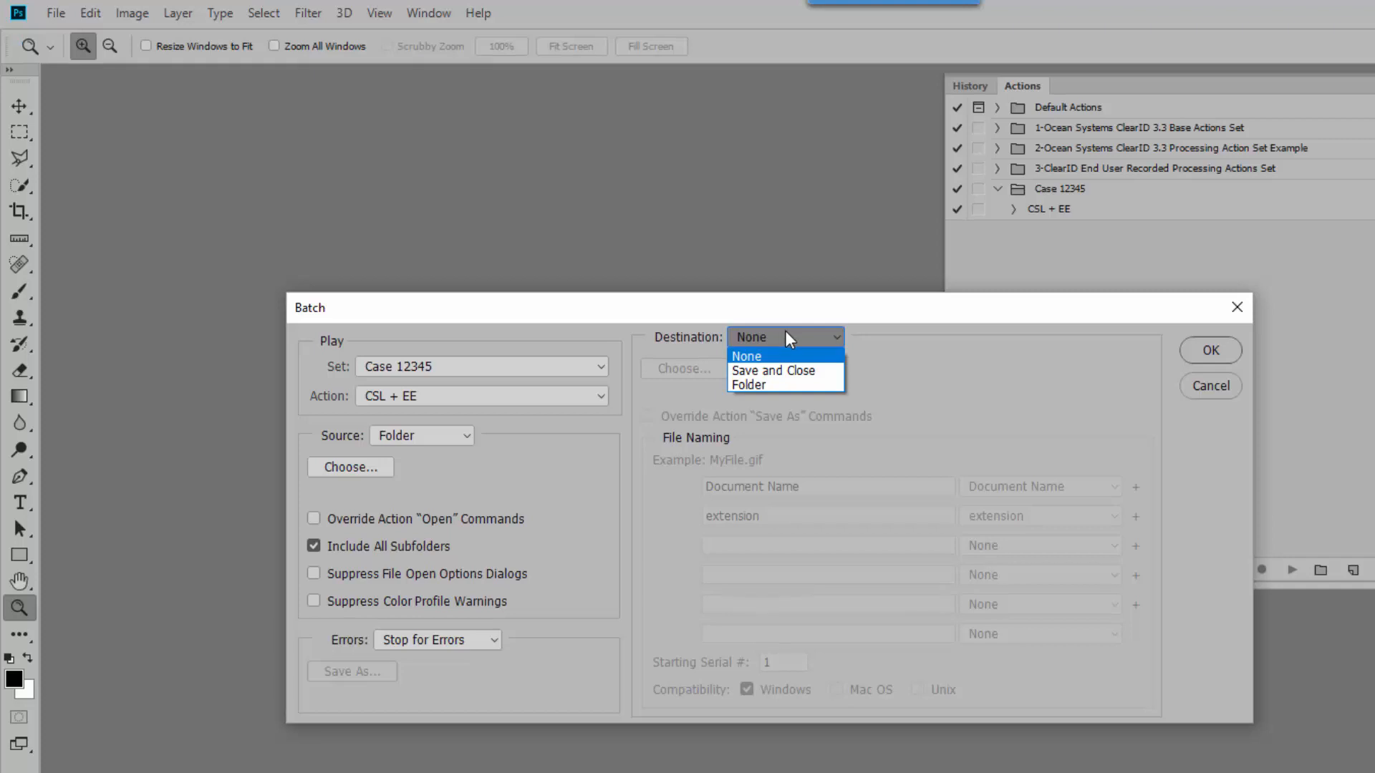
{"action": "left_click", "coordinate": [748, 385]}
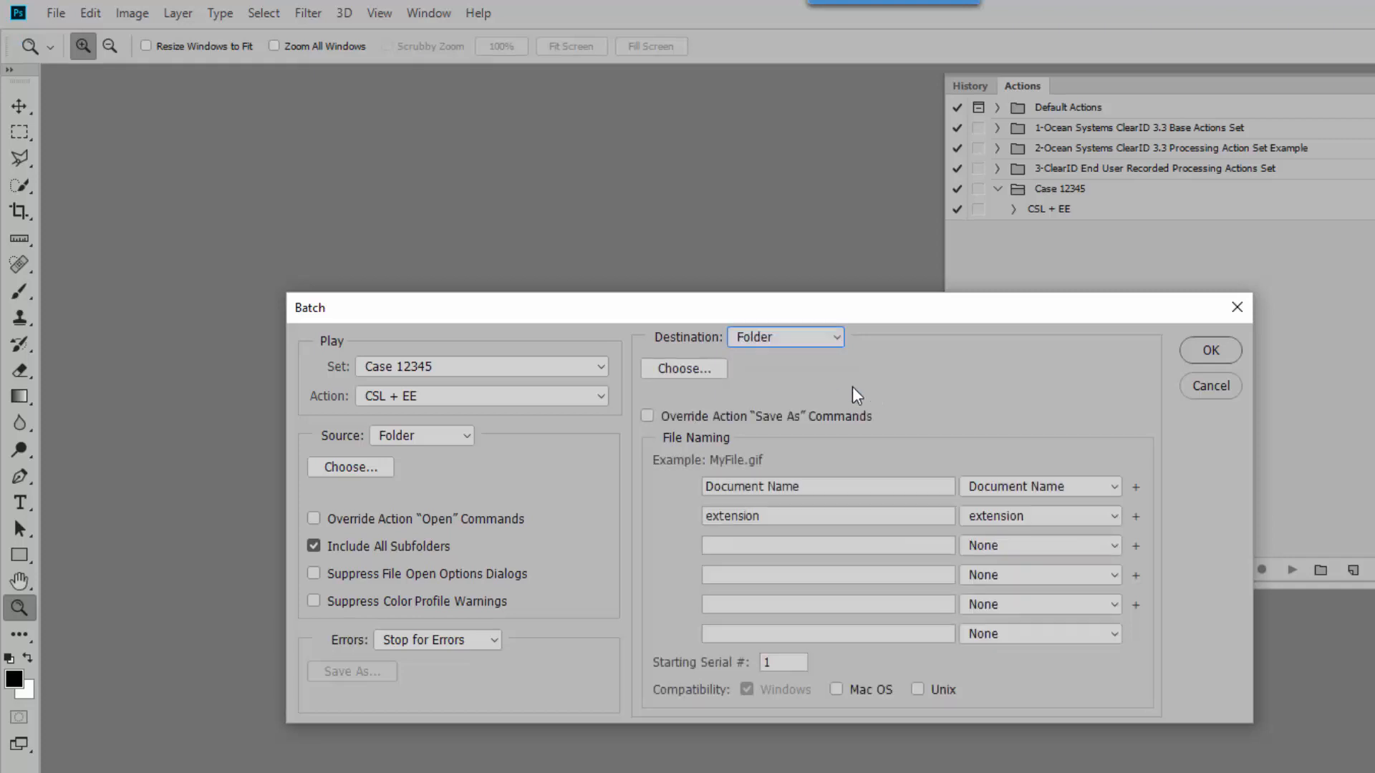
{"action": "left_click", "coordinate": [683, 368]}
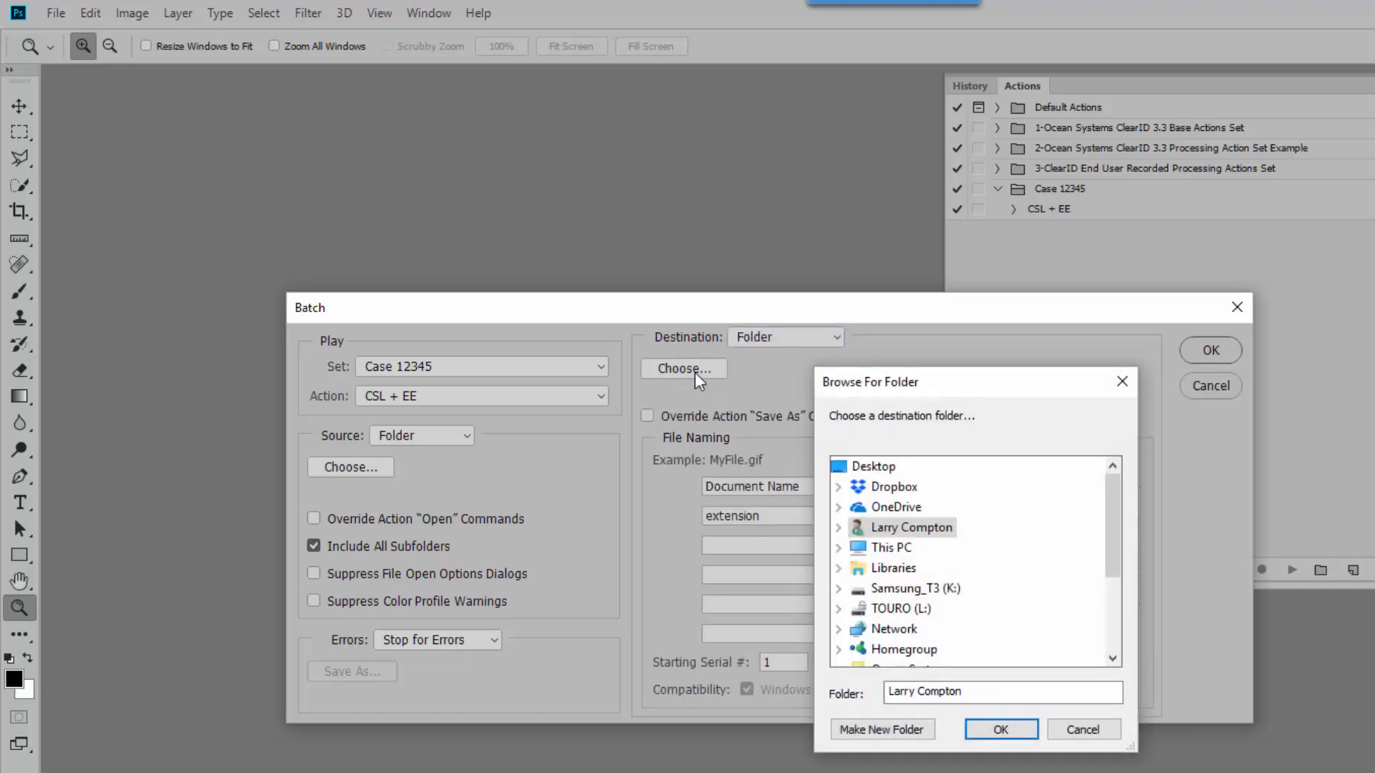
{"action": "left_click", "coordinate": [1000, 729]}
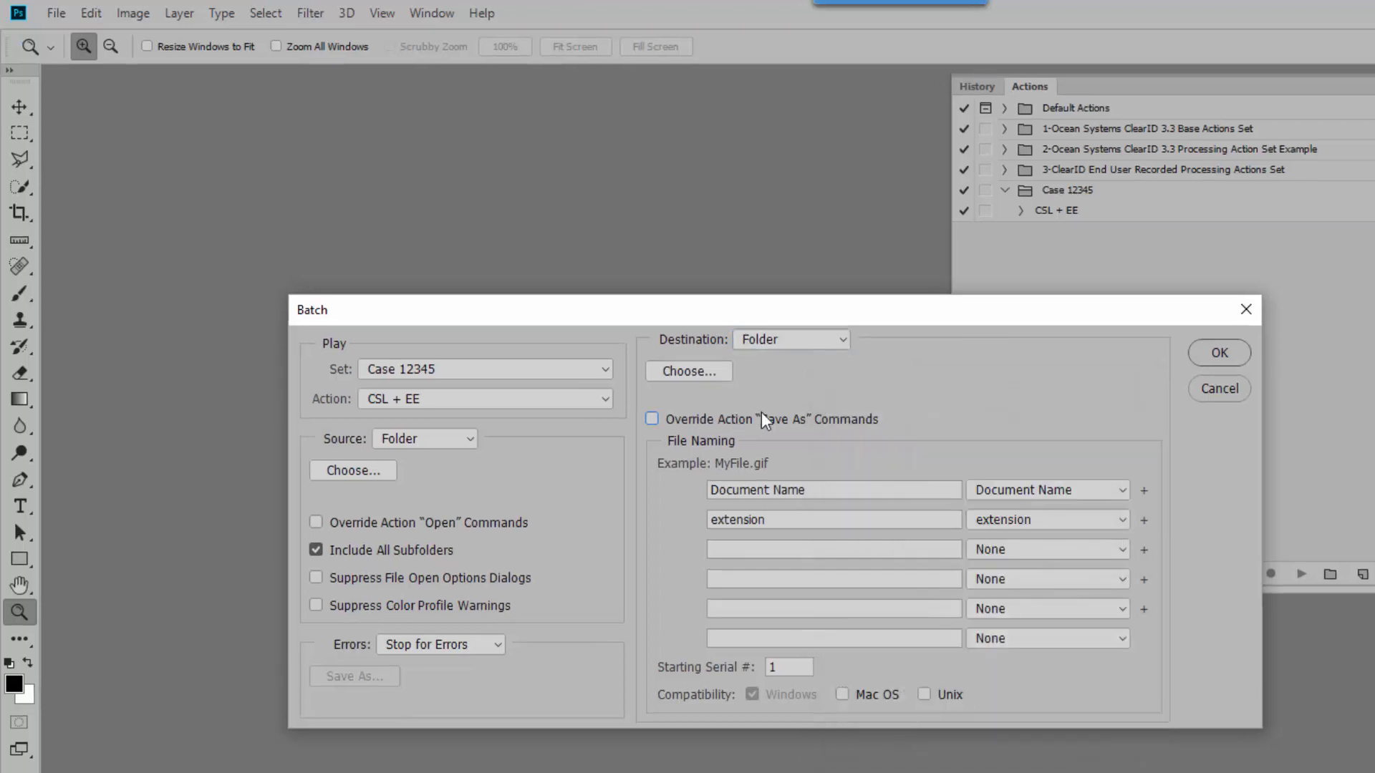
{"action": "mouse_move", "coordinate": [702, 450]}
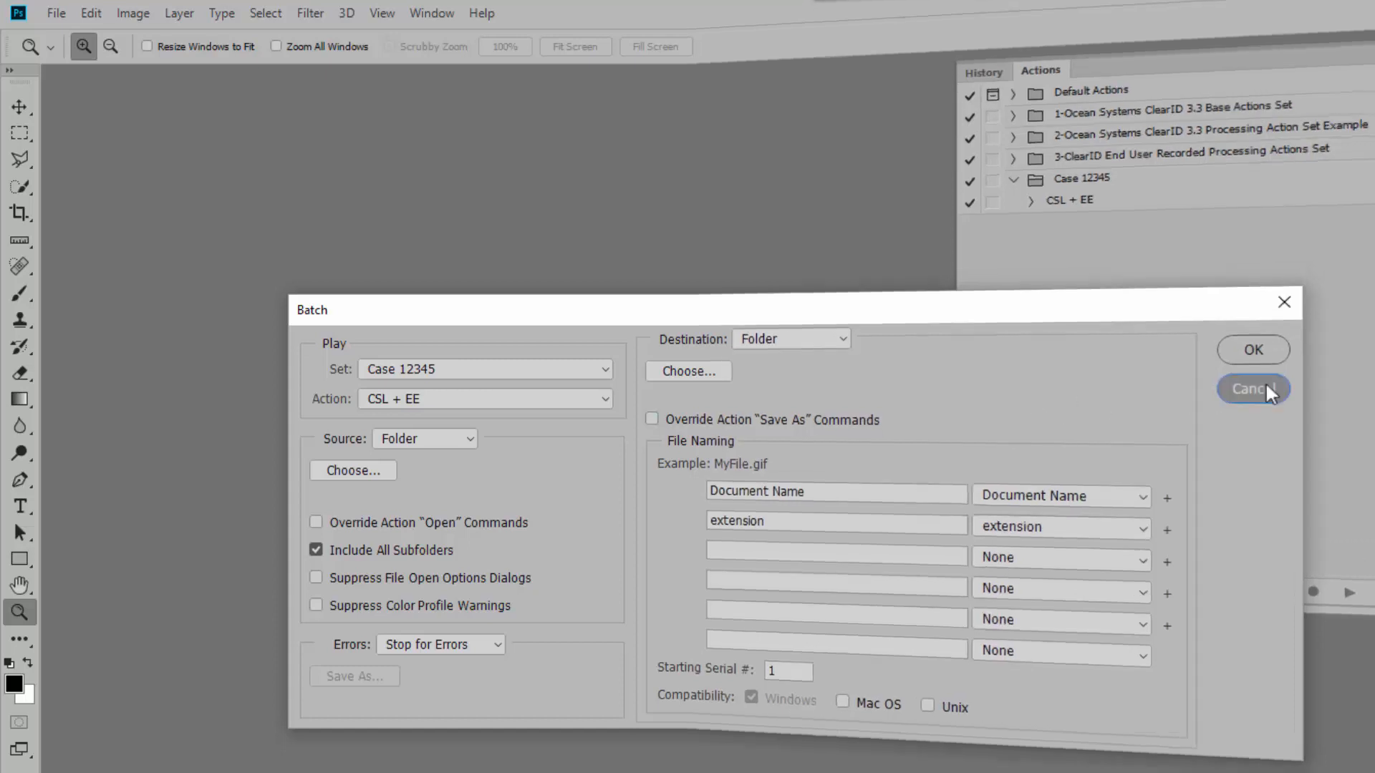
{"action": "left_click", "coordinate": [1252, 388]}
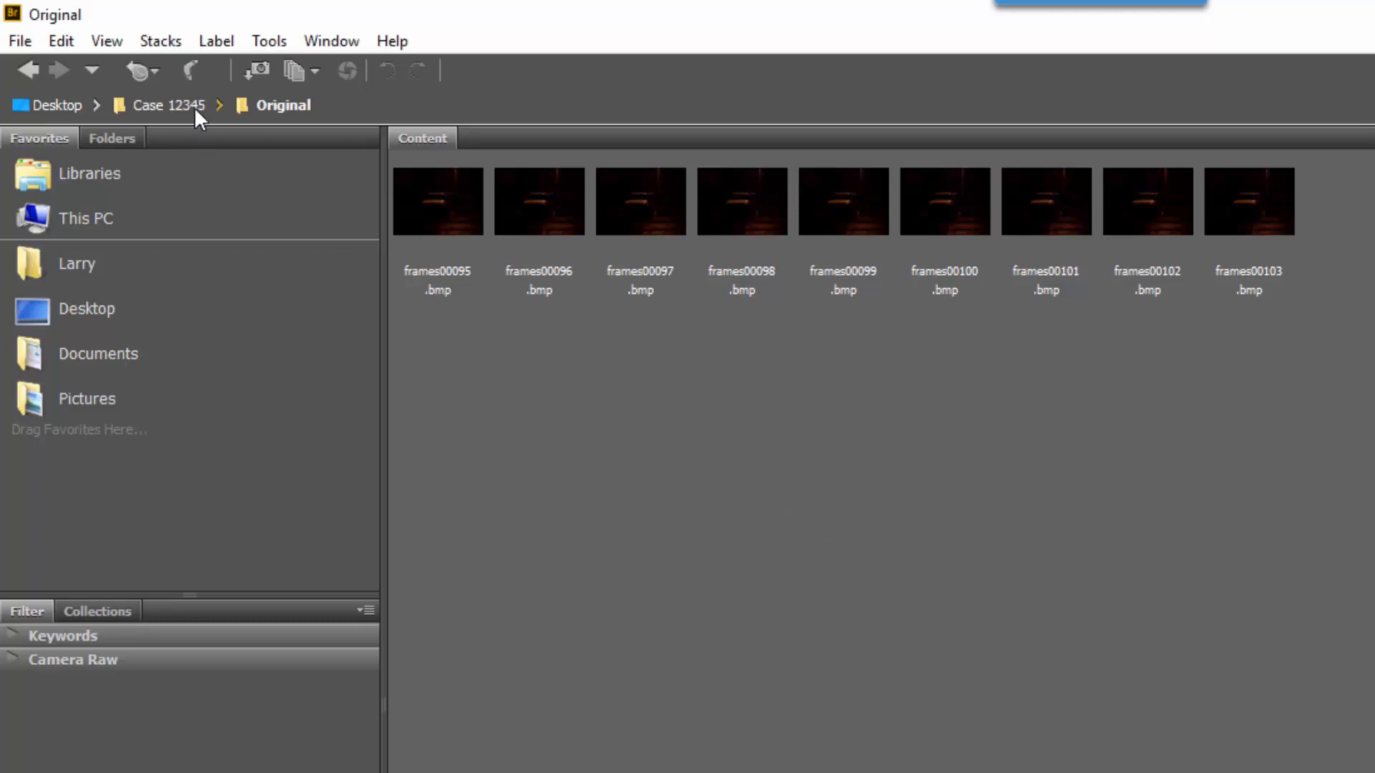
{"action": "mouse_move", "coordinate": [1221, 620]}
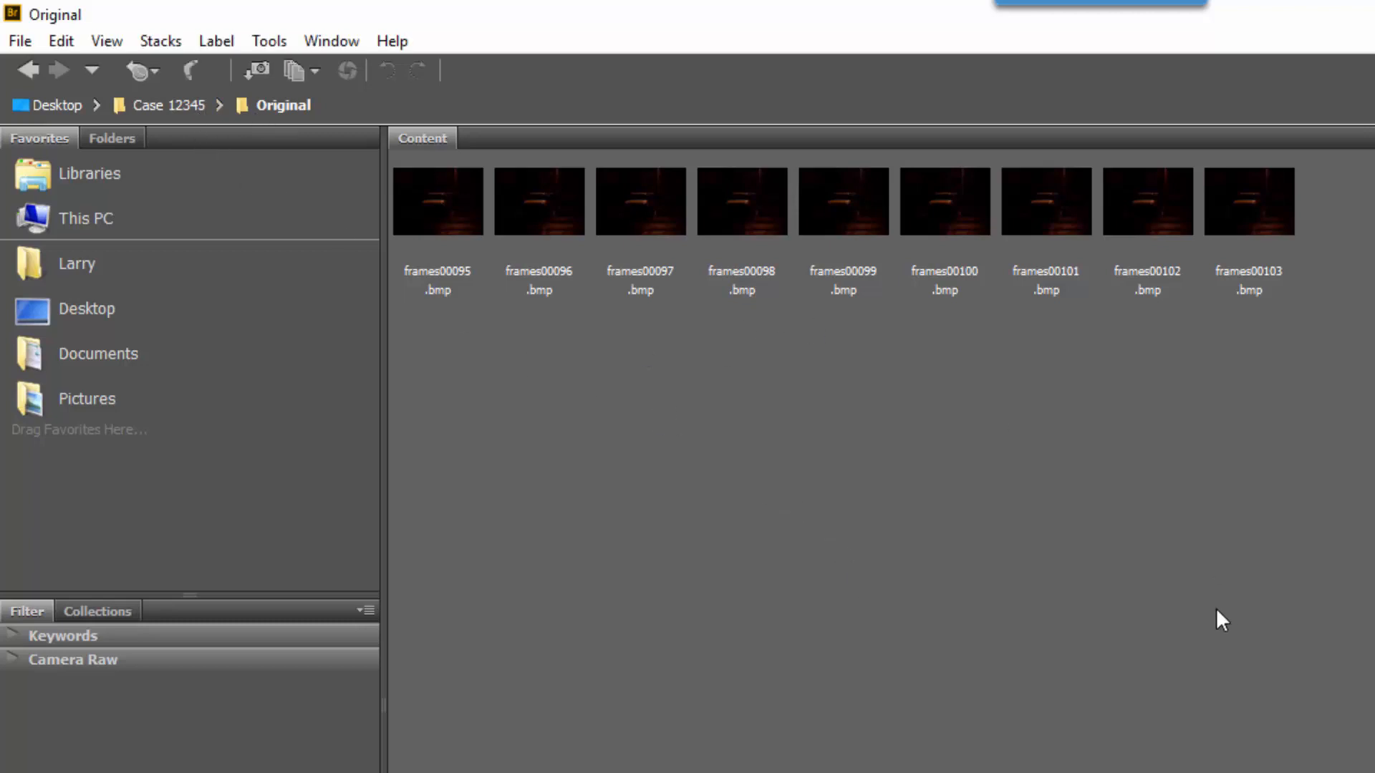
Show Bridge's Tools > Photoshop menu with Batch and Image Processor for the selected frames
{"action": "left_click", "coordinate": [268, 40]}
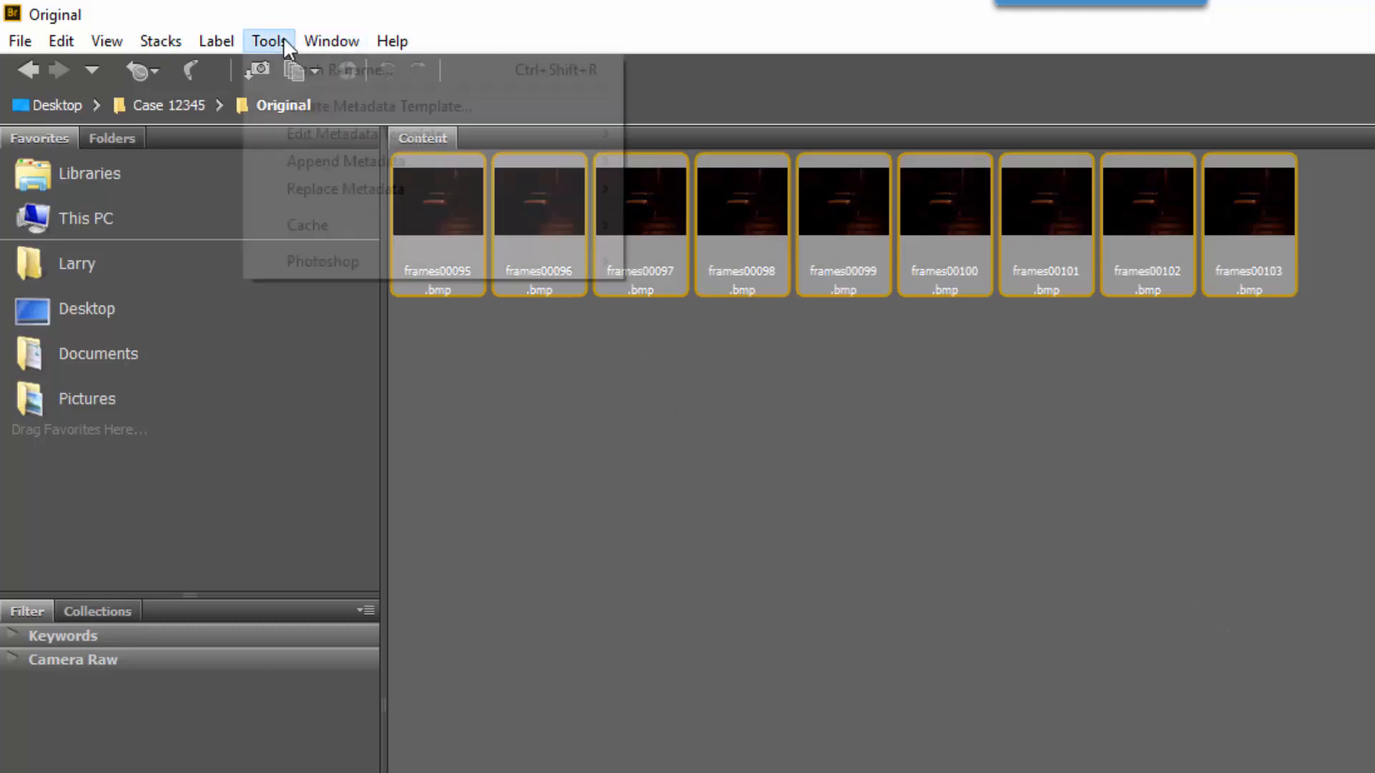
{"action": "mouse_move", "coordinate": [323, 261]}
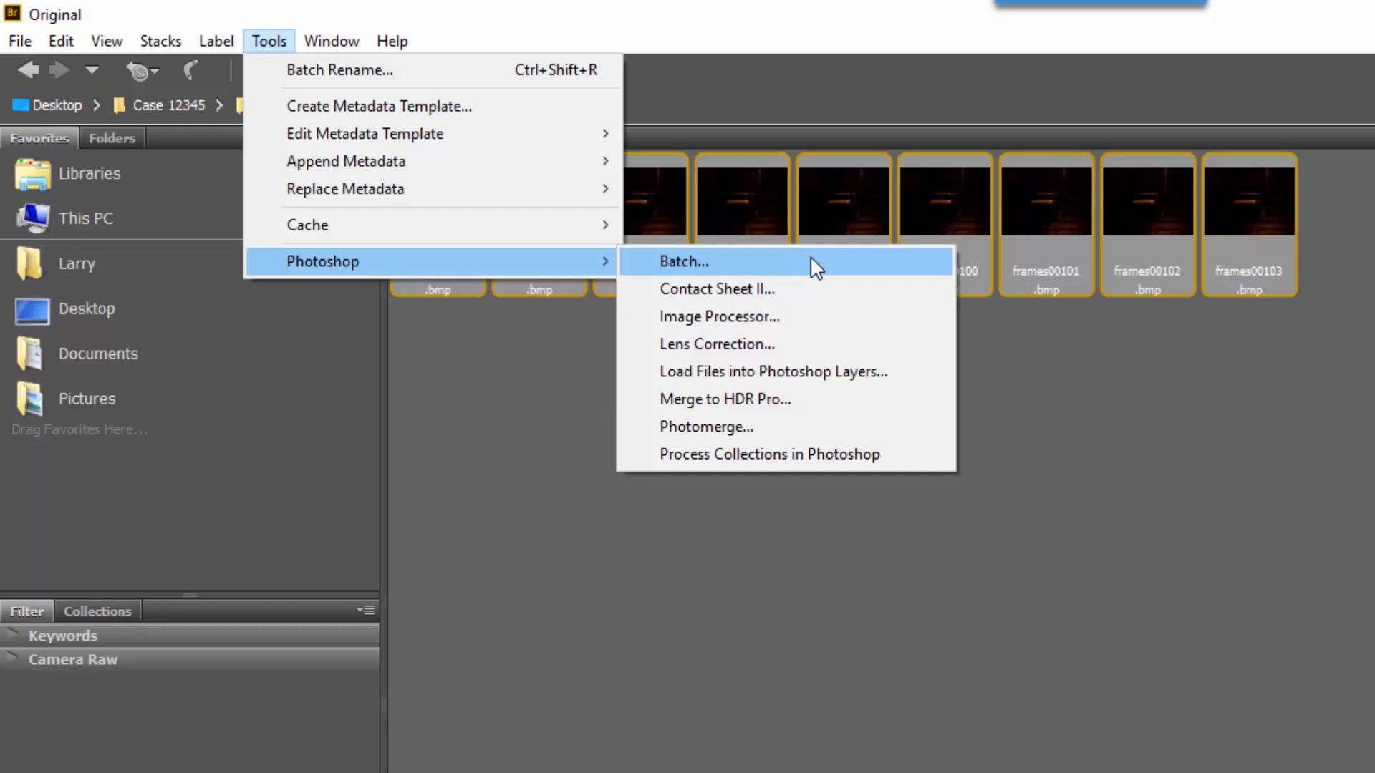
{"action": "mouse_move", "coordinate": [838, 317]}
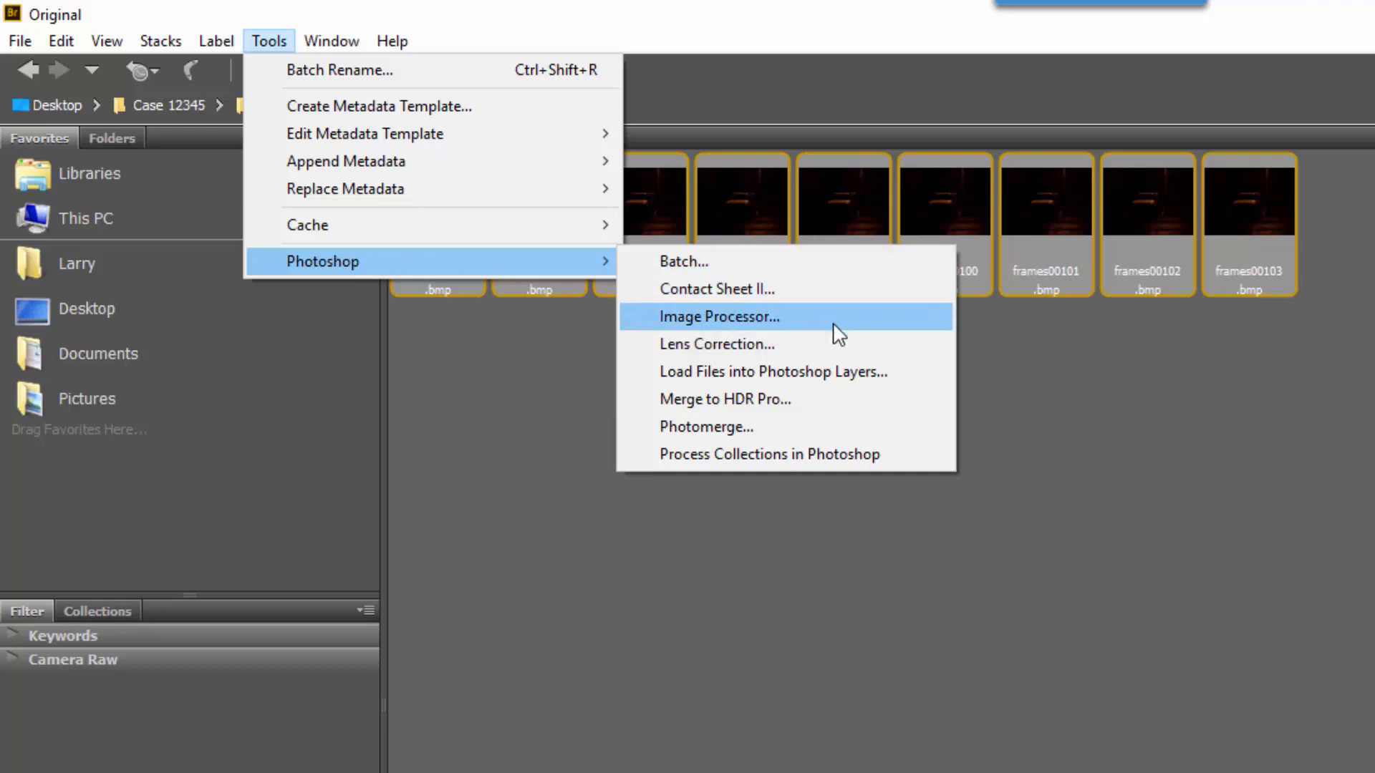